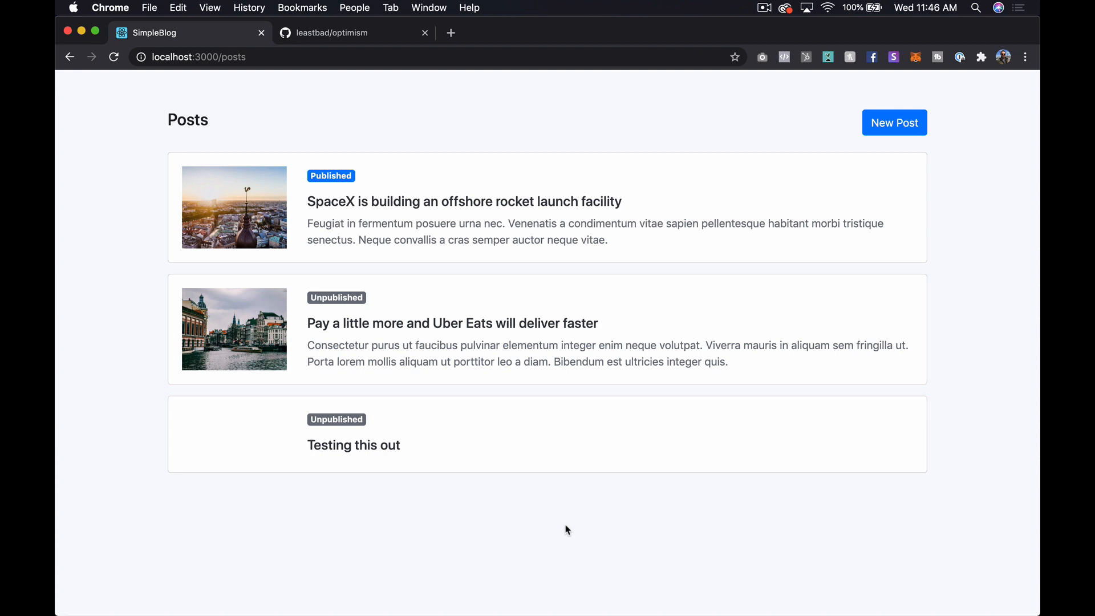
mouse_move(419, 231)
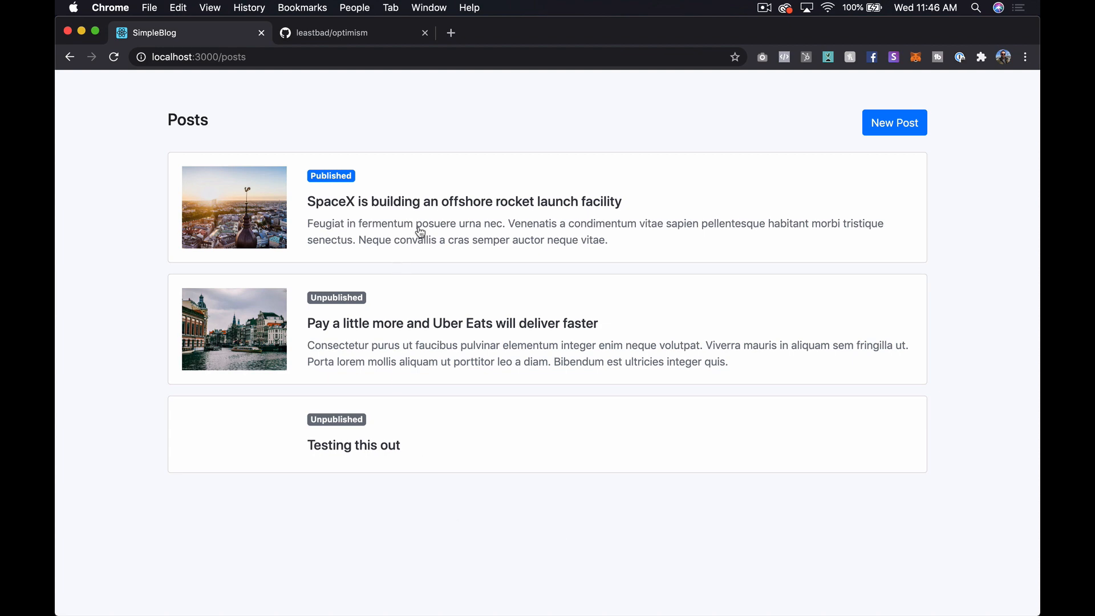
Open the SimpleBlog new post form, skim the Optimism GitHub README, then return
left_click(463, 202)
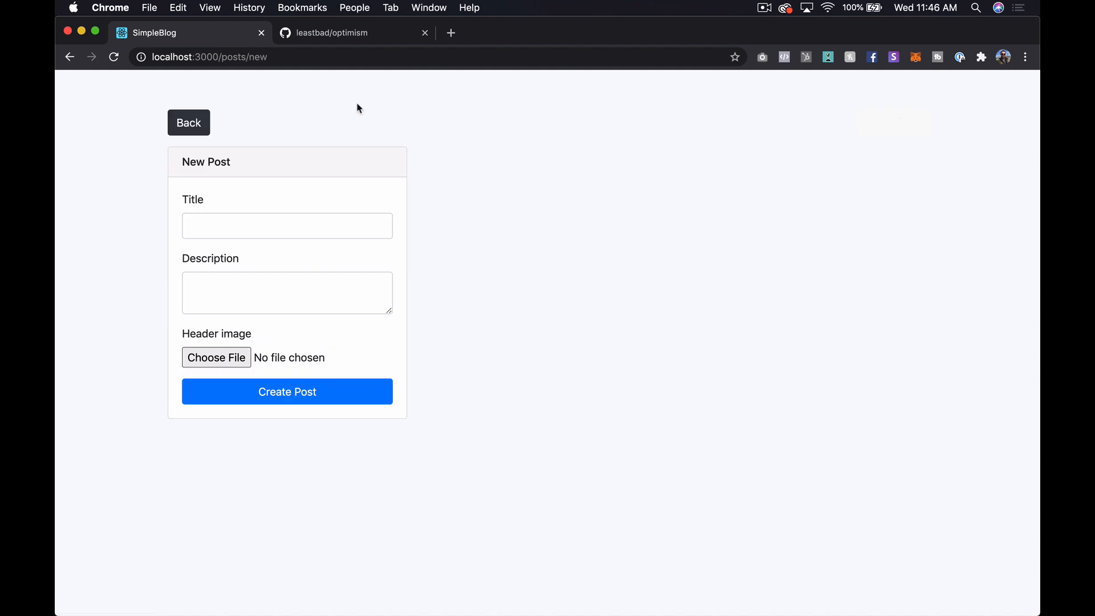
left_click(332, 32)
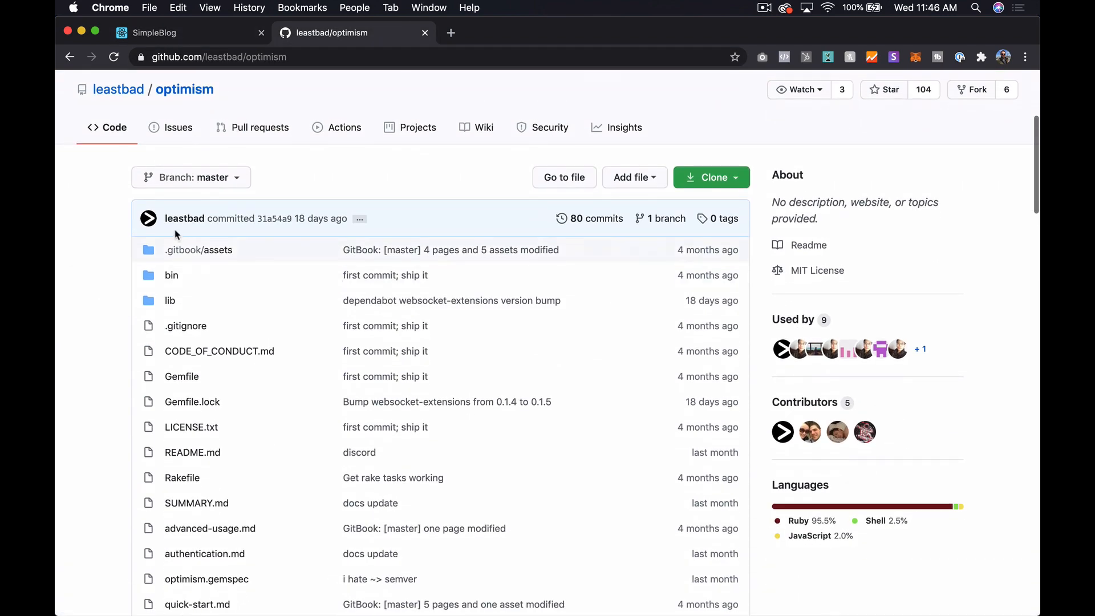
scroll("down", 3)
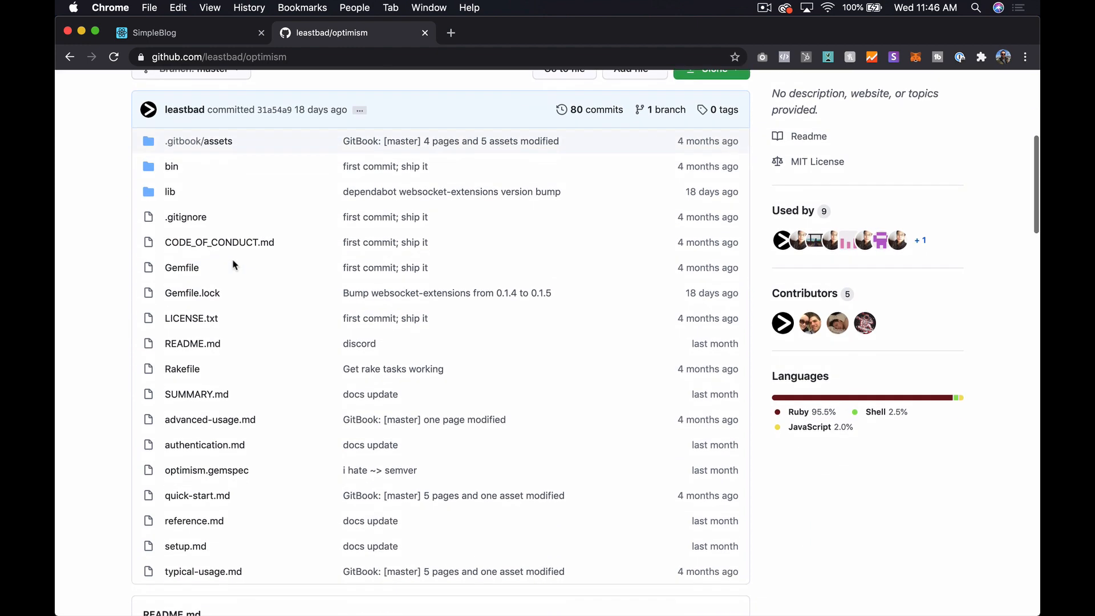
scroll("down", 3)
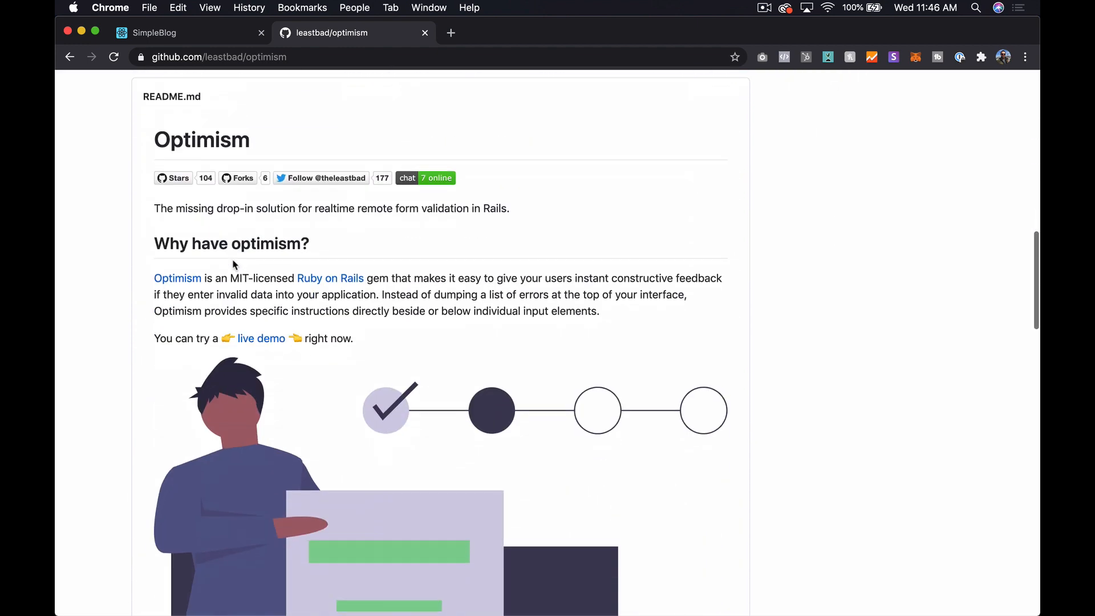
scroll("down", 3)
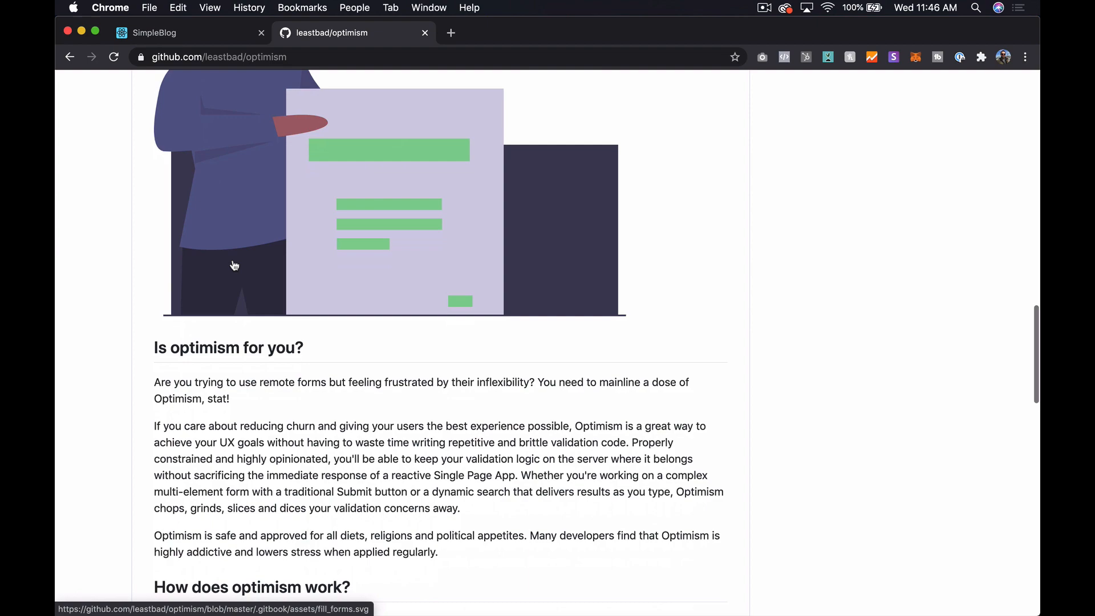
scroll("up", 3)
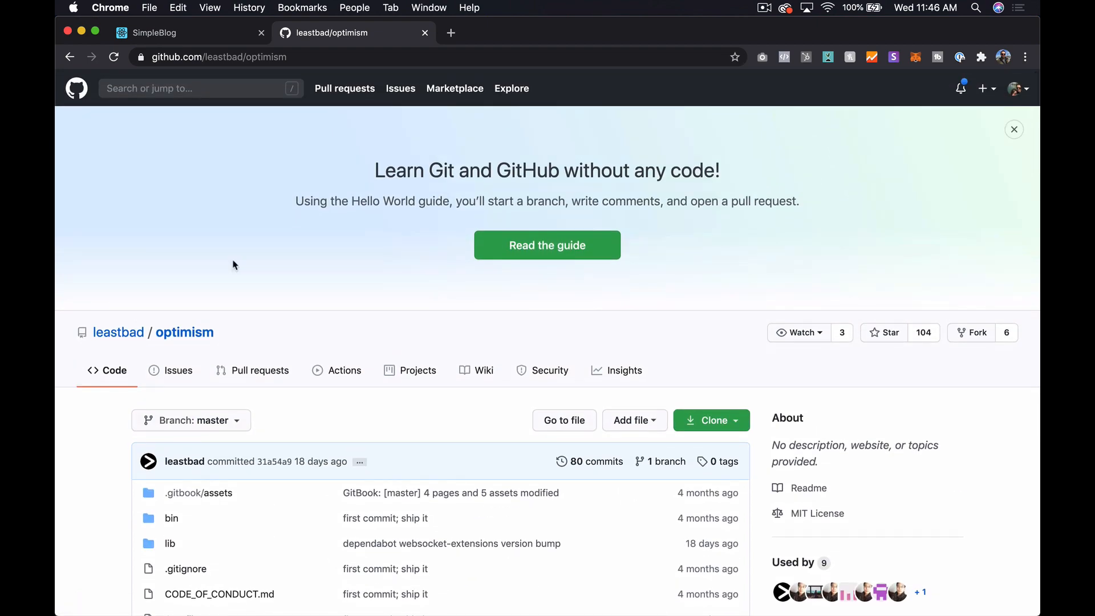
left_click(150, 32)
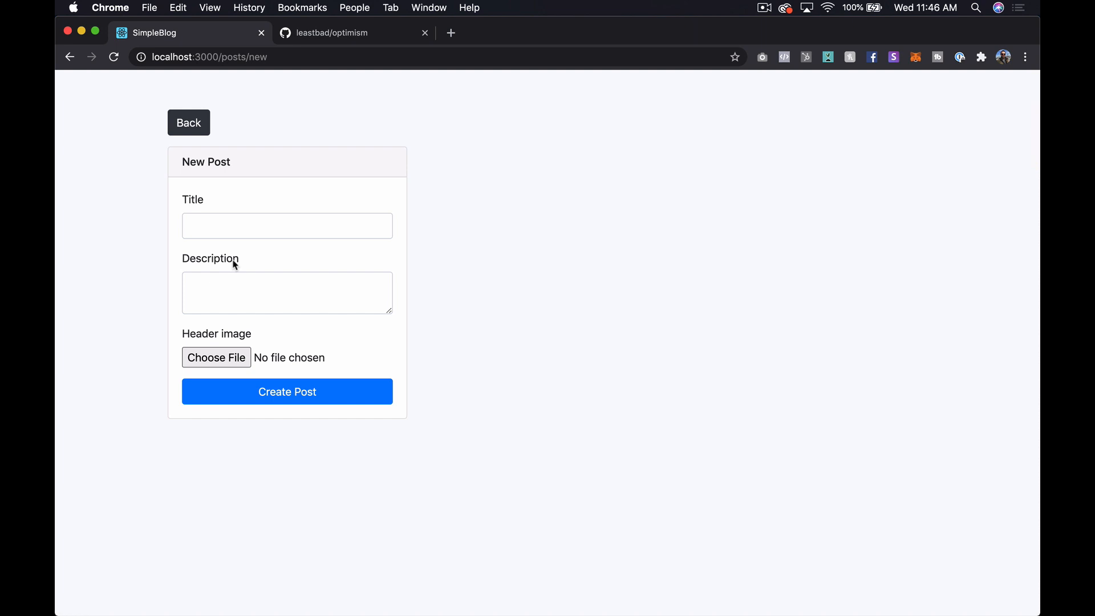
mouse_move(874, 503)
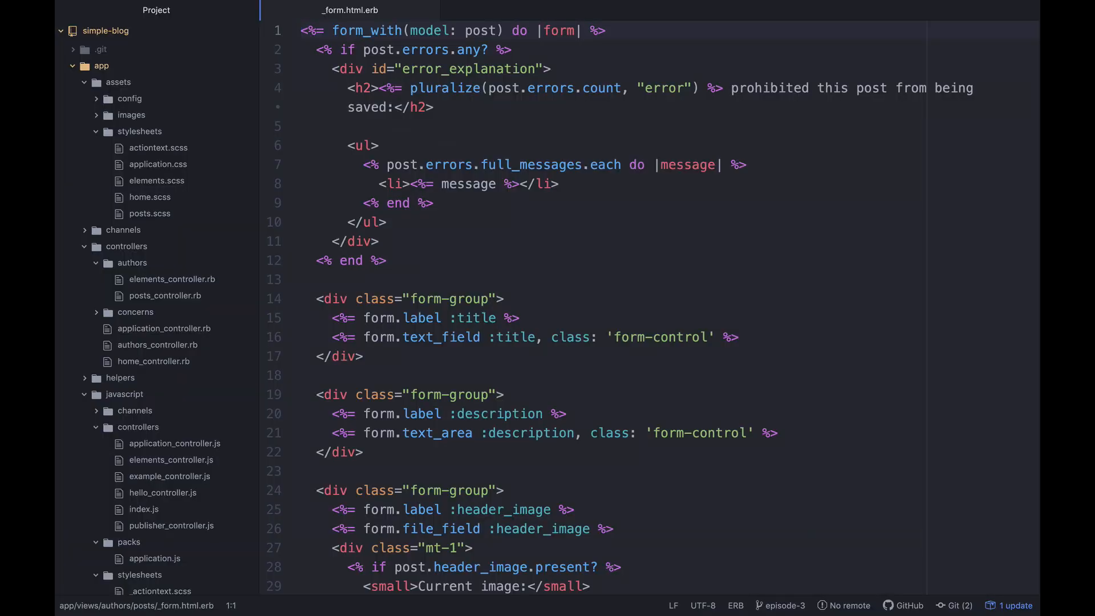
Add validates_presence_of :title, :description to the Post model in post.rb
left_click(370, 202)
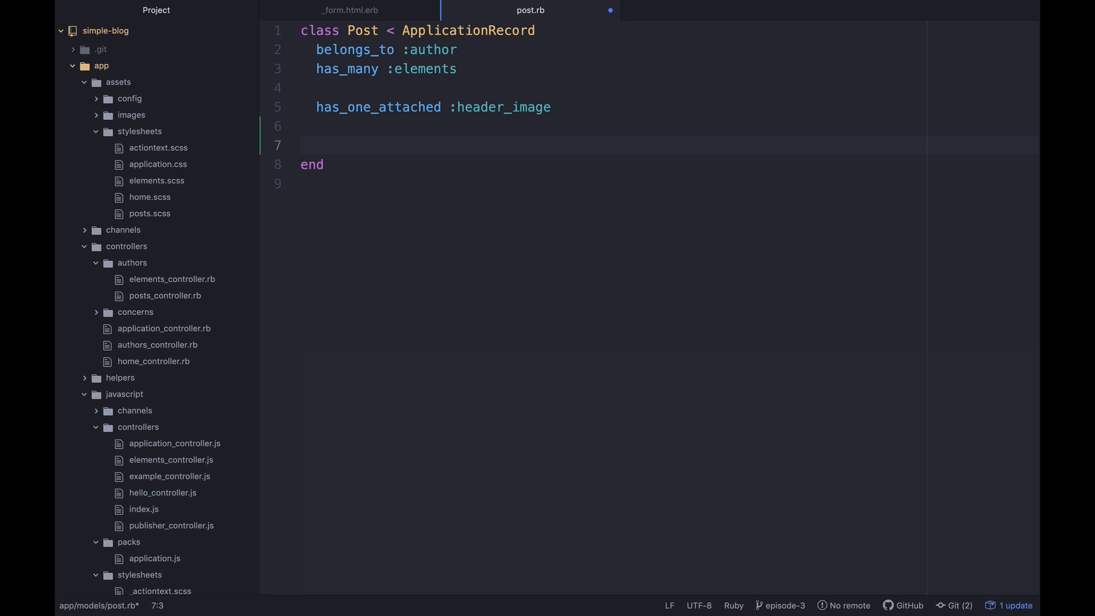
type("validate")
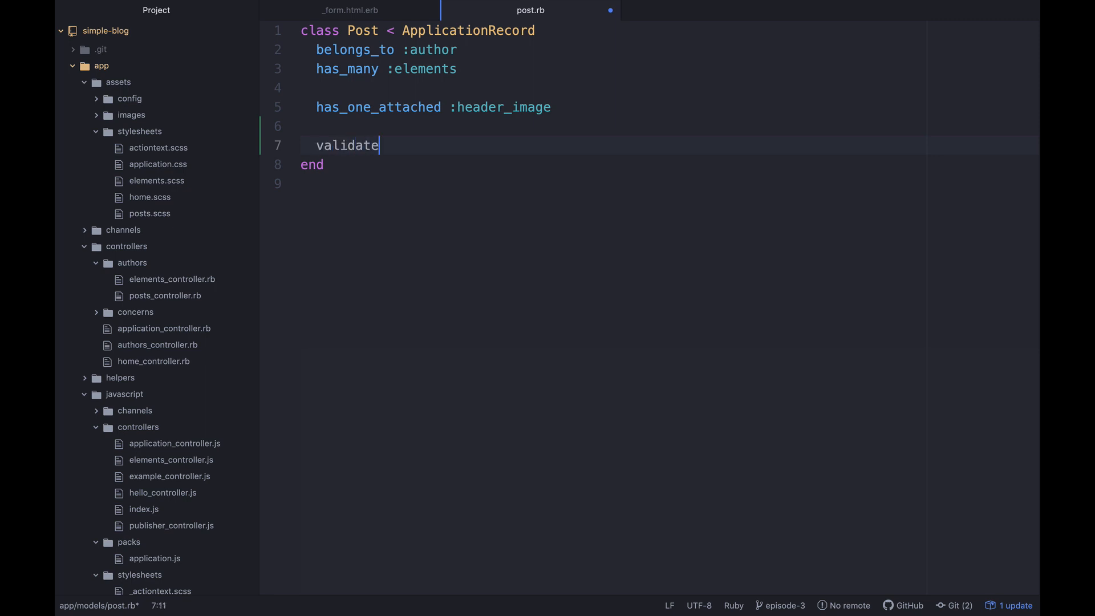
type("s_presenc")
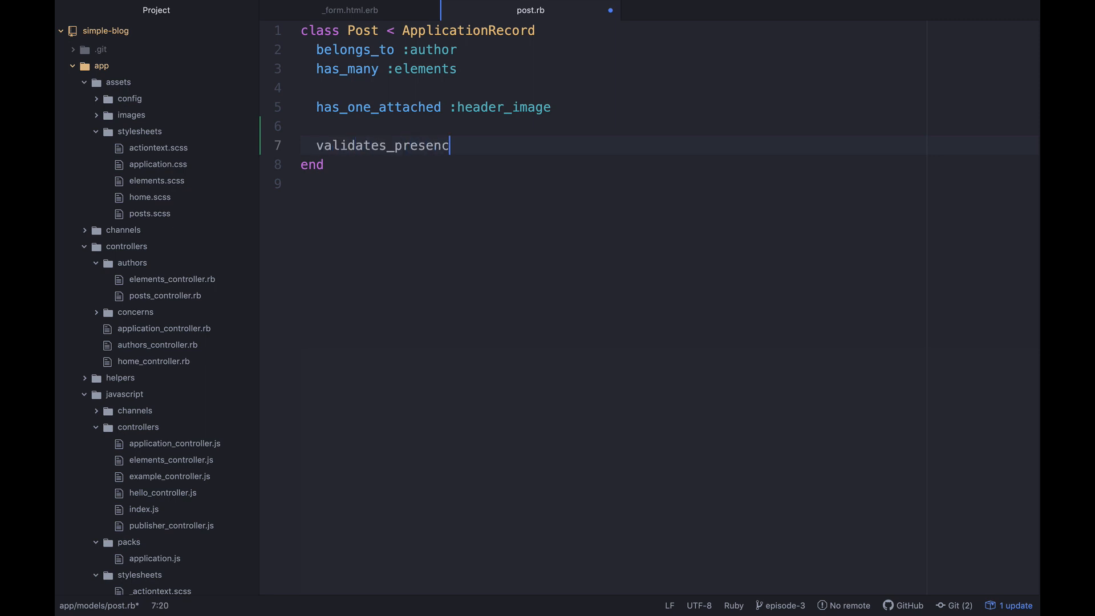
type("e_of :tit")
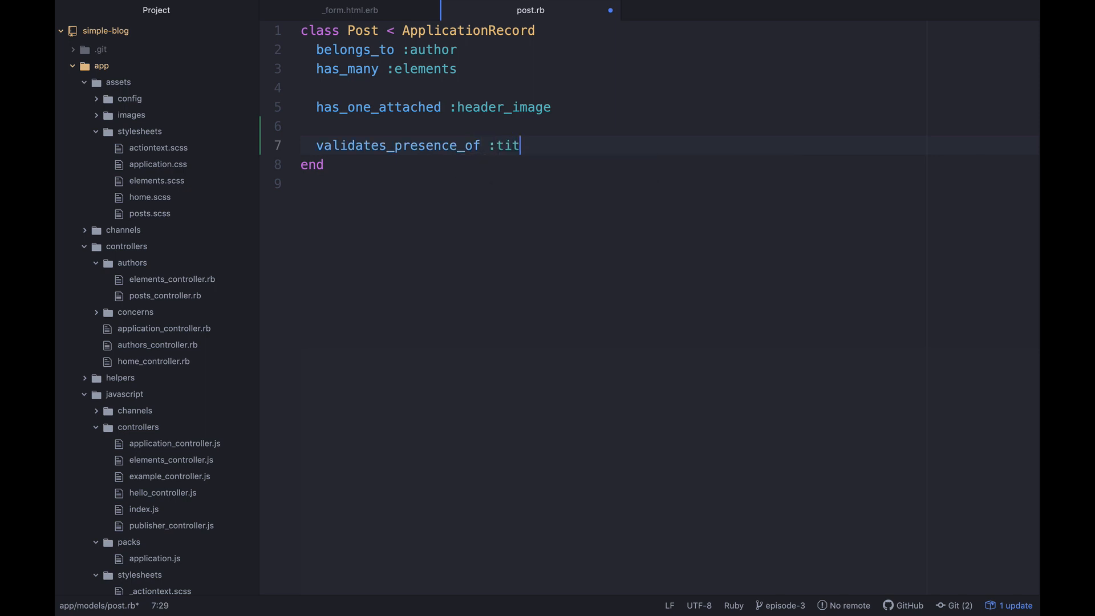
type("le, :descri")
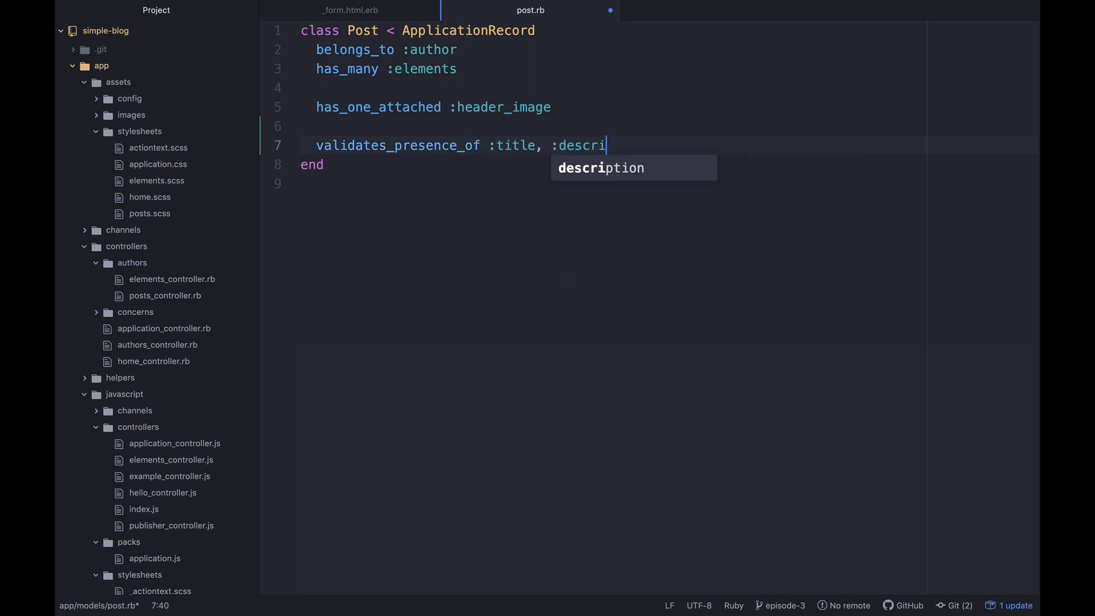
key("Enter")
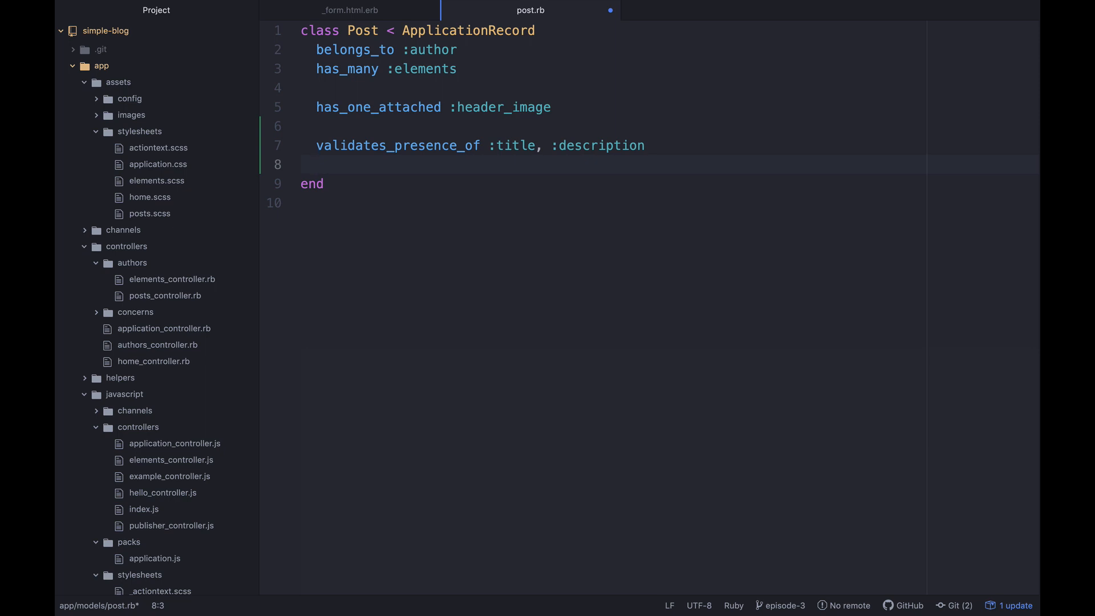
Add validates_length_of :description, within: 50..250 and save post.rb
type("validates_length_")
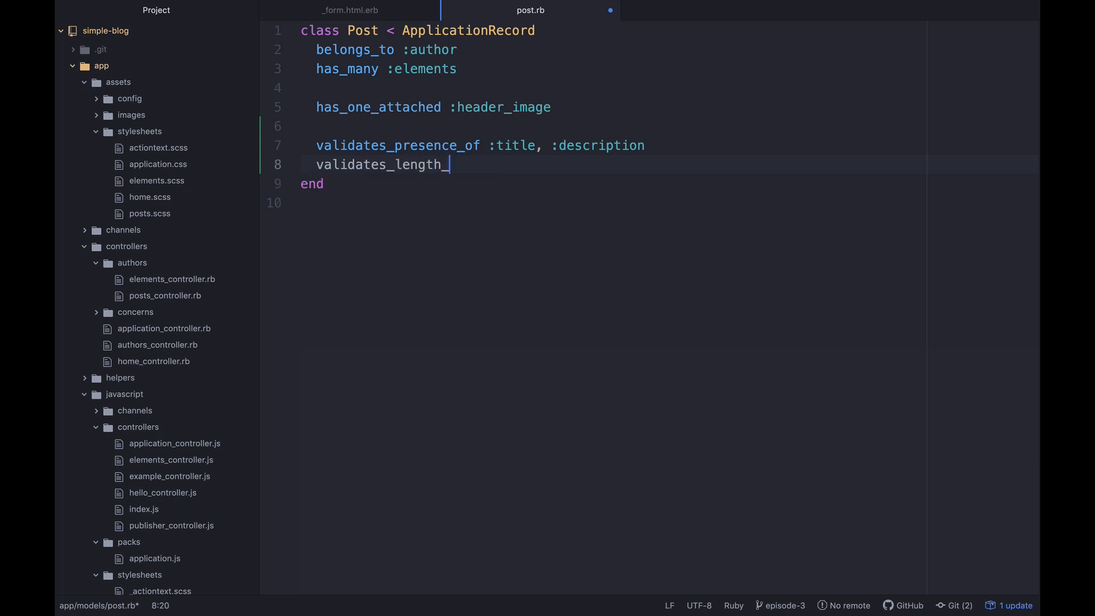
type("of :descr")
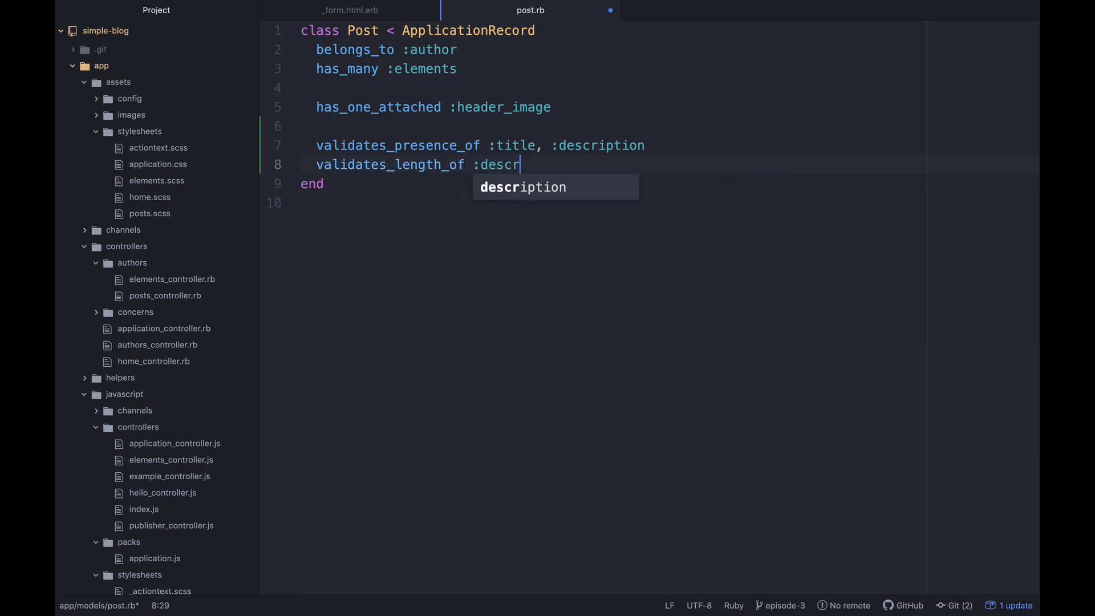
type("iption, with")
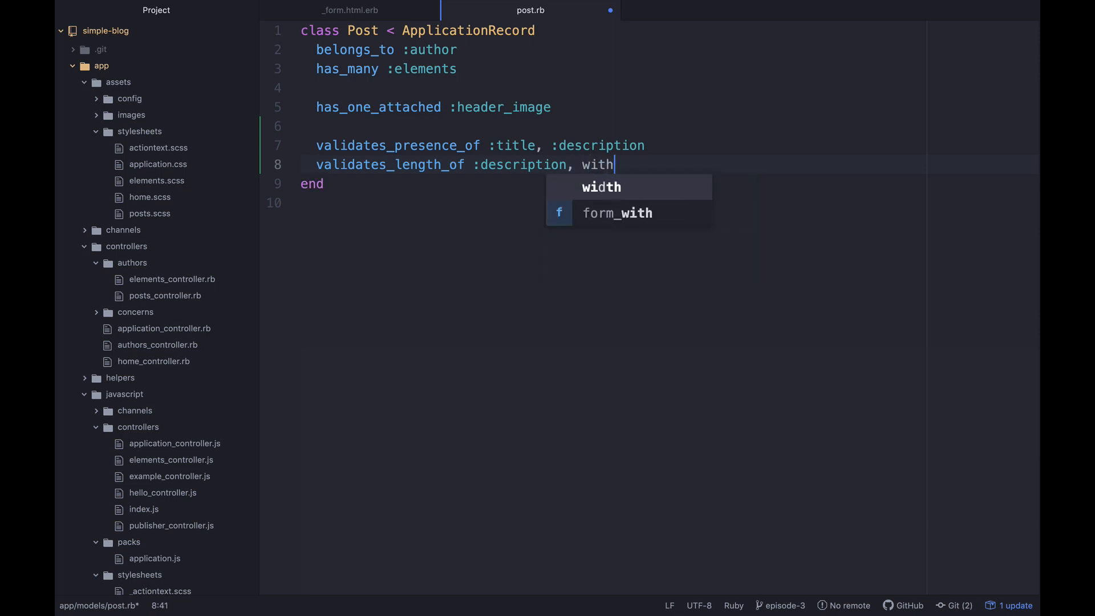
type("in:")
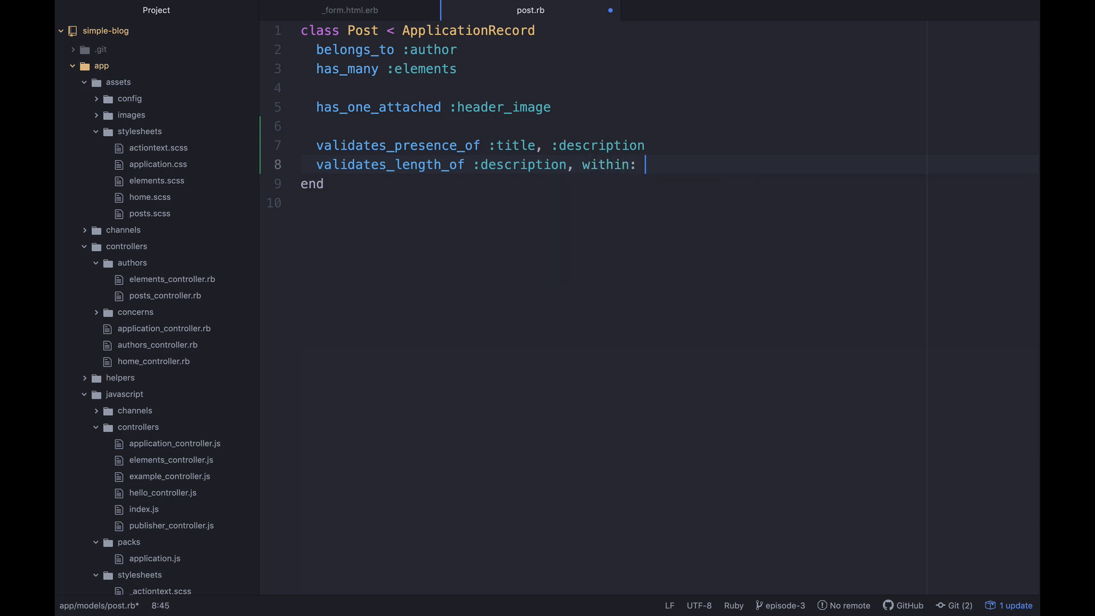
type("50..250")
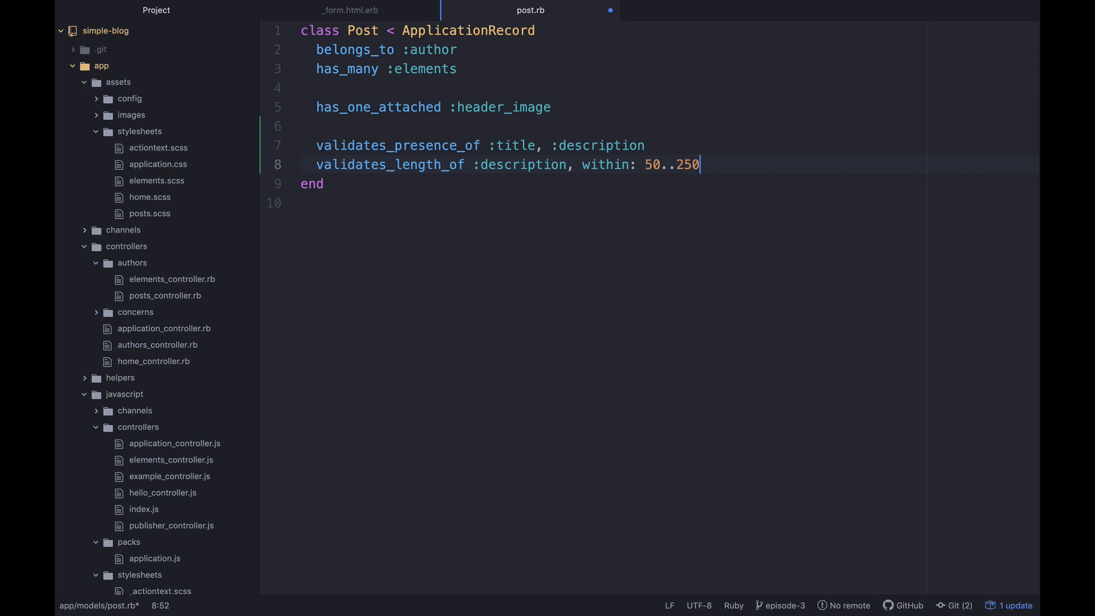
key("ctrl+s")
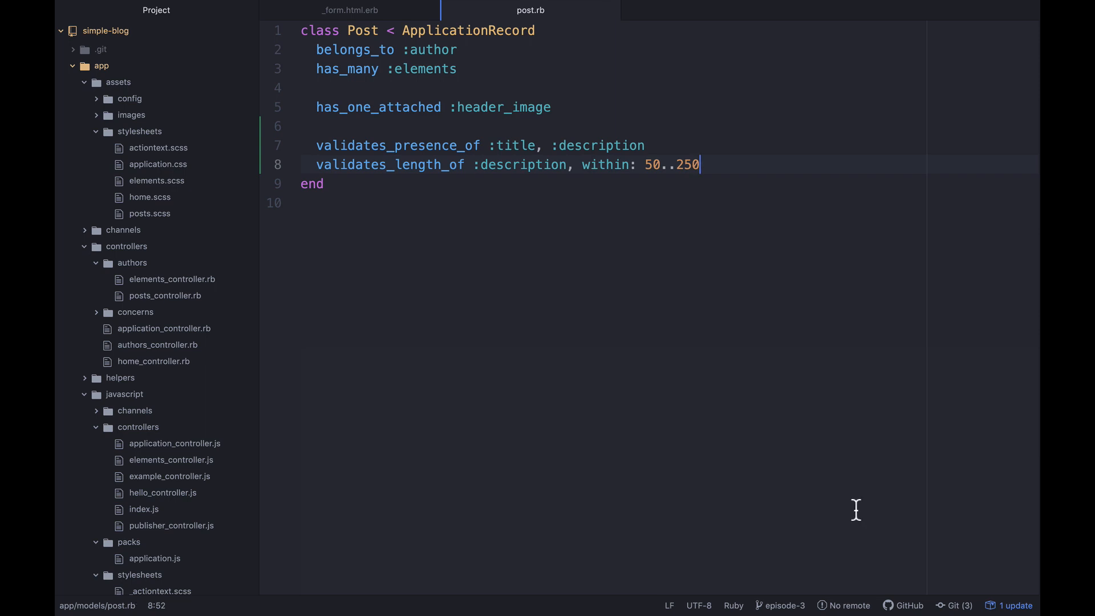
left_click(349, 10)
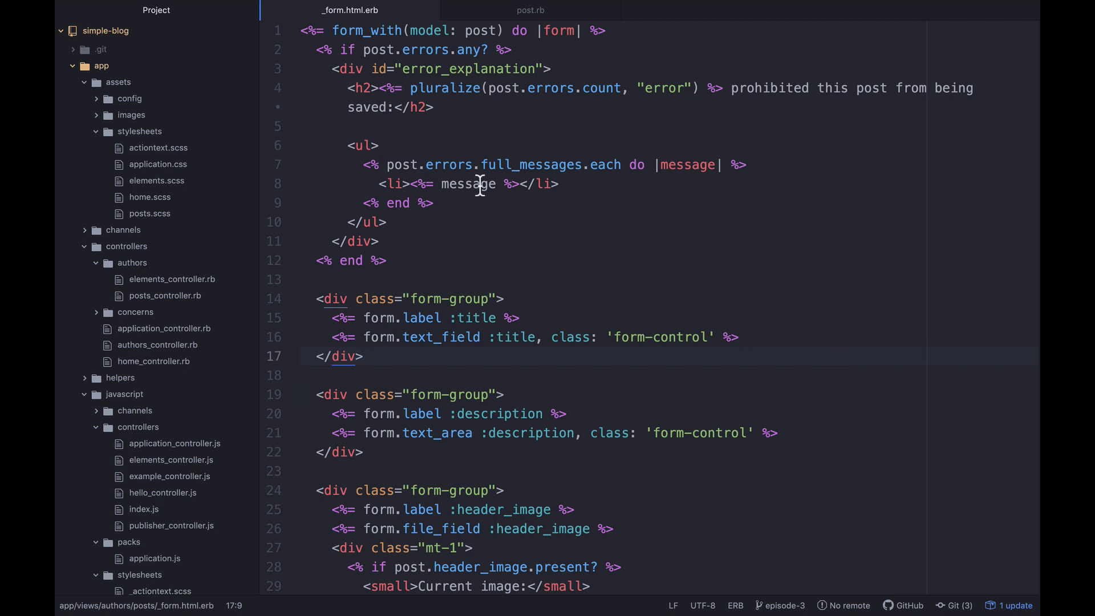
Append local: true after model: post in the form_with line of _form.html.erb
left_click(389, 261)
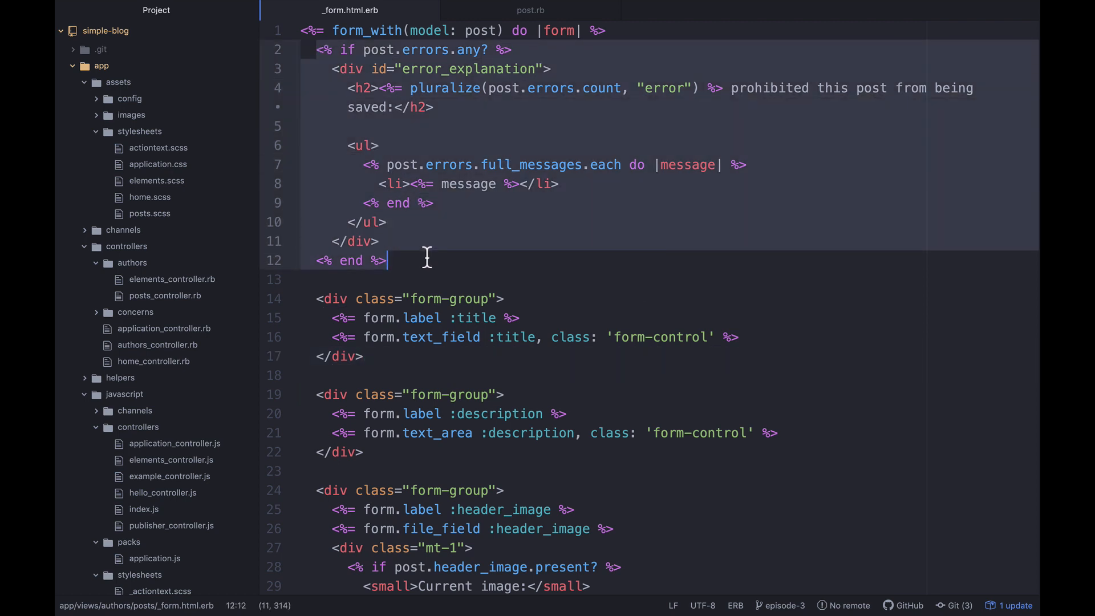
left_click(519, 87)
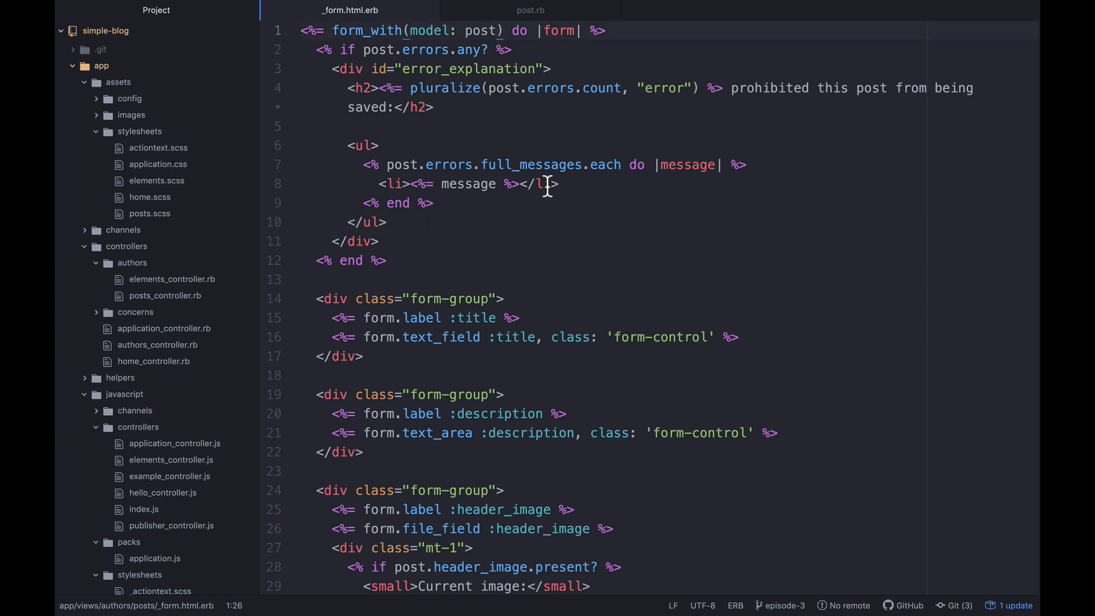
type(",")
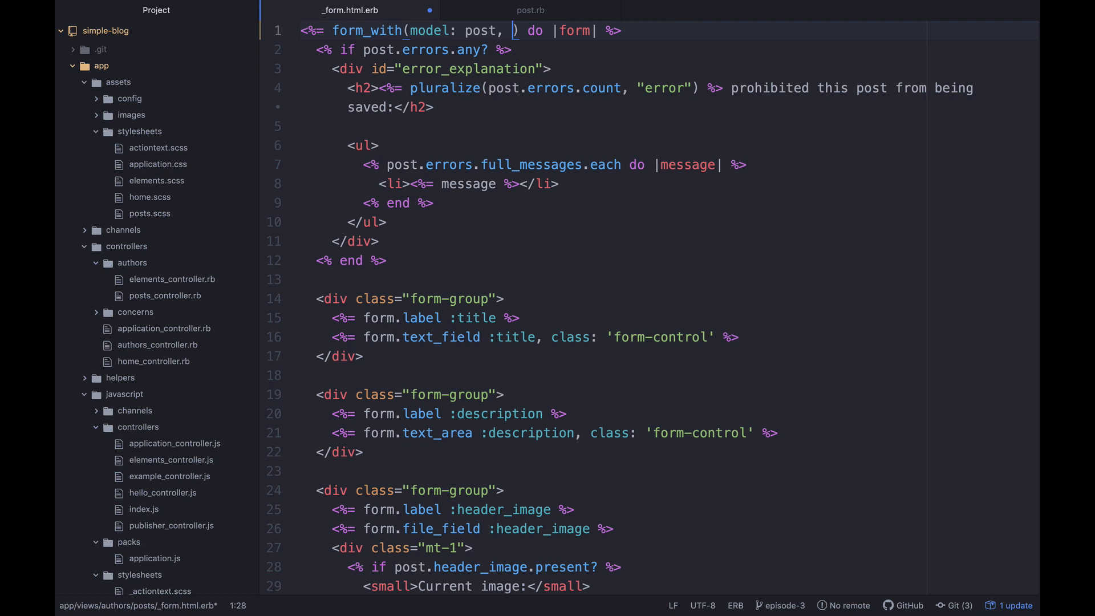
type("local")
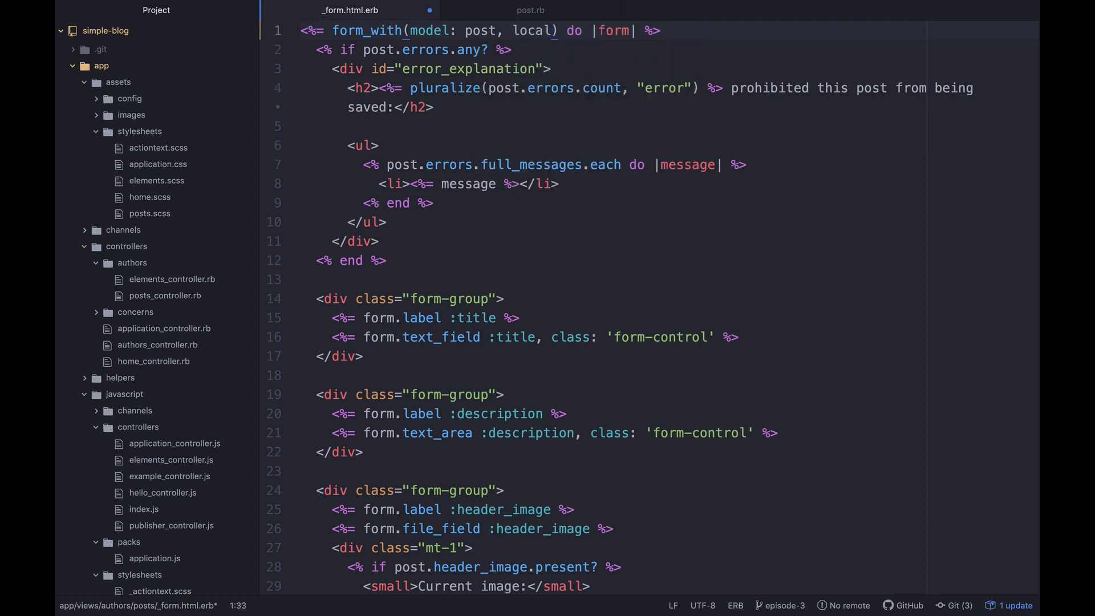
type(": true")
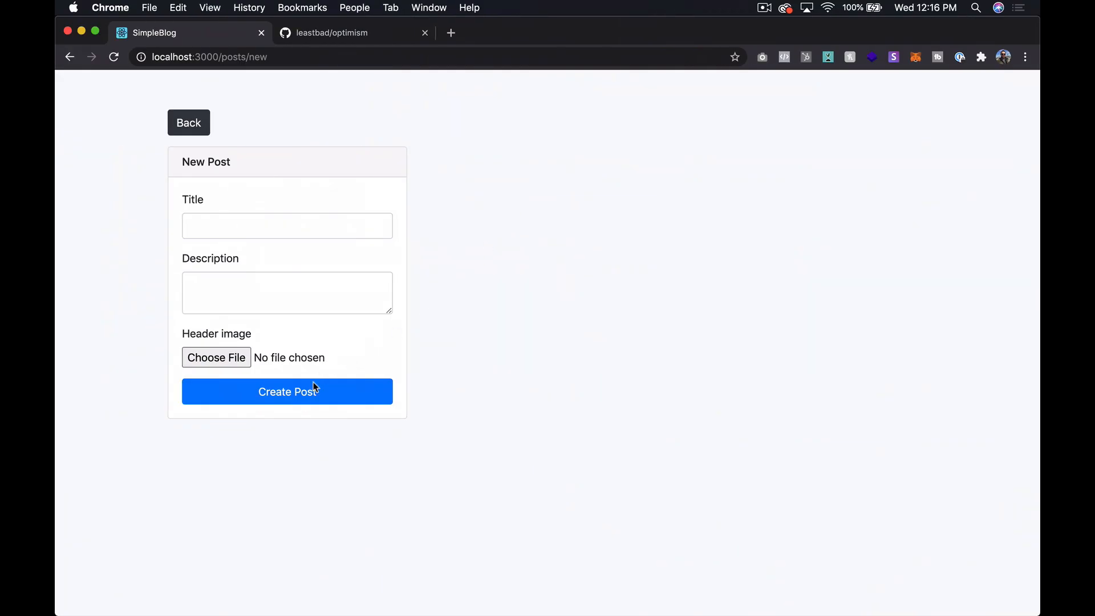
Submit the empty New Post form to show its three validation errors
left_click(286, 392)
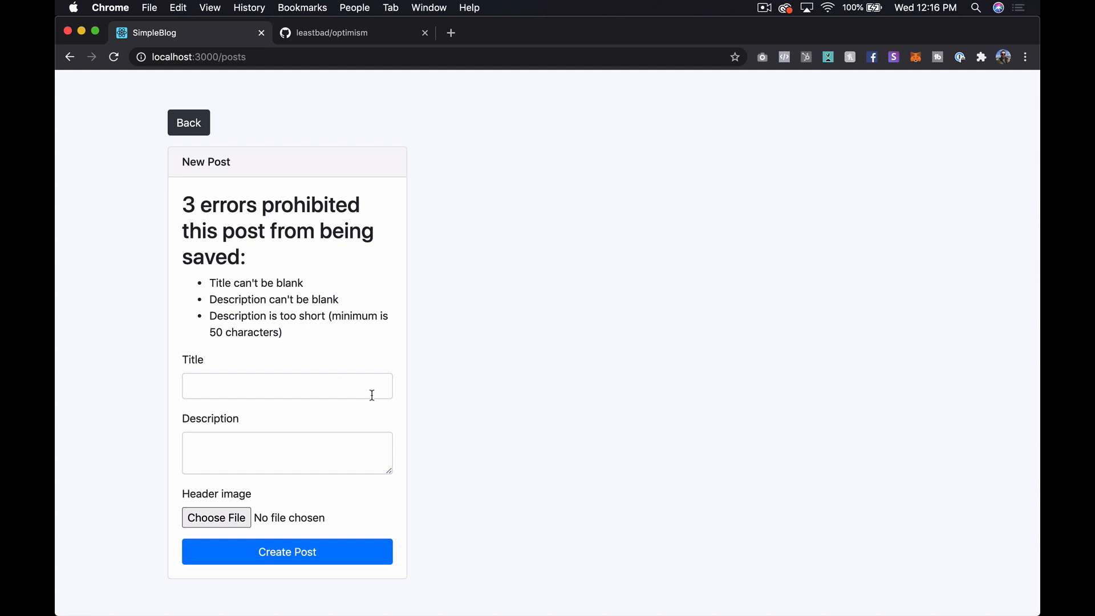
mouse_move(407, 360)
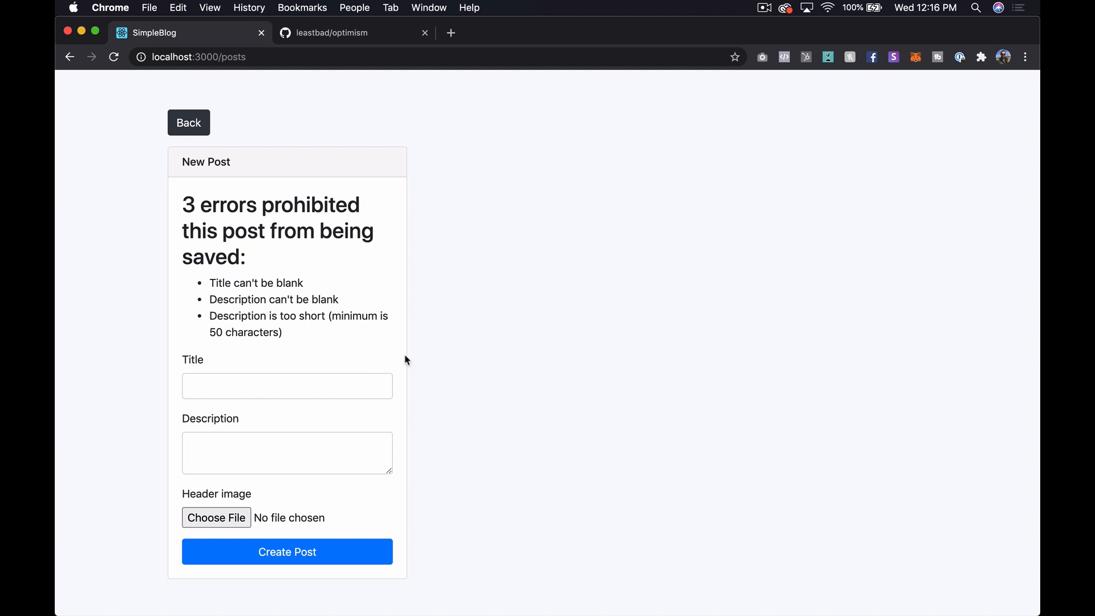
mouse_move(299, 343)
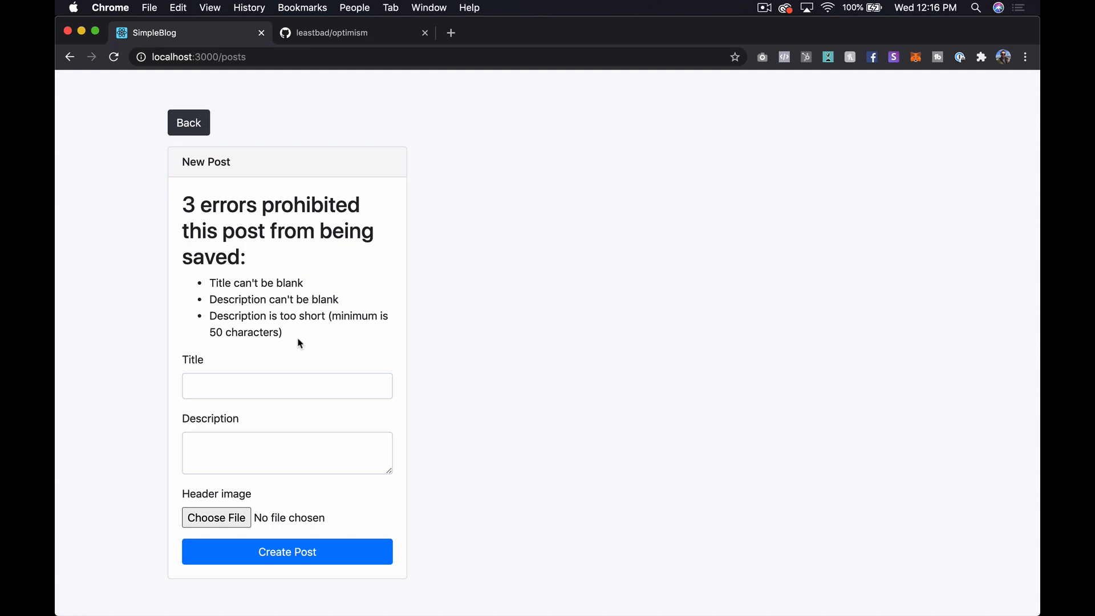
Go from the Optimism repo to its docs Setup page and select 'bundle add optimism'
left_click(332, 33)
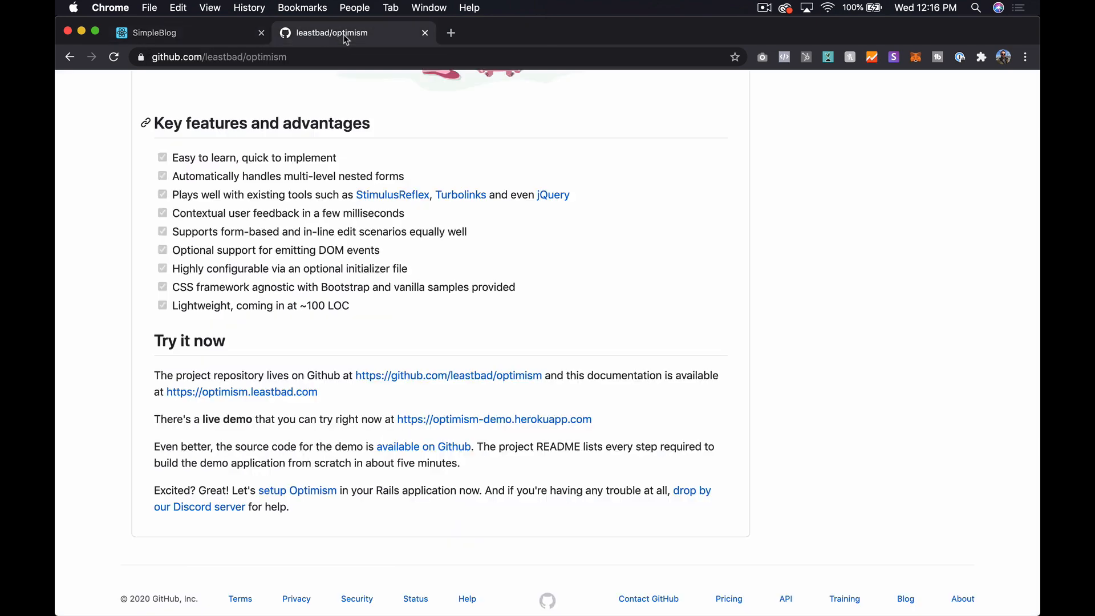
scroll("up", 3)
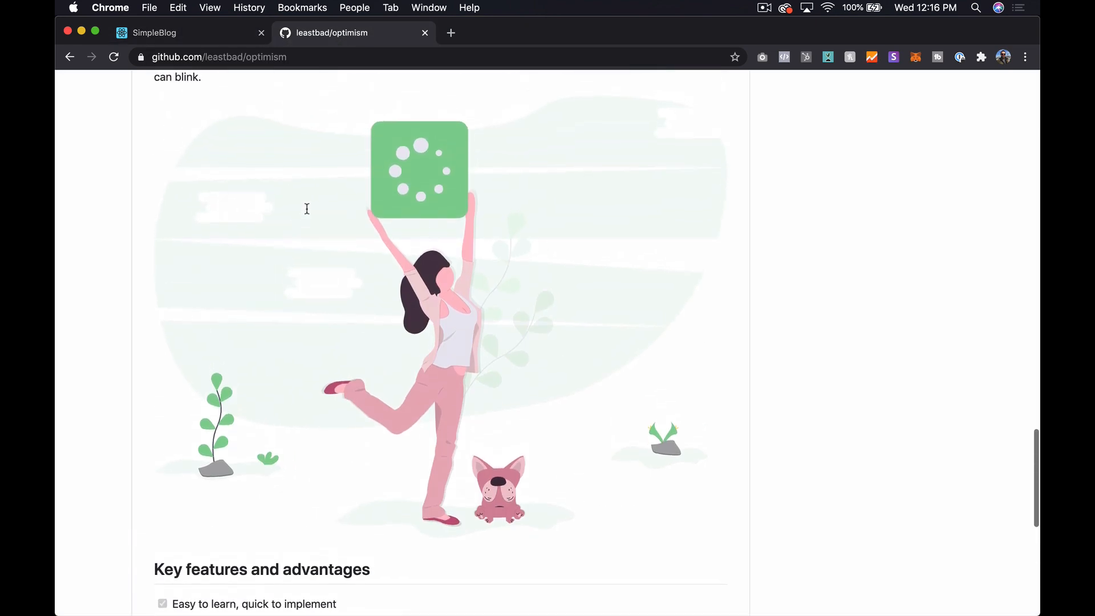
scroll("down", 3)
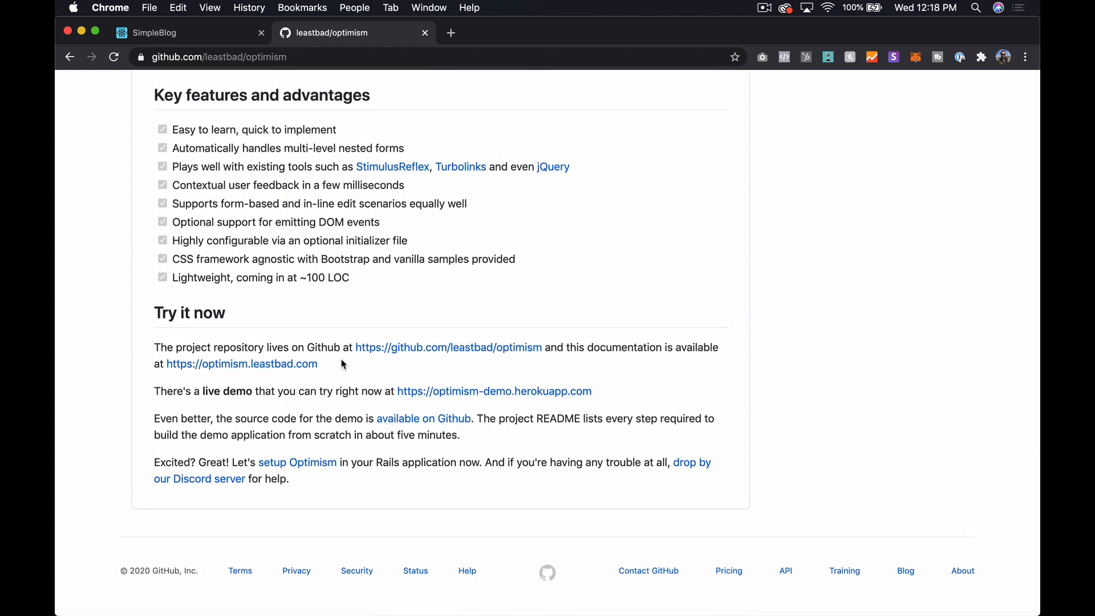
mouse_move(242, 364)
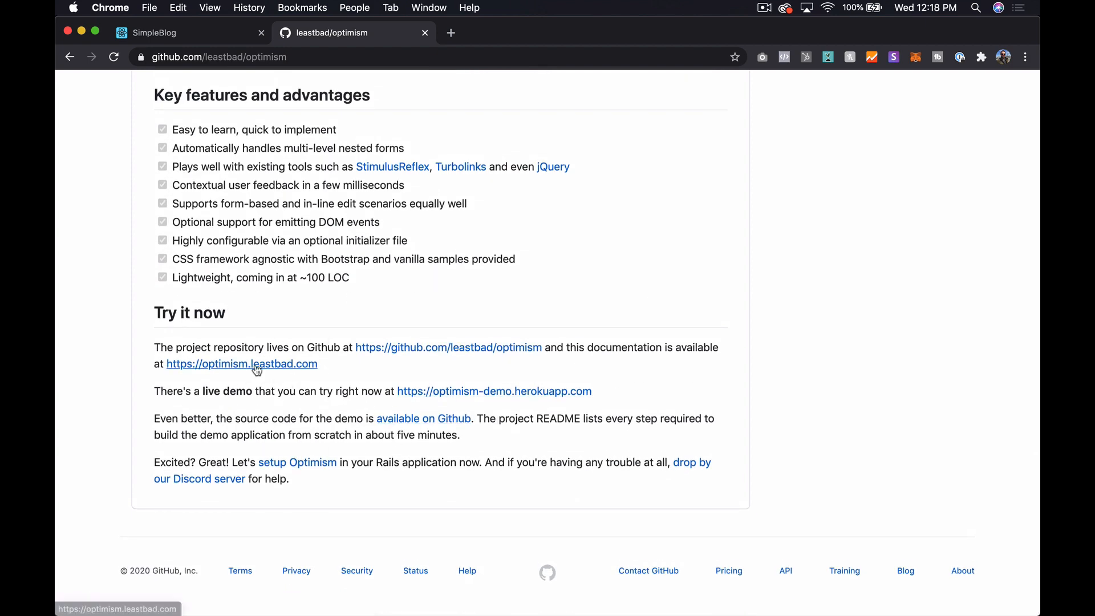
left_click(241, 364)
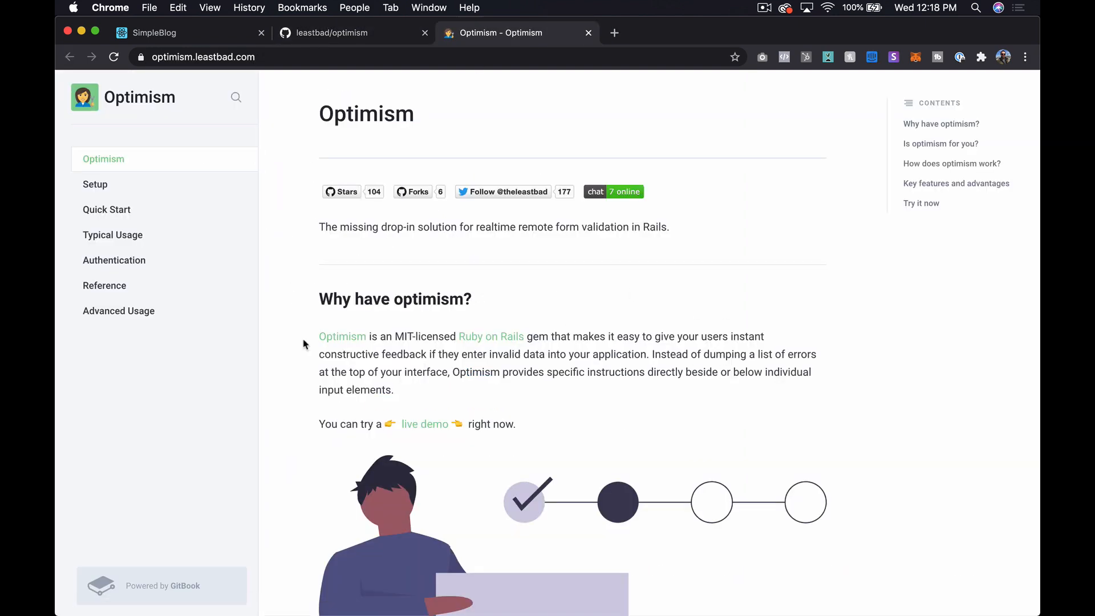
left_click(106, 209)
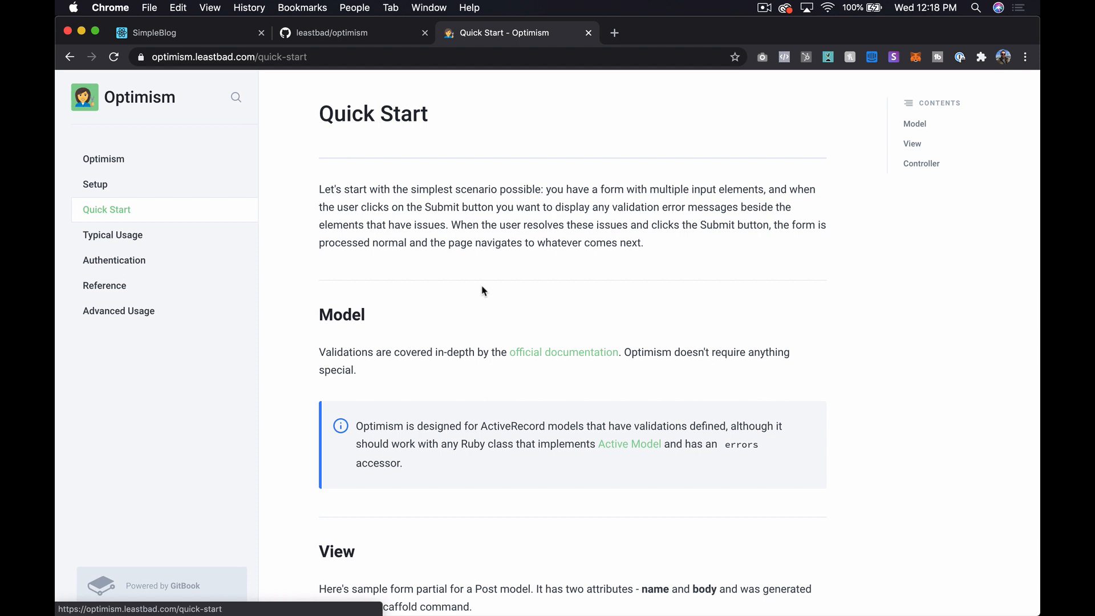
left_click(96, 184)
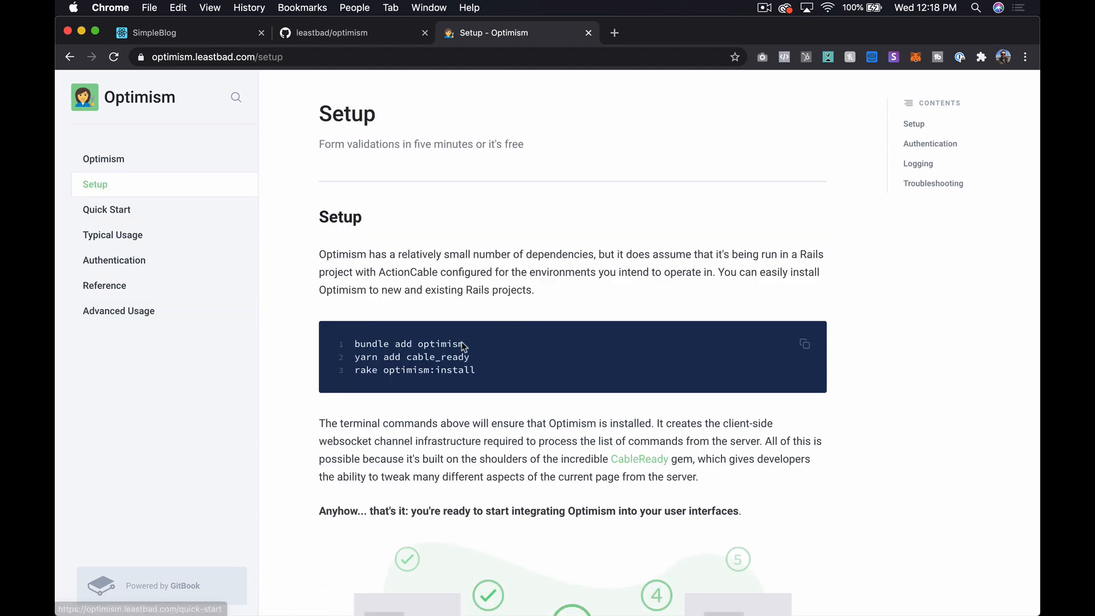
mouse_move(422, 361)
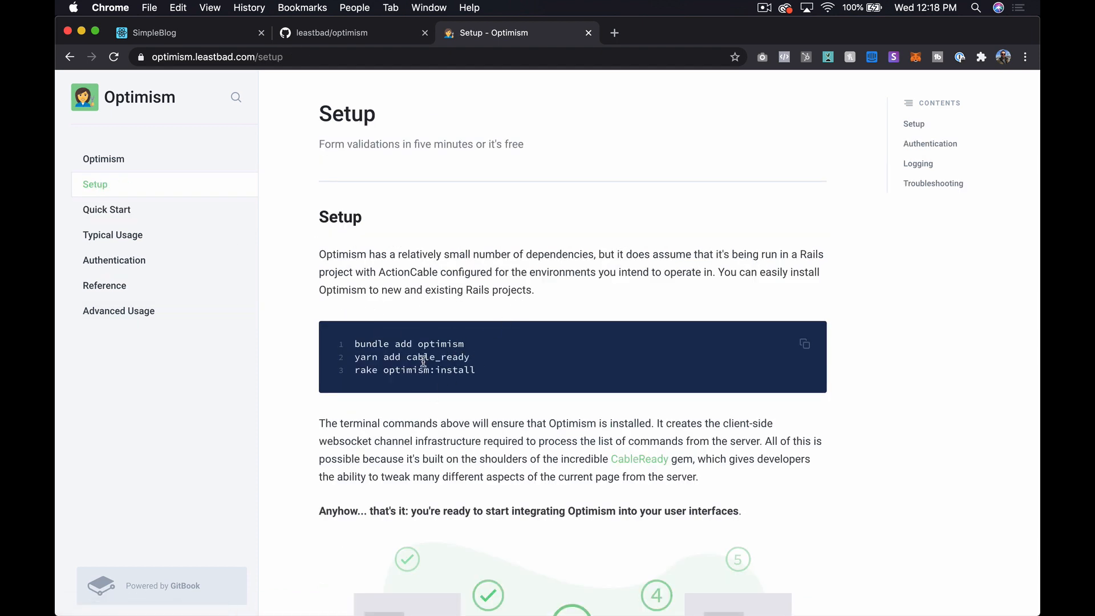
double_click(408, 343)
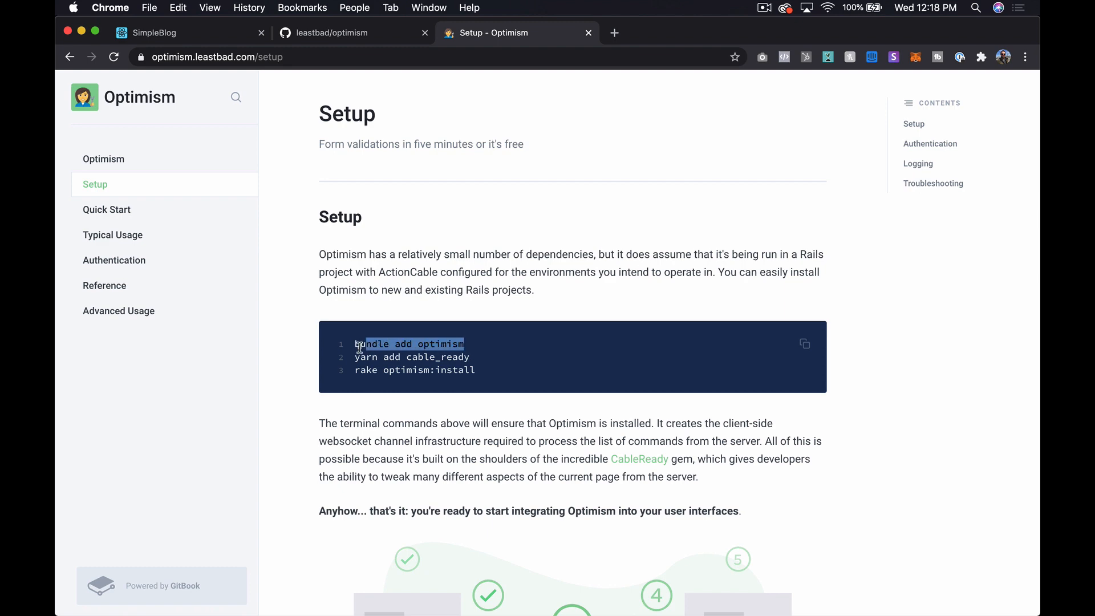
mouse_move(490, 369)
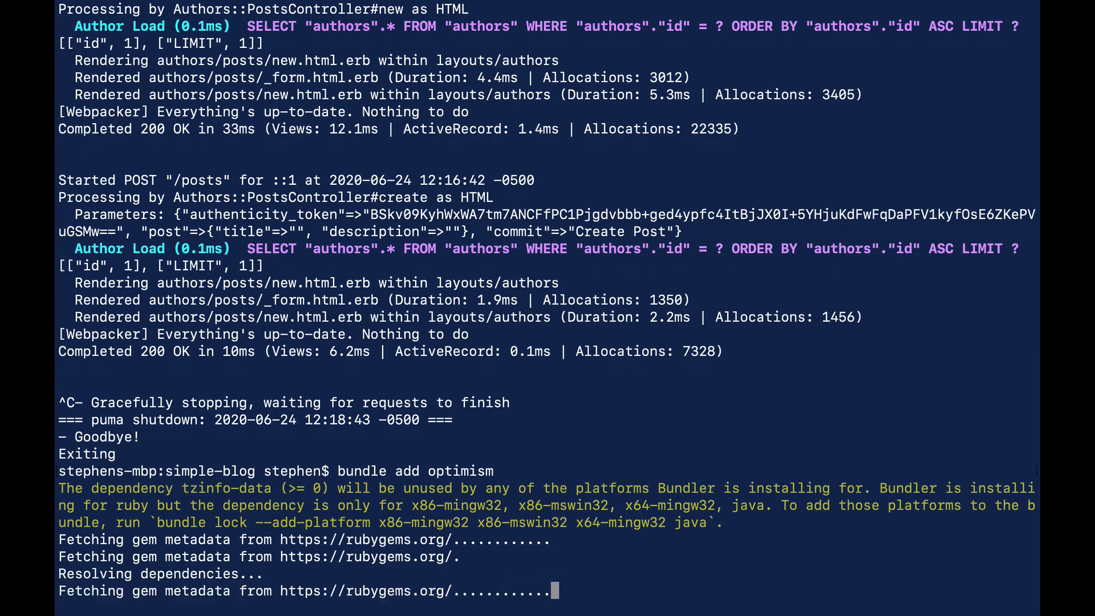
Copy rake optimism:install from the Setup docs and run it in Terminal
scroll("down", 3)
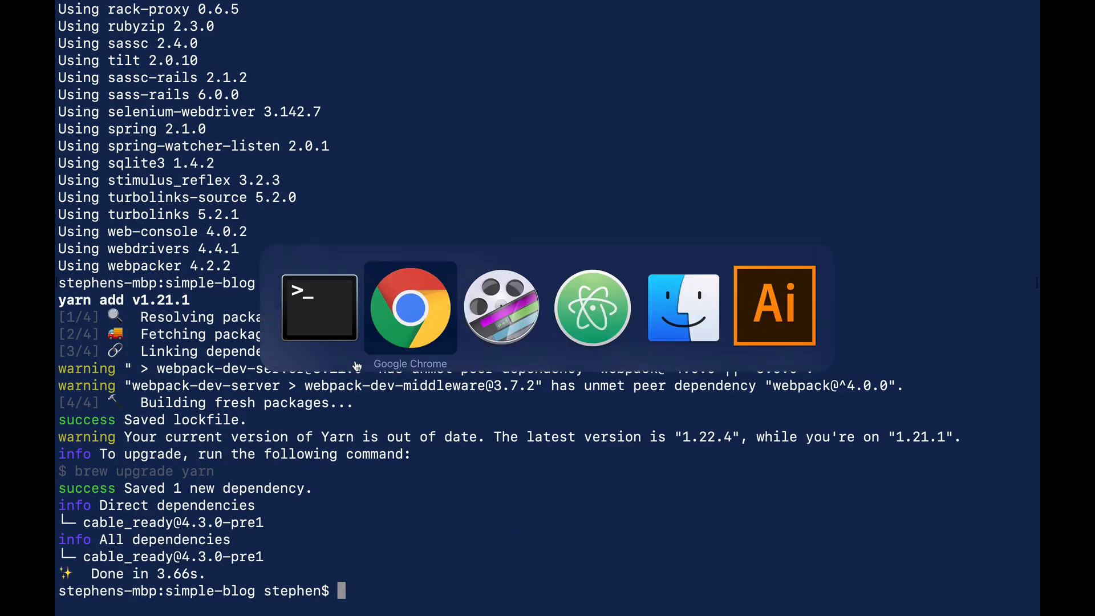
left_click(410, 308)
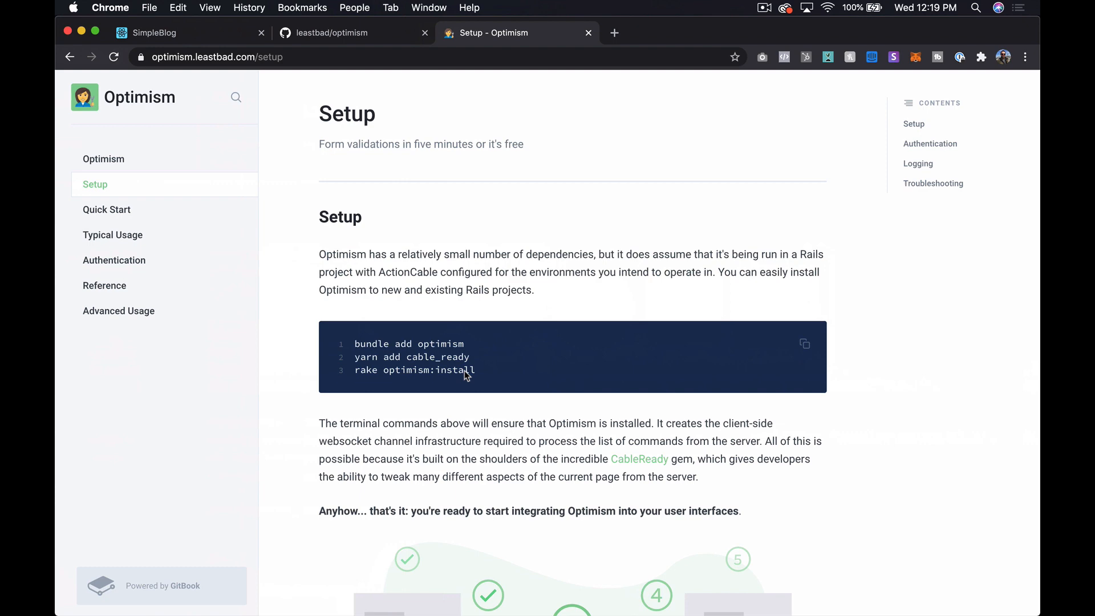
double_click(414, 370)
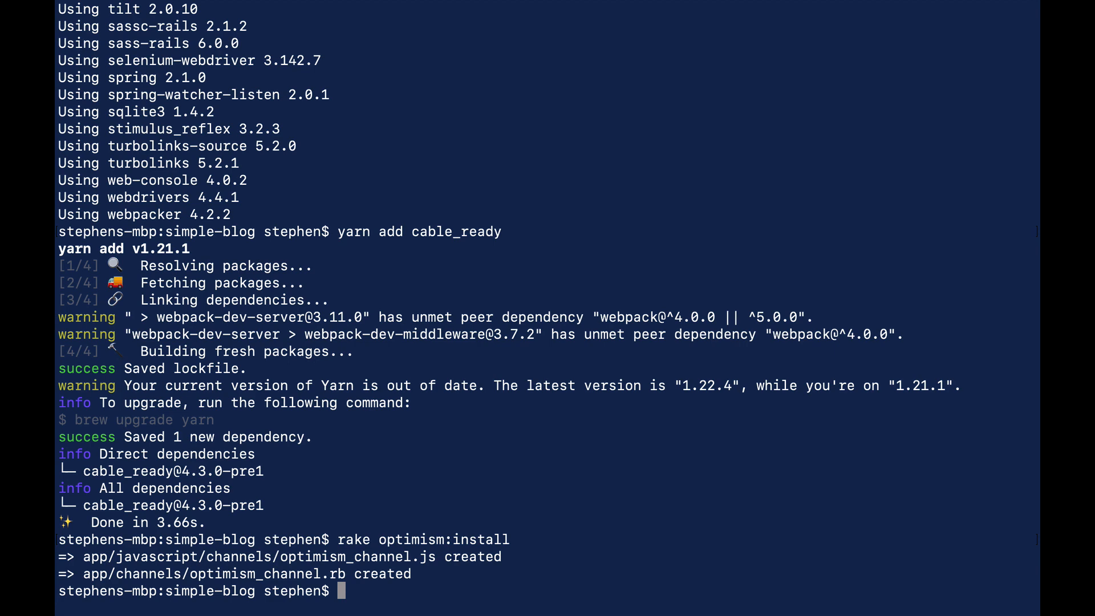
type("ra")
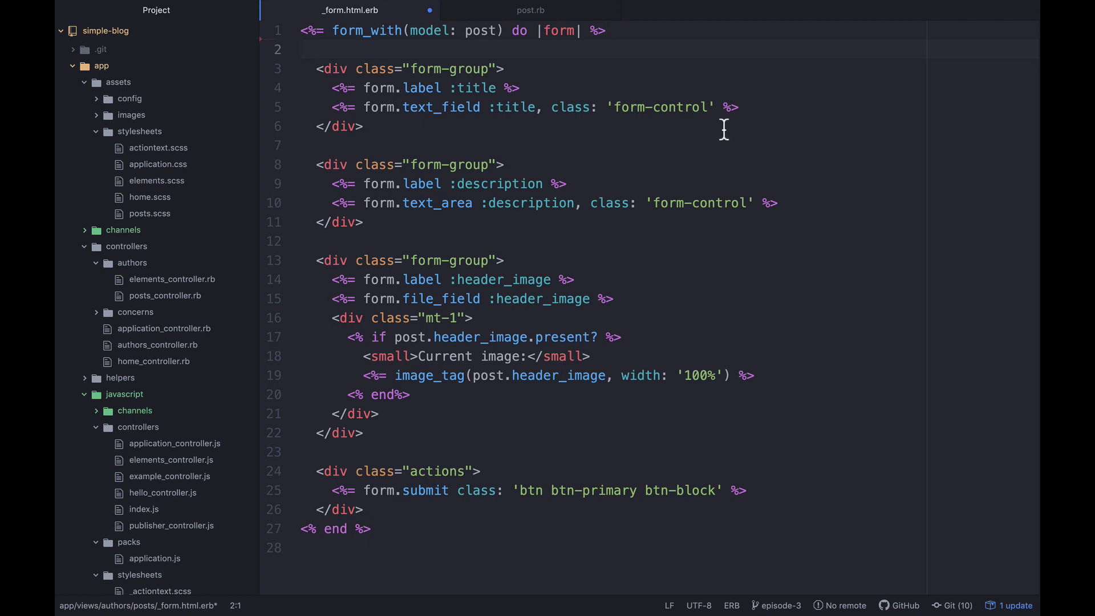
Add <%= form.error_for :title %> and :description lines beneath the title and description fields
left_click(737, 107)
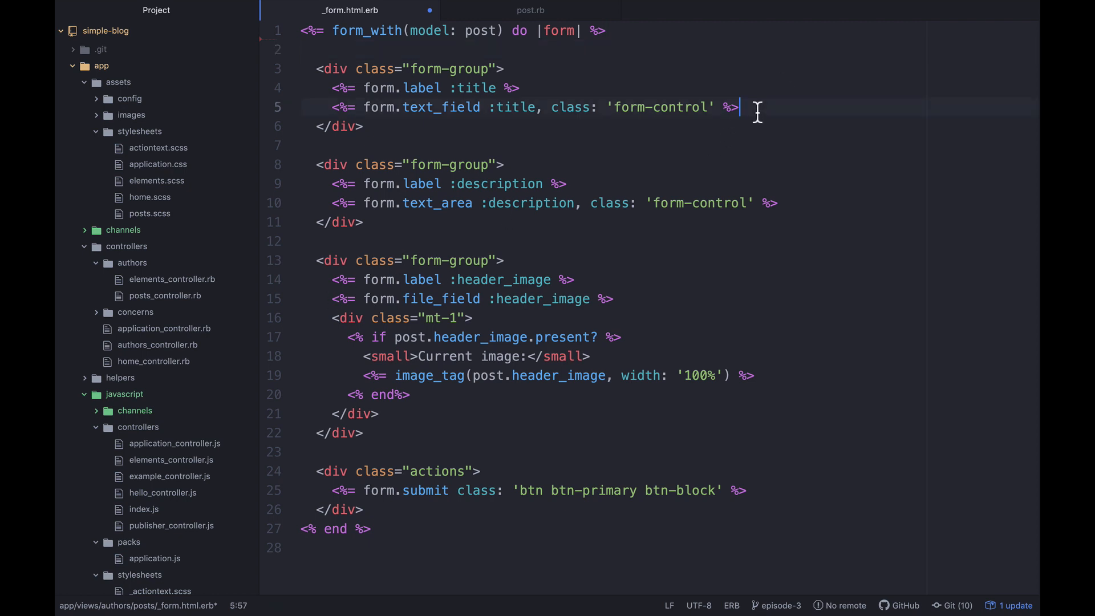
key("Enter")
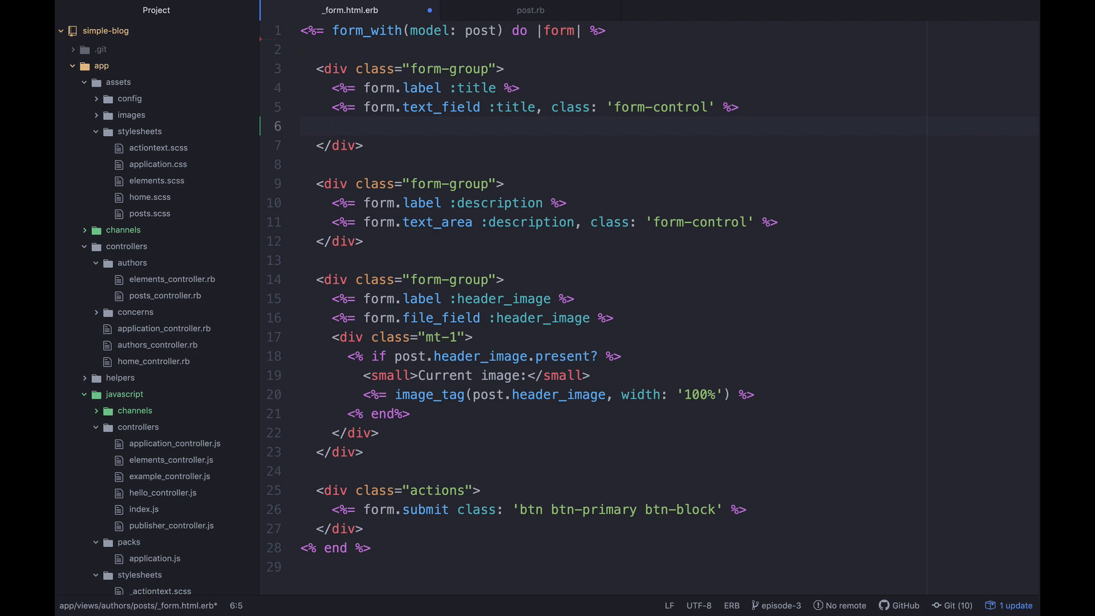
type("<%= f")
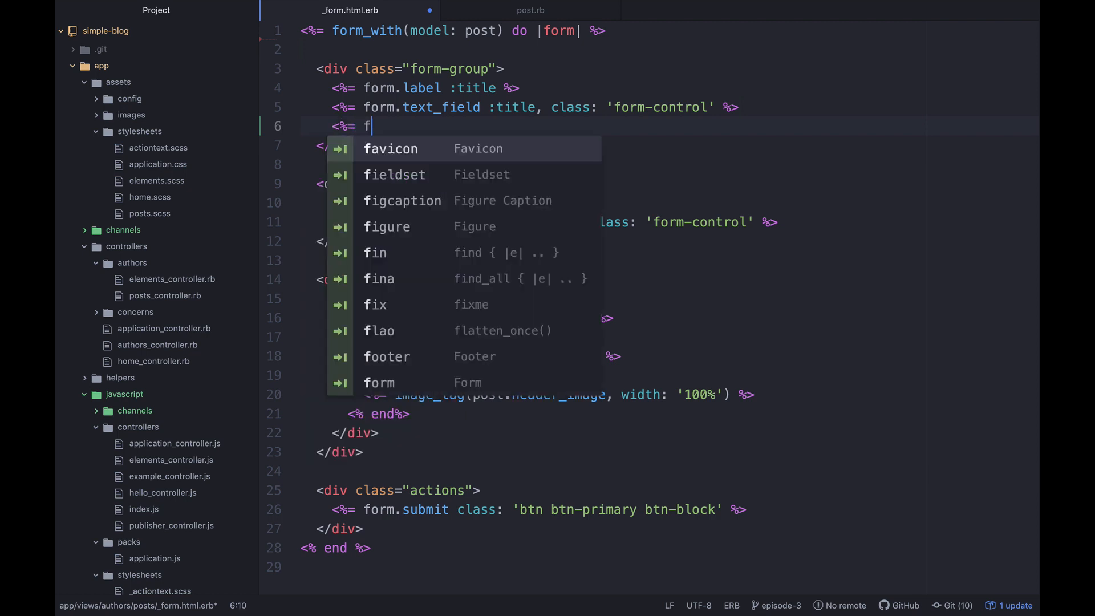
type("orm.error_")
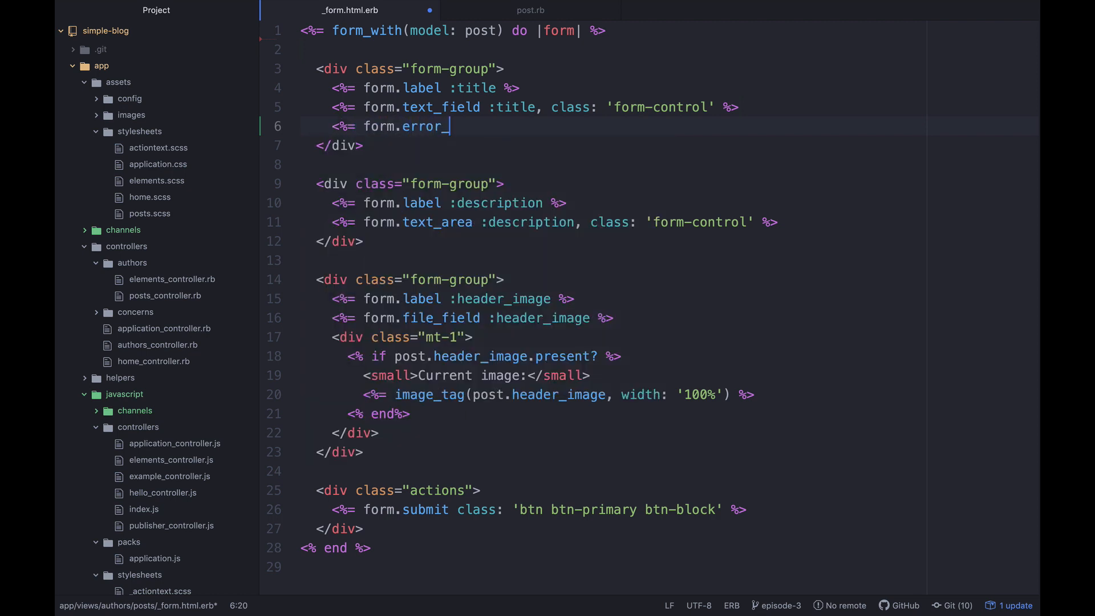
type("for :title %>")
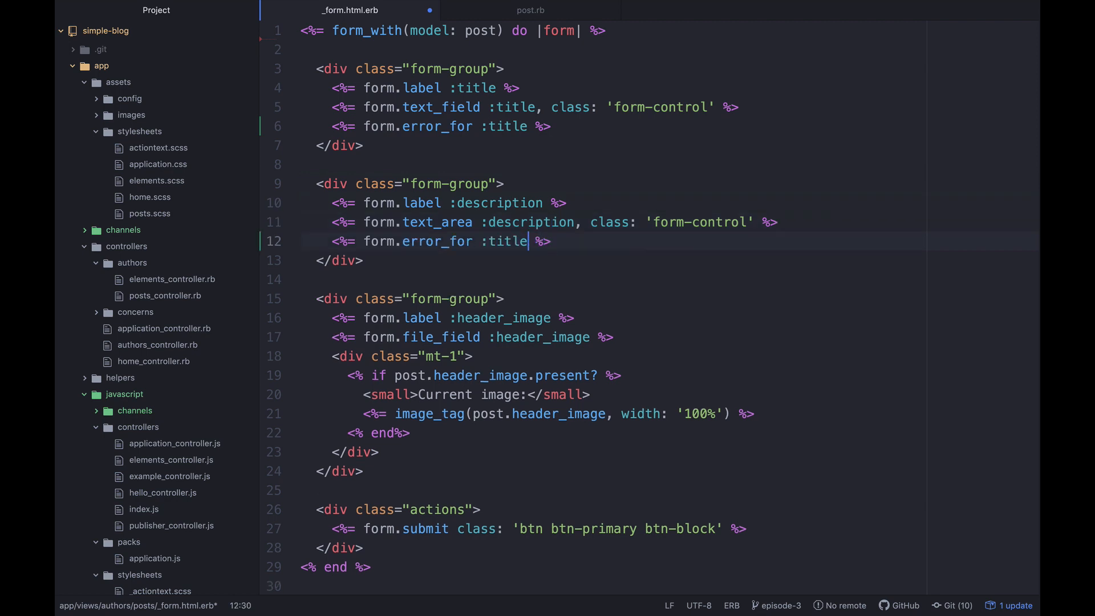
type("descrip")
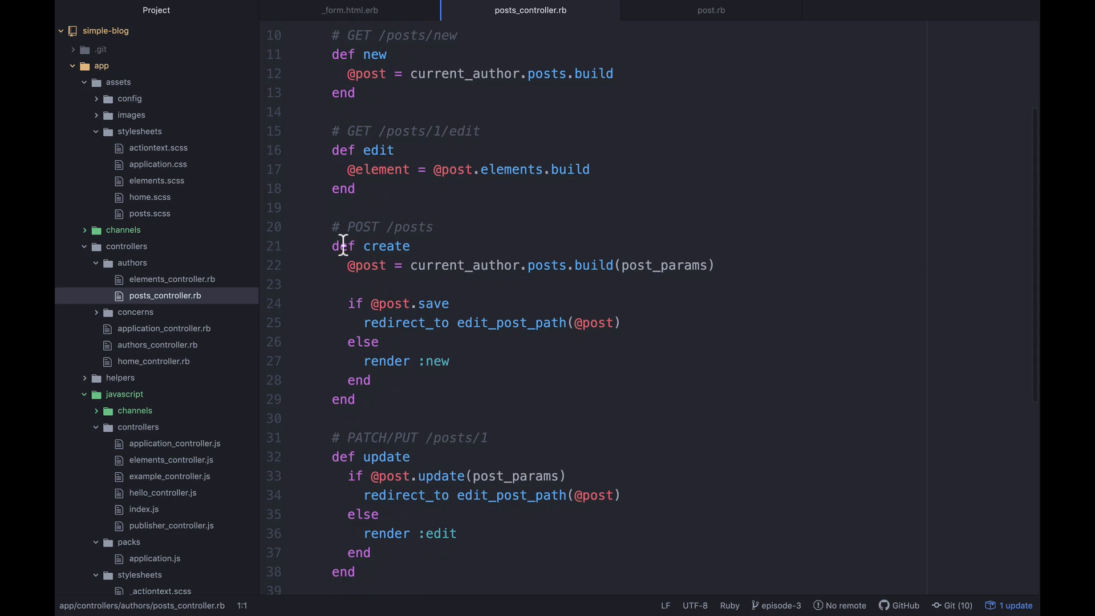
left_click(383, 342)
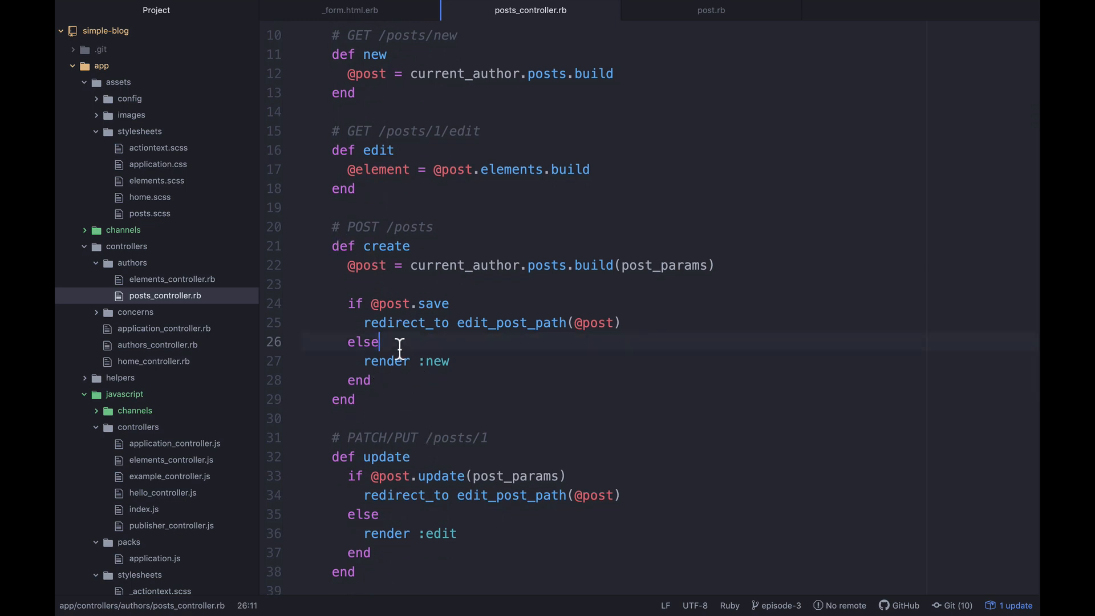
type("b")
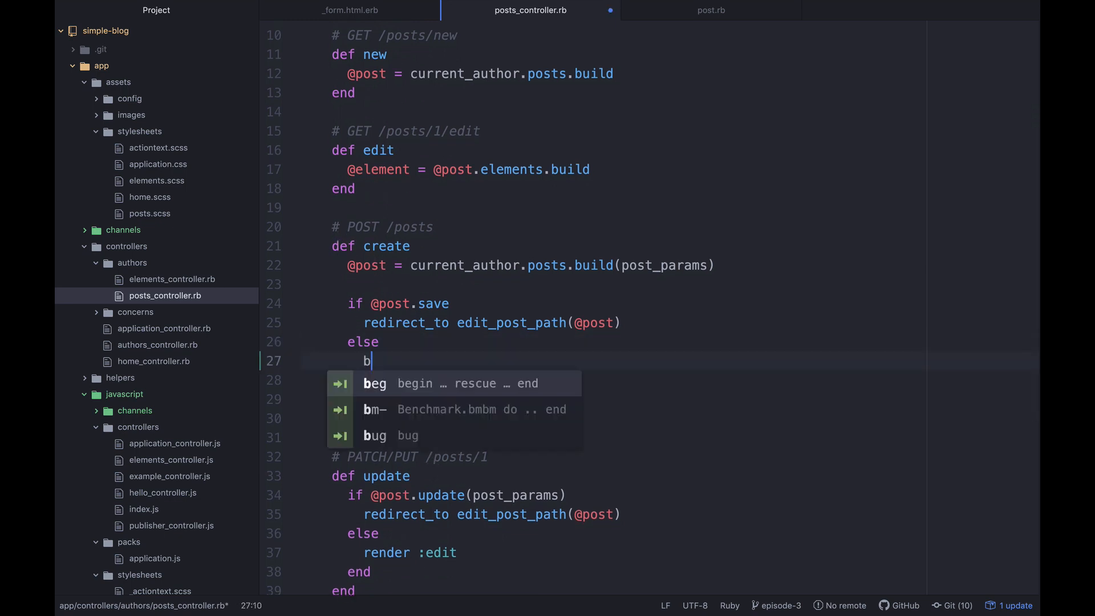
type("roa")
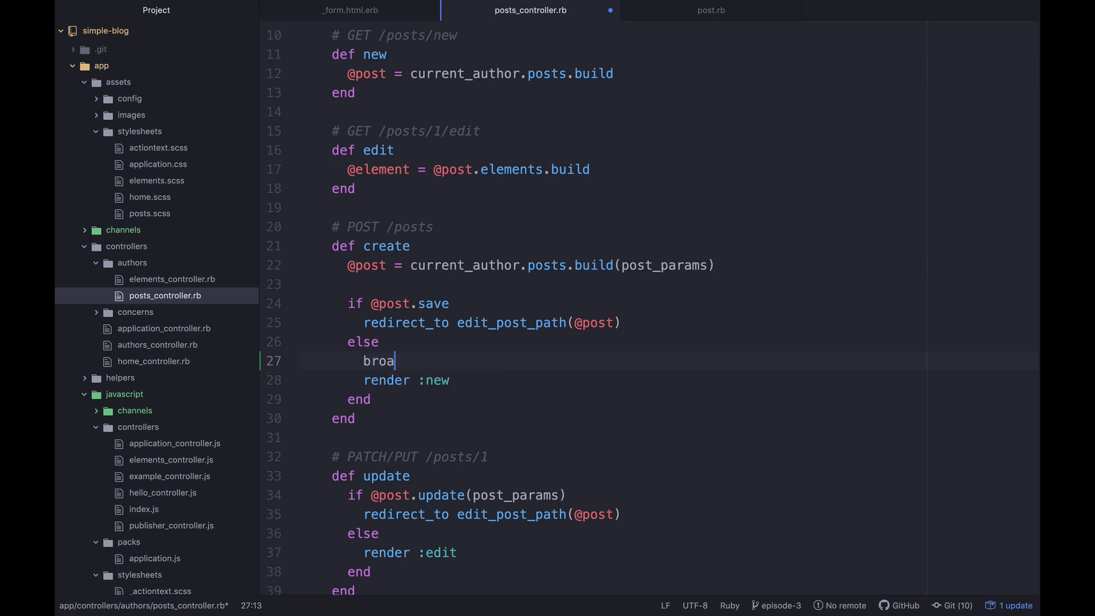
type("dcast_ee")
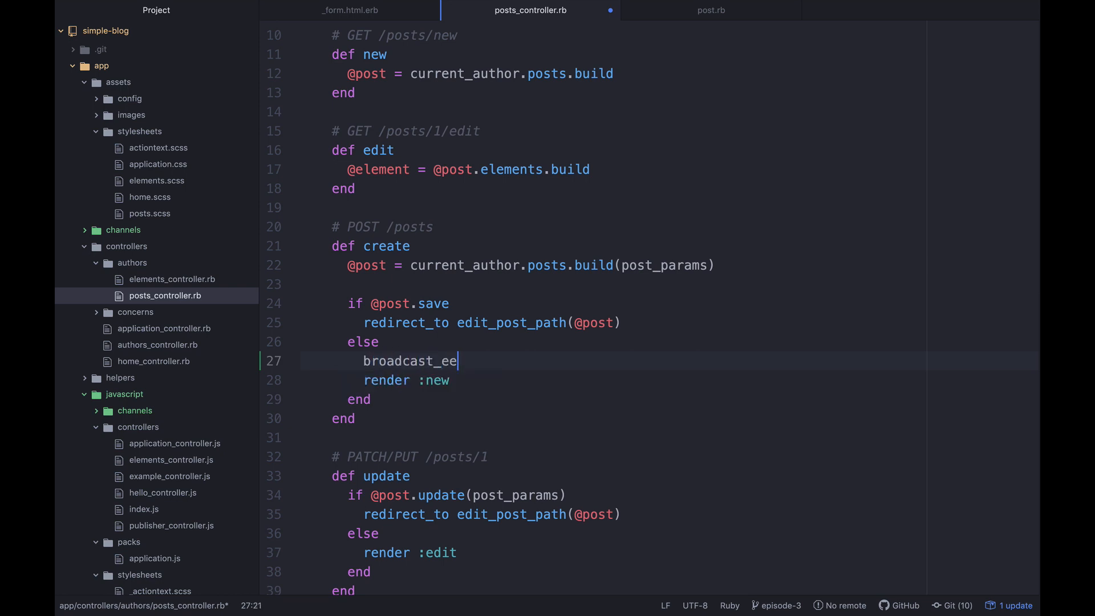
type("rrors")
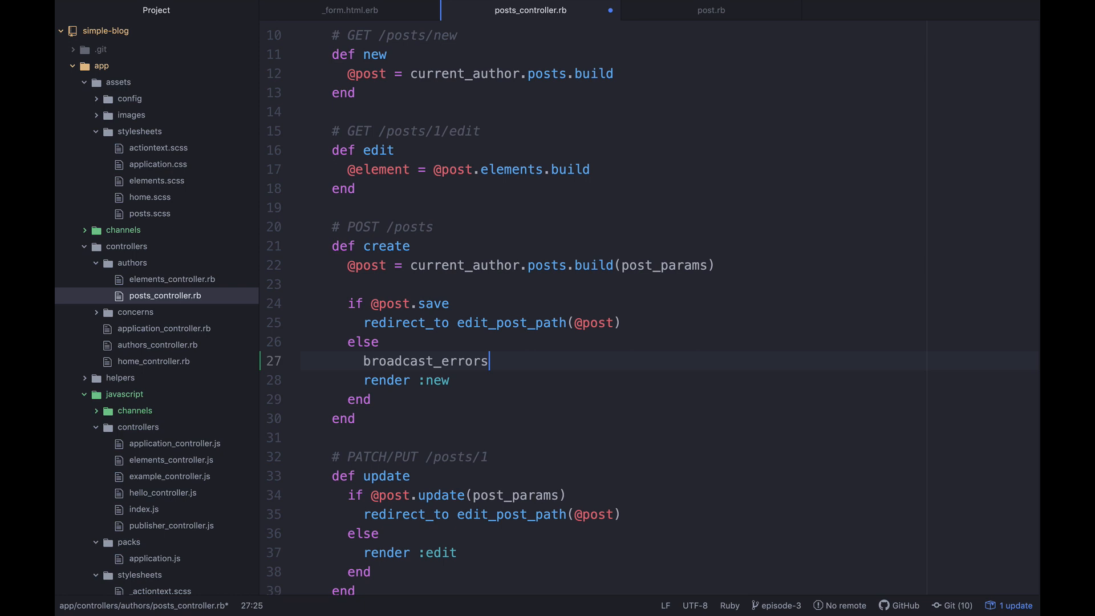
type("@post, post_params")
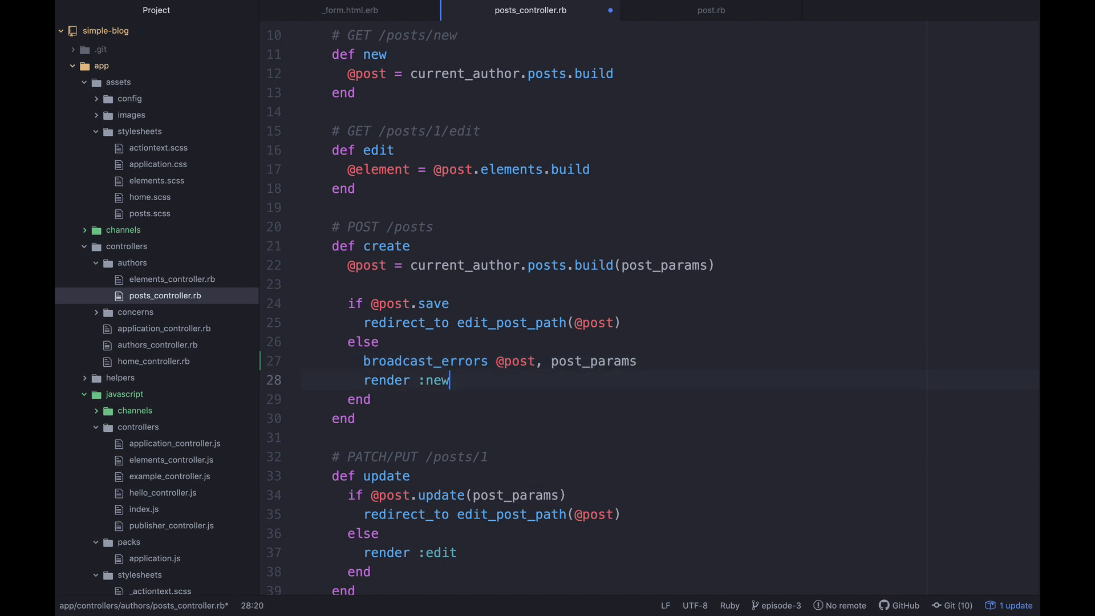
key("Backspace")
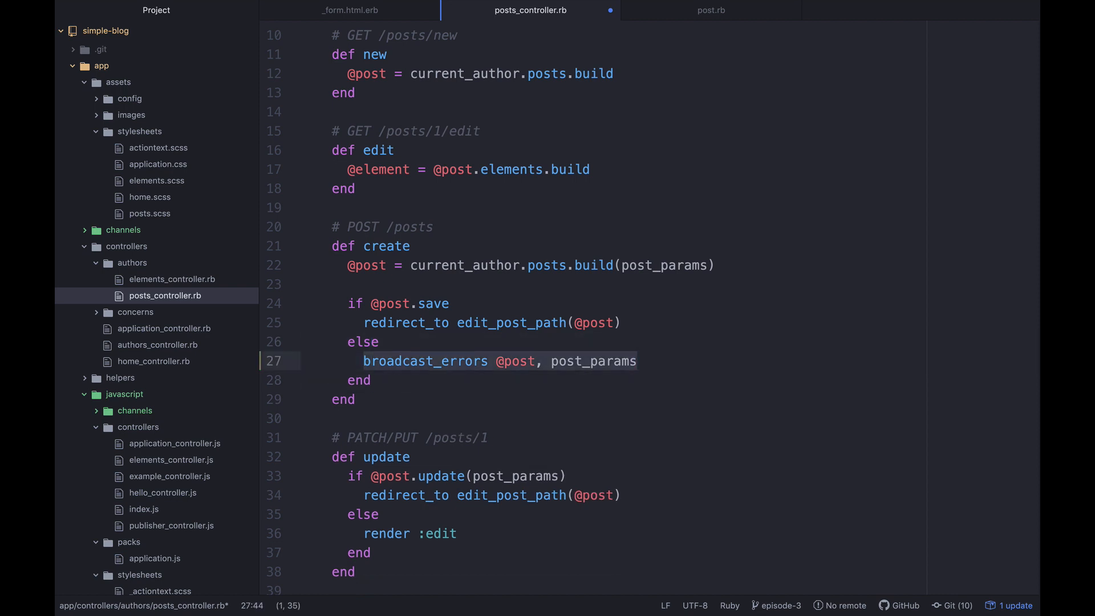
left_click(388, 533)
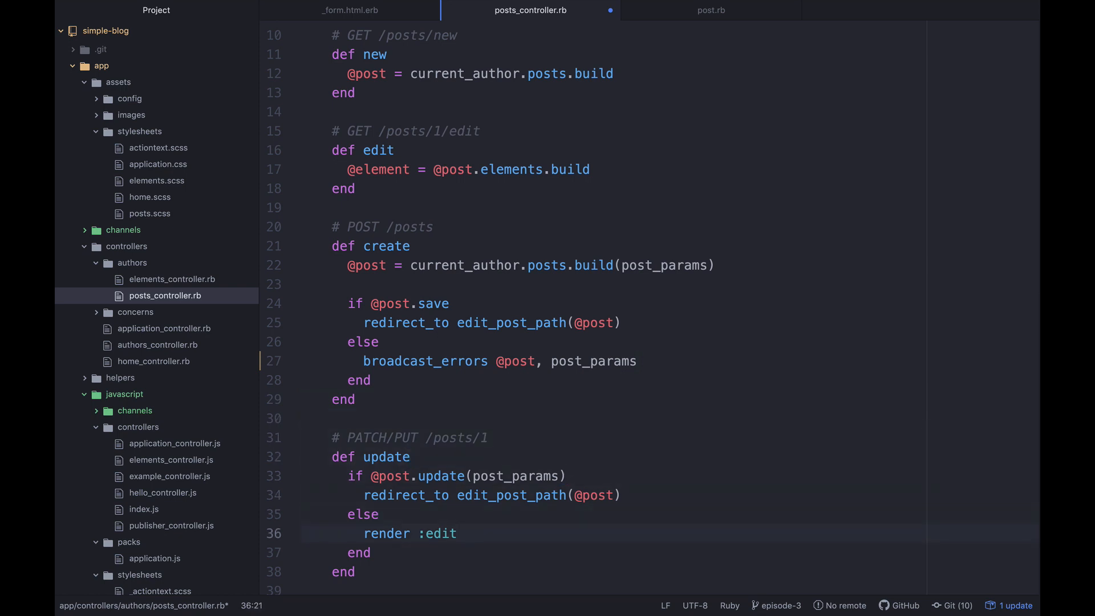
type("broadcast_errors @post, post_params")
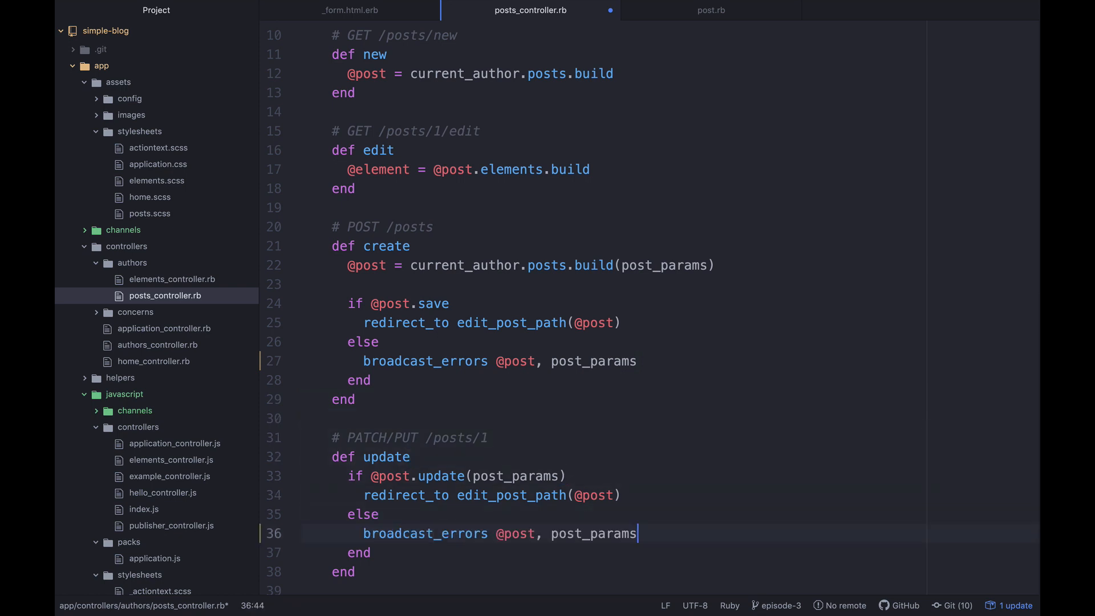
key("ctrl+s")
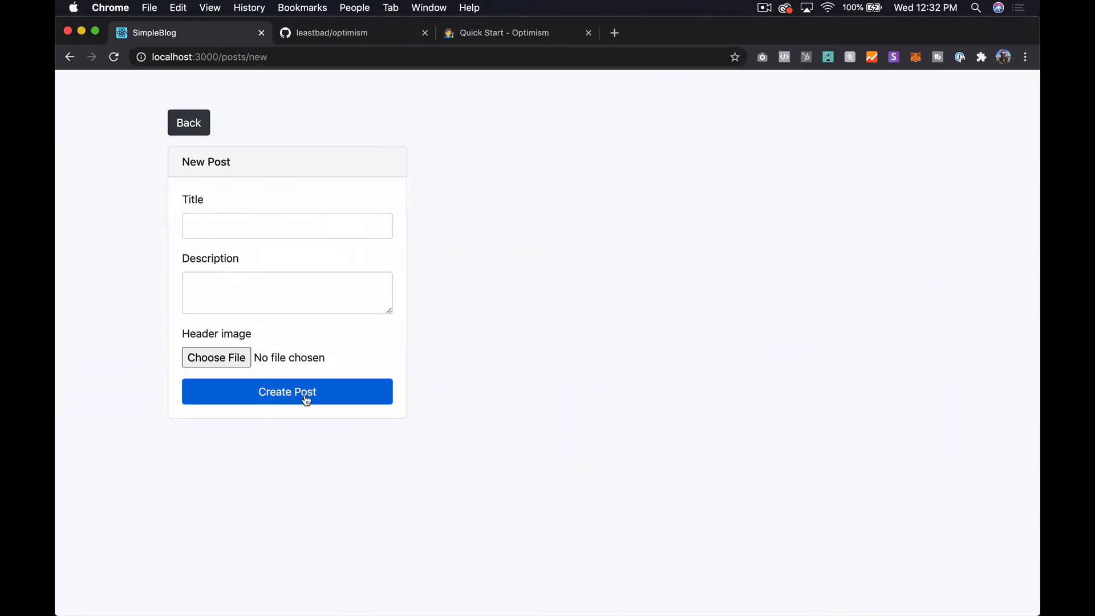
mouse_move(454, 397)
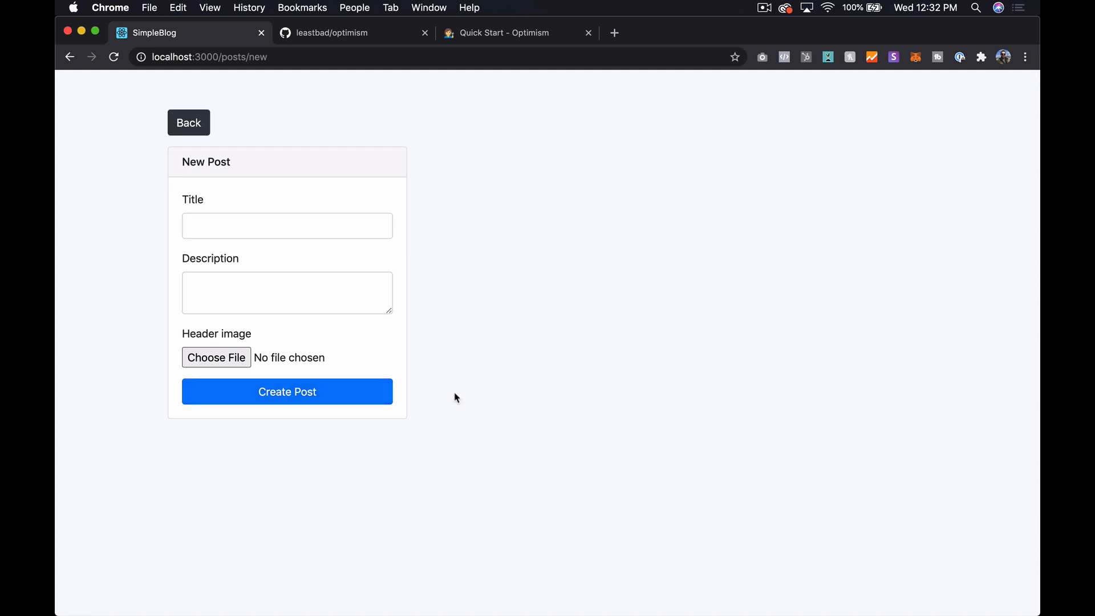
Submit the empty form to see 'Title can't be blank' and 'Description can't be blank' inline
left_click(286, 391)
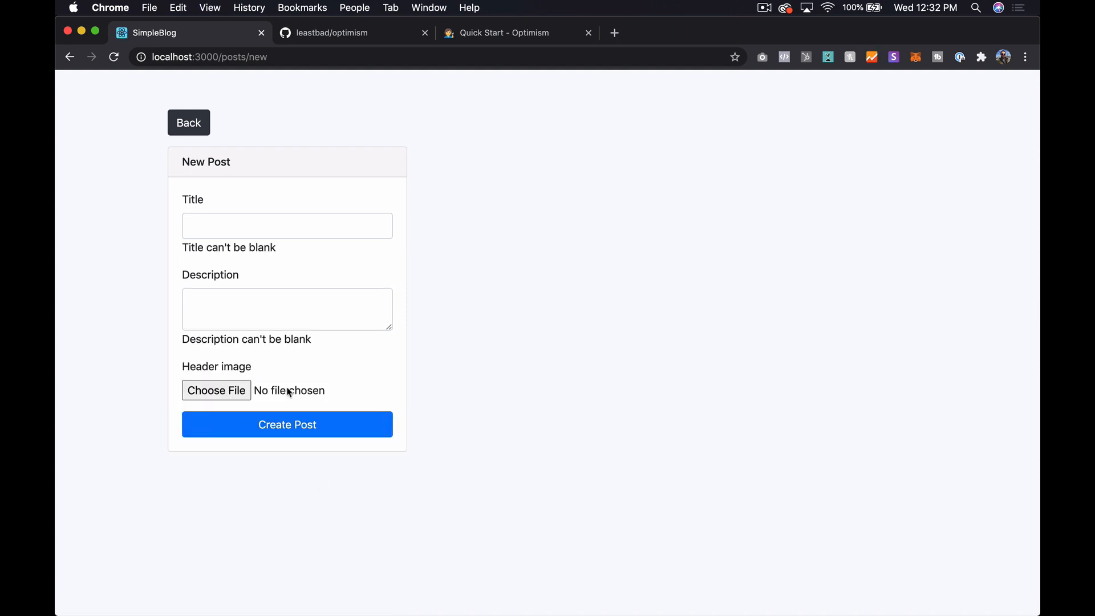
mouse_move(183, 248)
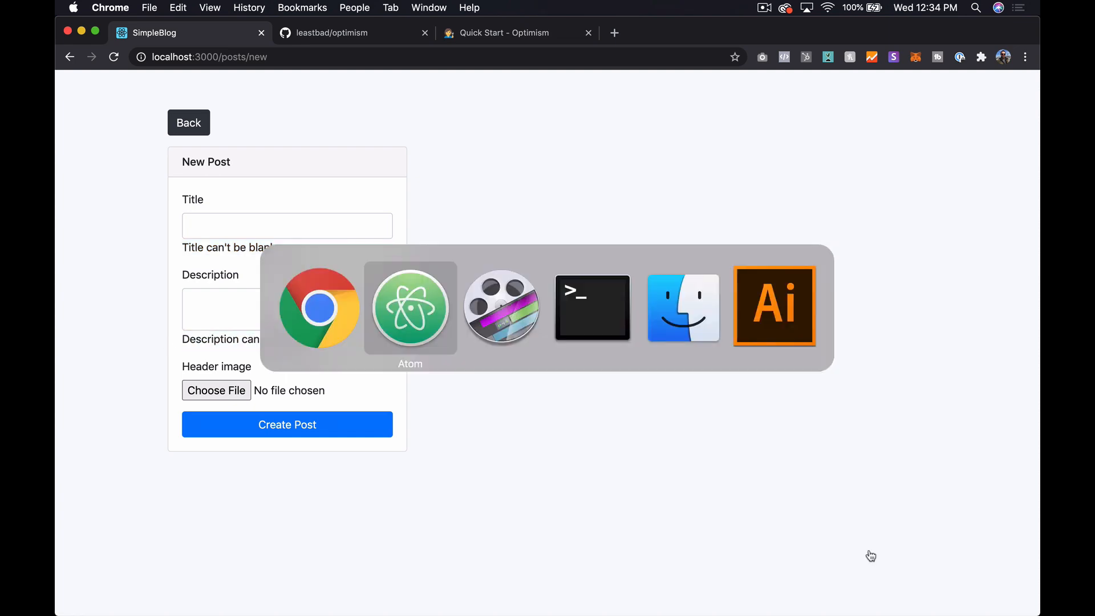
Add class: 'text-danger' to the form.error_for :title line in _form.html.erb
left_click(410, 305)
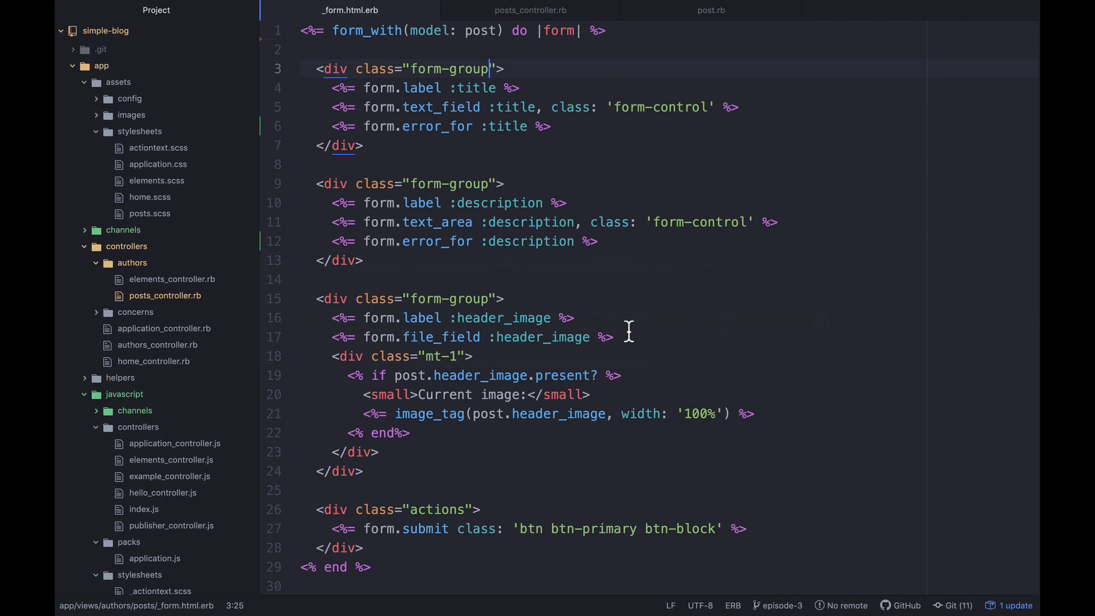
left_click(530, 126)
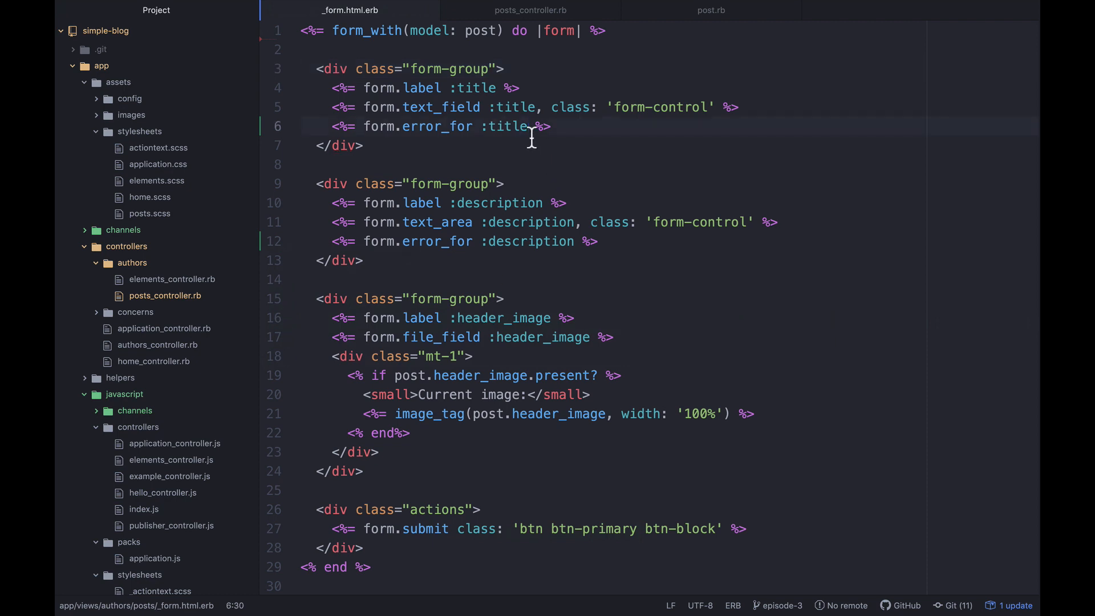
type(", class: ''")
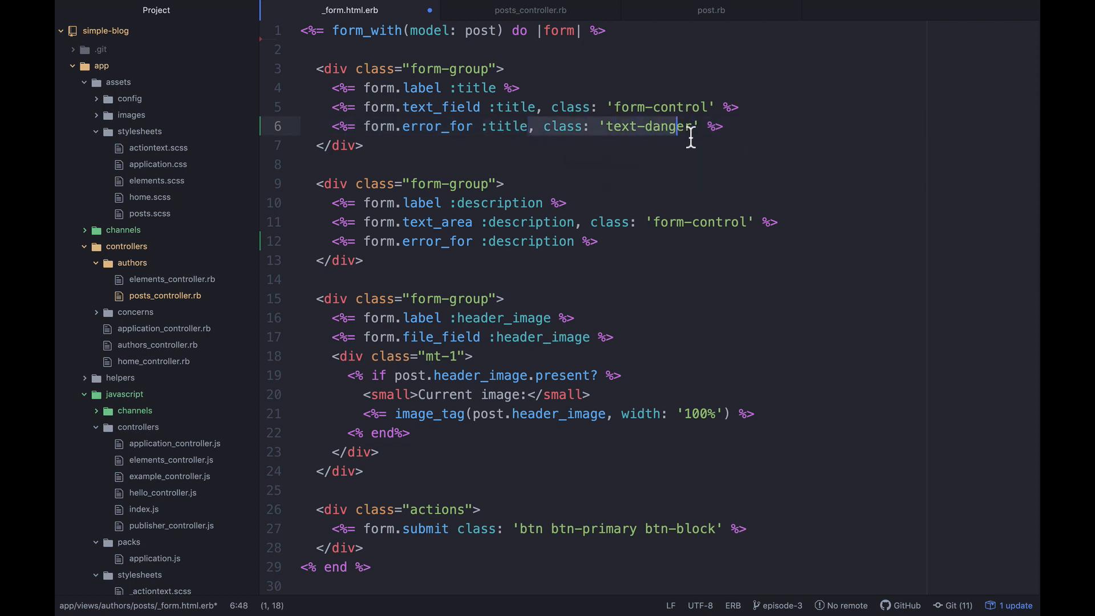
left_click(582, 241)
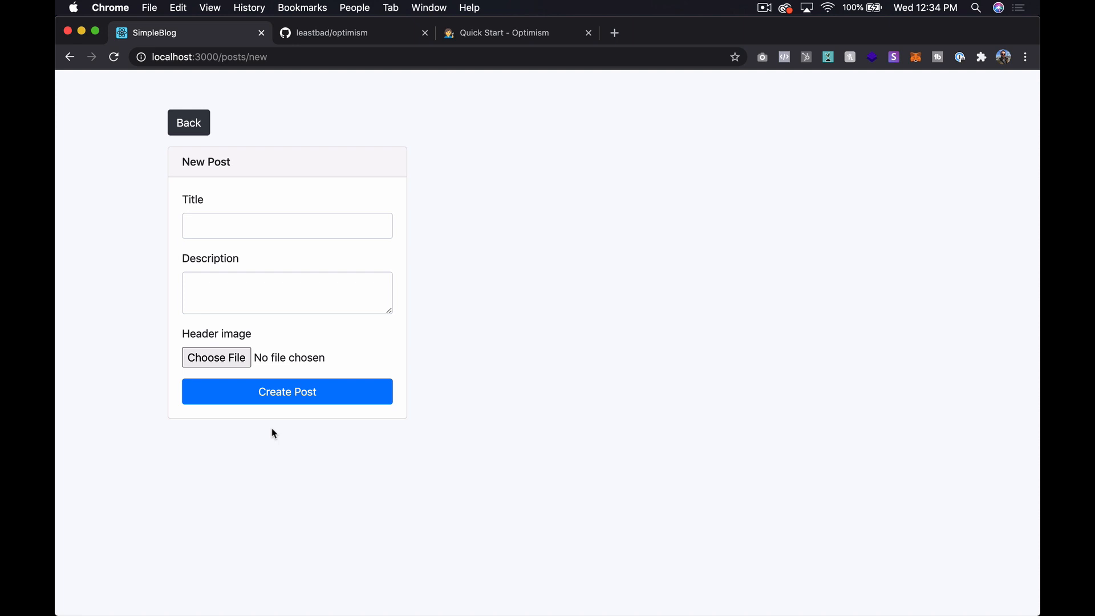
Submit the empty form, then create a post titled 'Helllo' with description 'asdf'
left_click(286, 391)
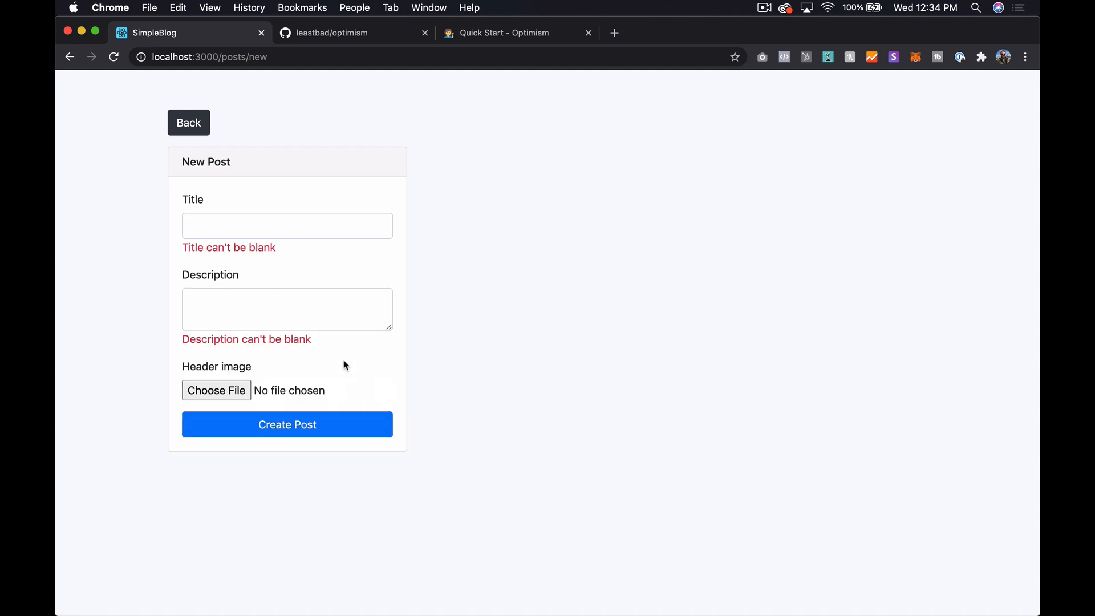
left_click(287, 225)
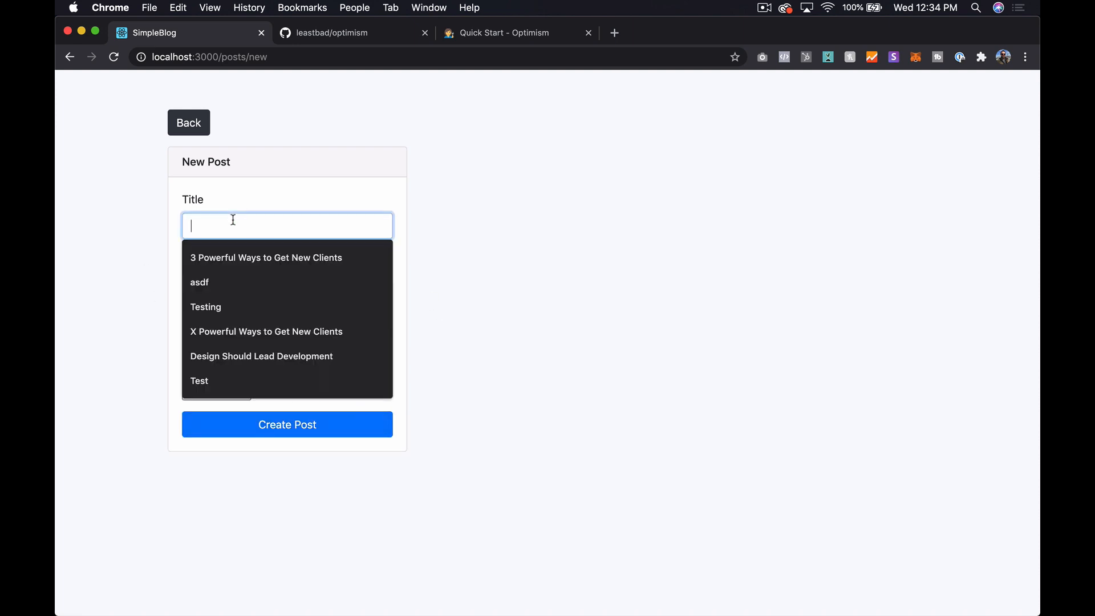
type("Helllo")
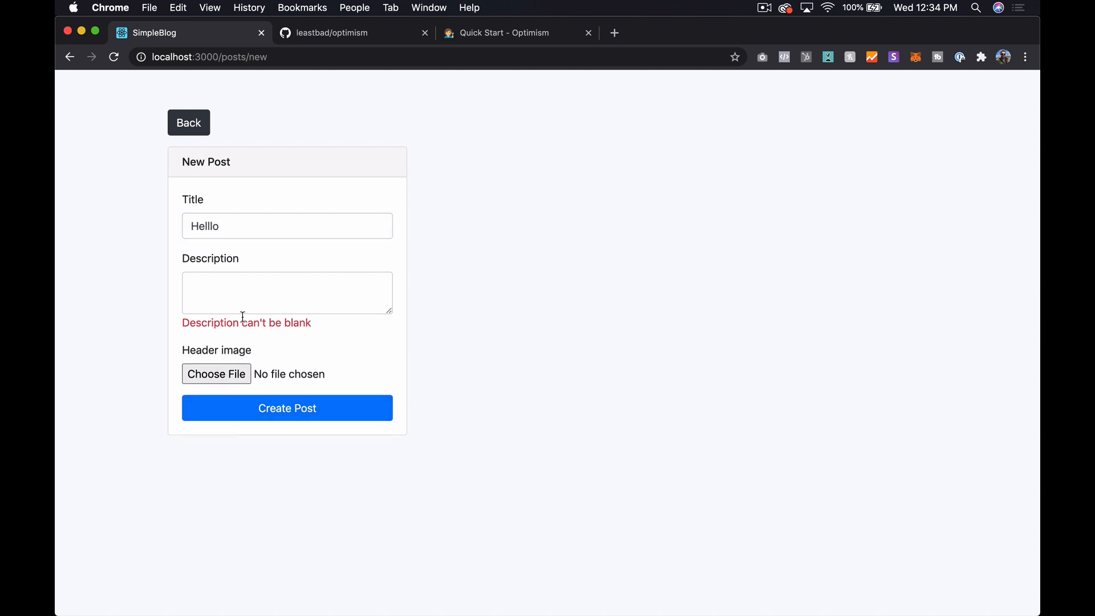
type("asdf")
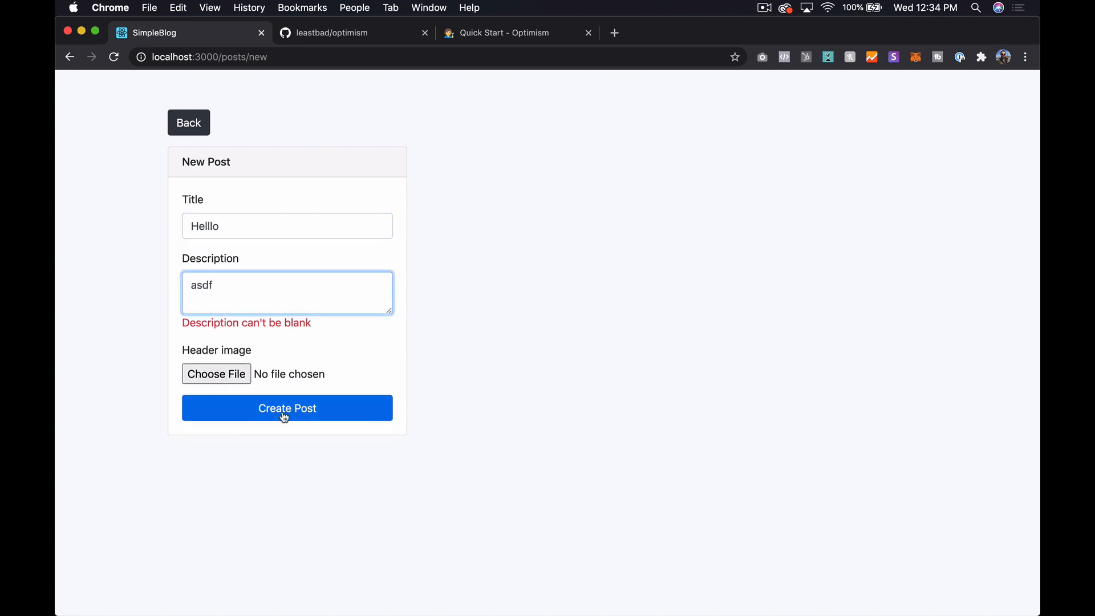
left_click(286, 407)
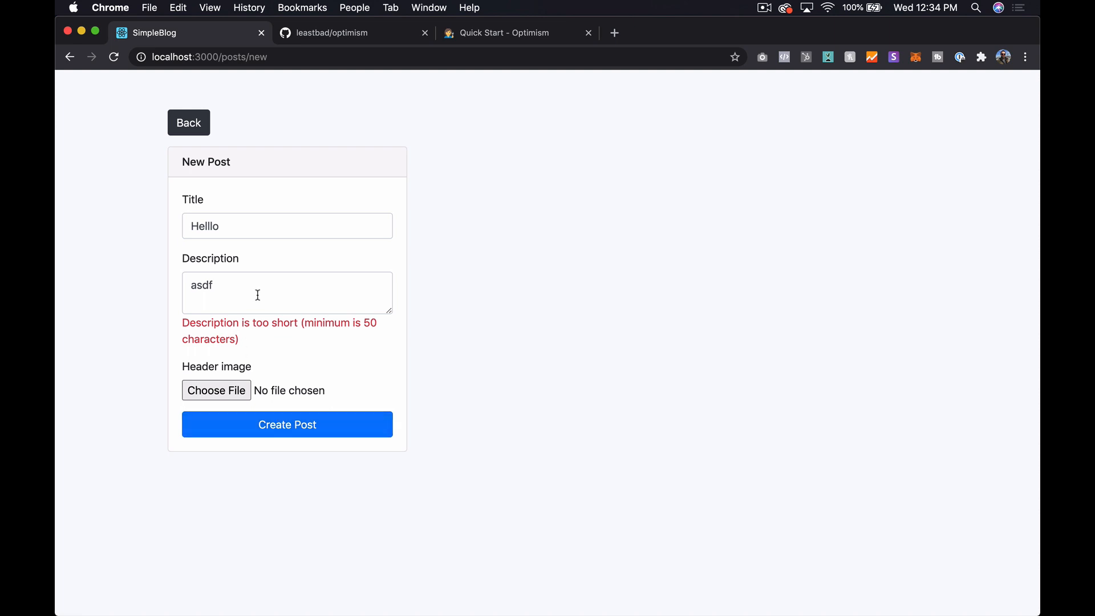
double_click(201, 285)
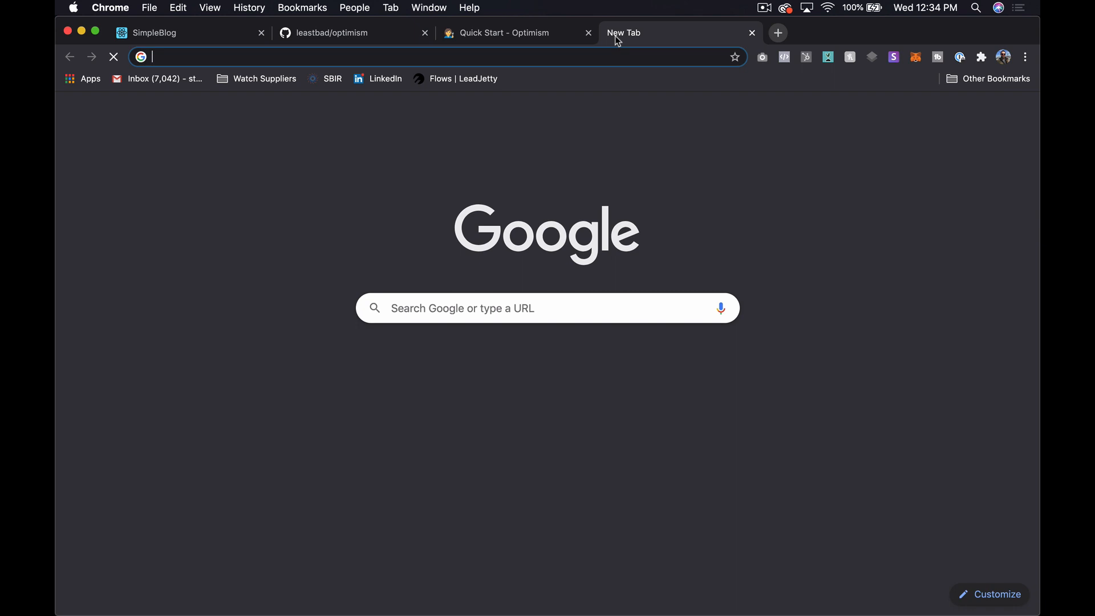
Grab placeholder text from the Lorem Ipsum site and submit the post with the longer description
type("lorem ipsum")
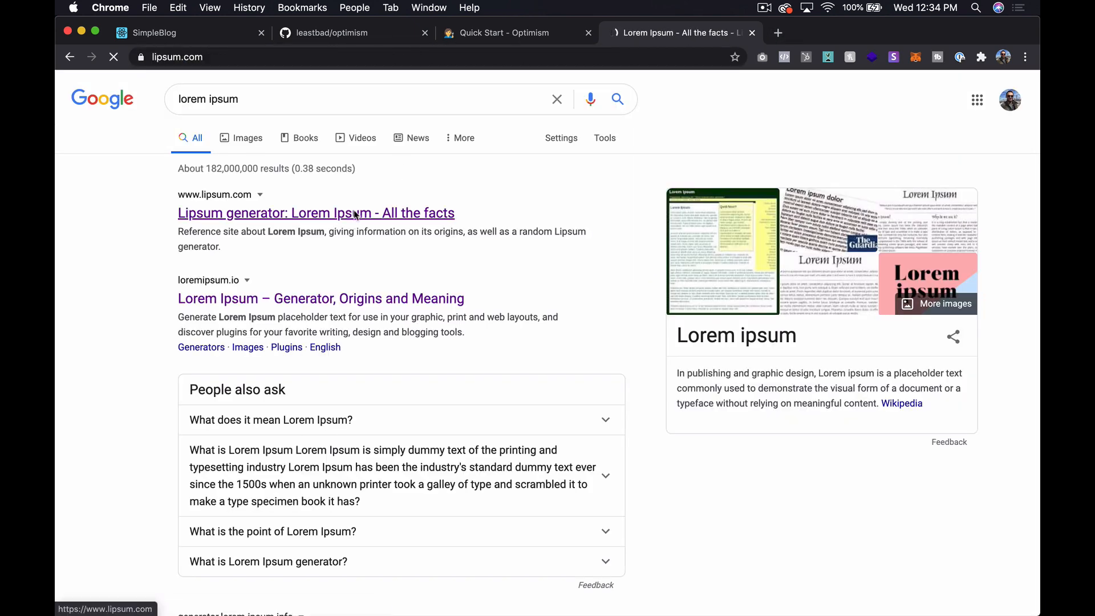
left_click(315, 213)
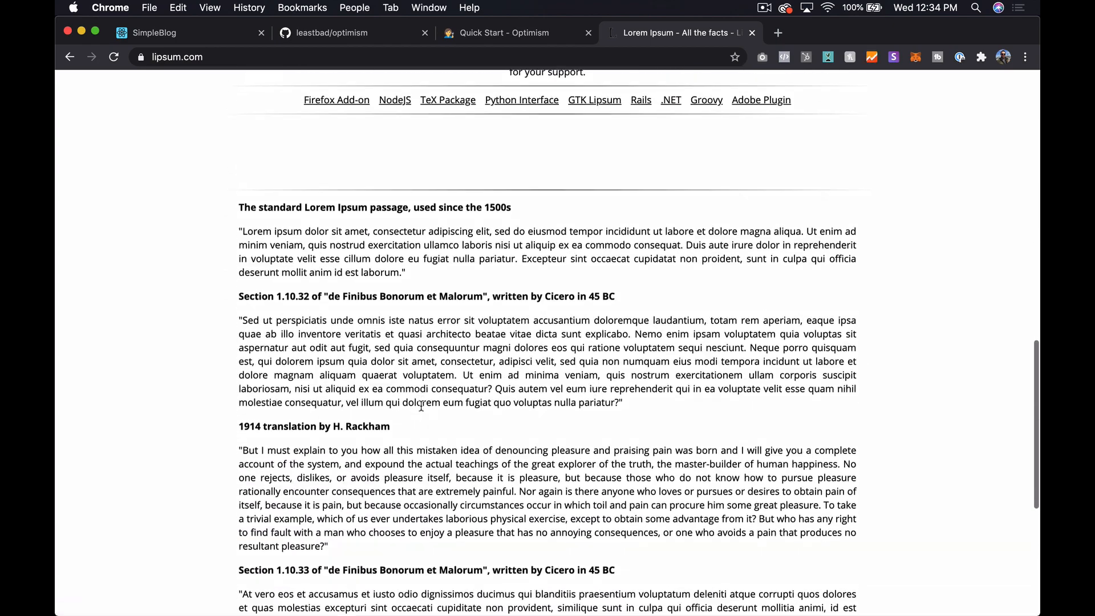
scroll("up", 3)
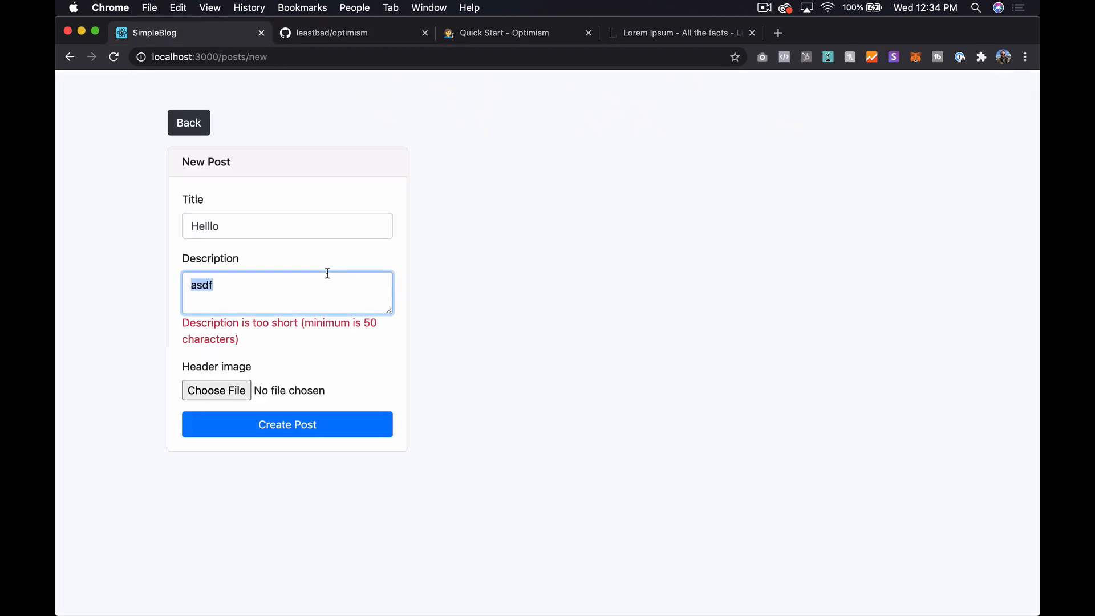
left_click(677, 33)
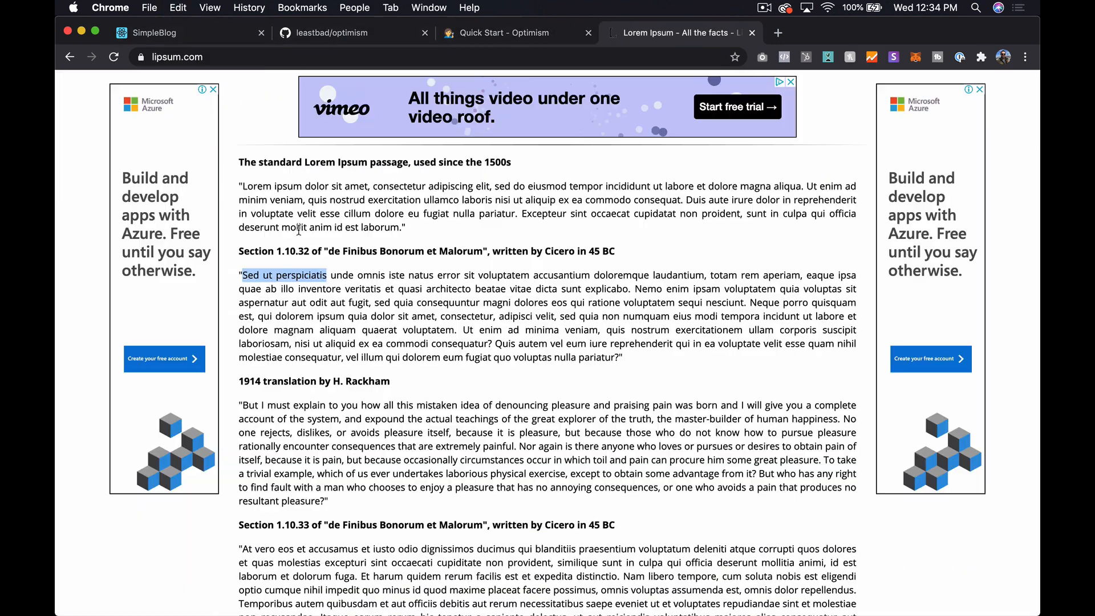
left_click(331, 274)
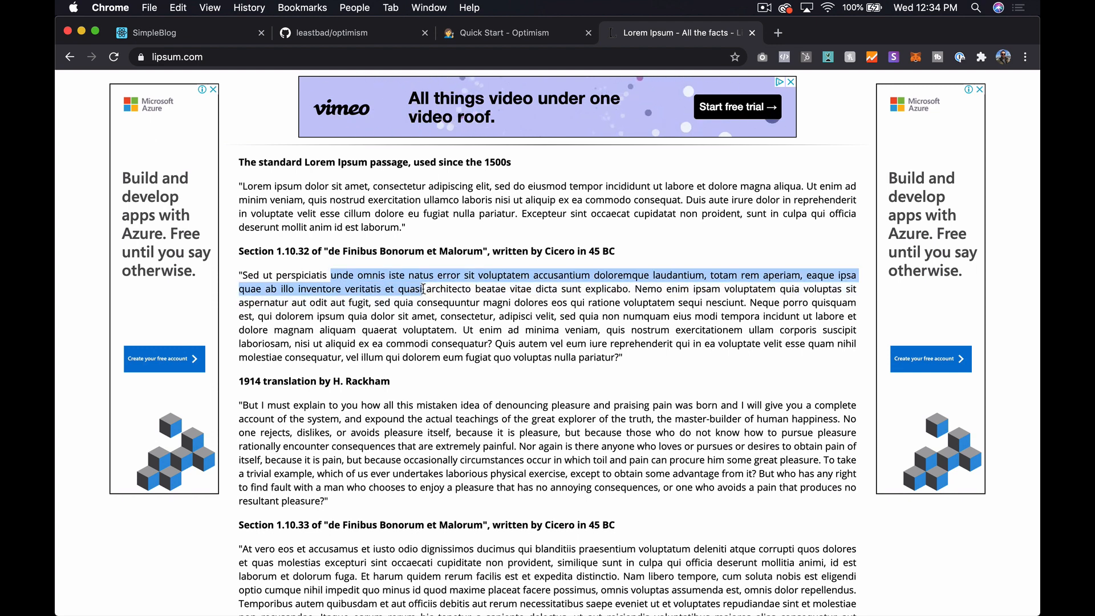
left_click(166, 33)
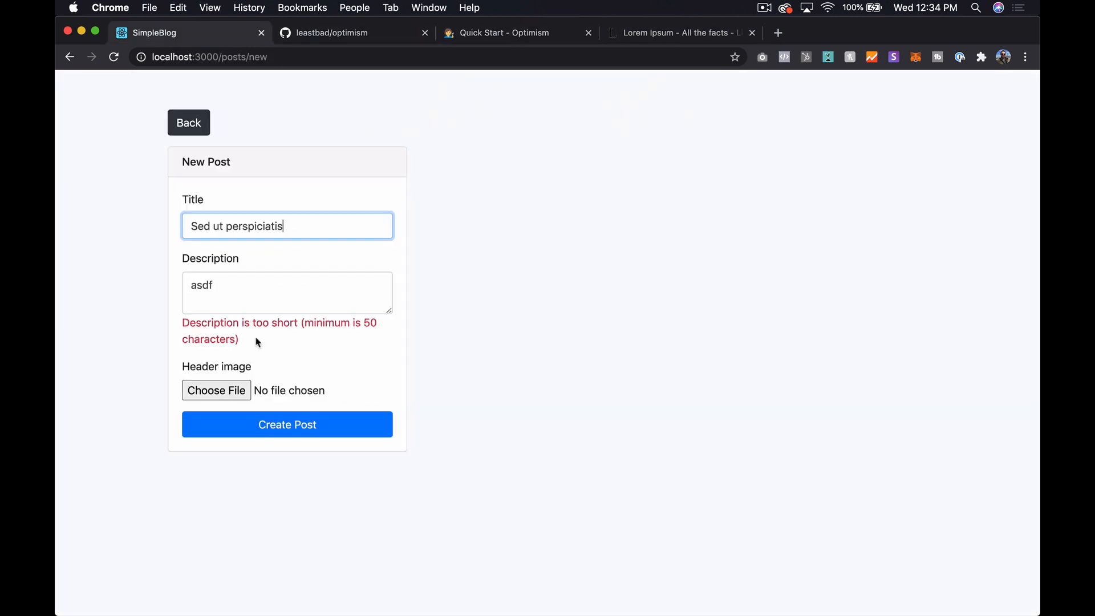
type("laudantium, totam rem aperiam, eaque ipsa quae ab illo inventore veritatis et quasi")
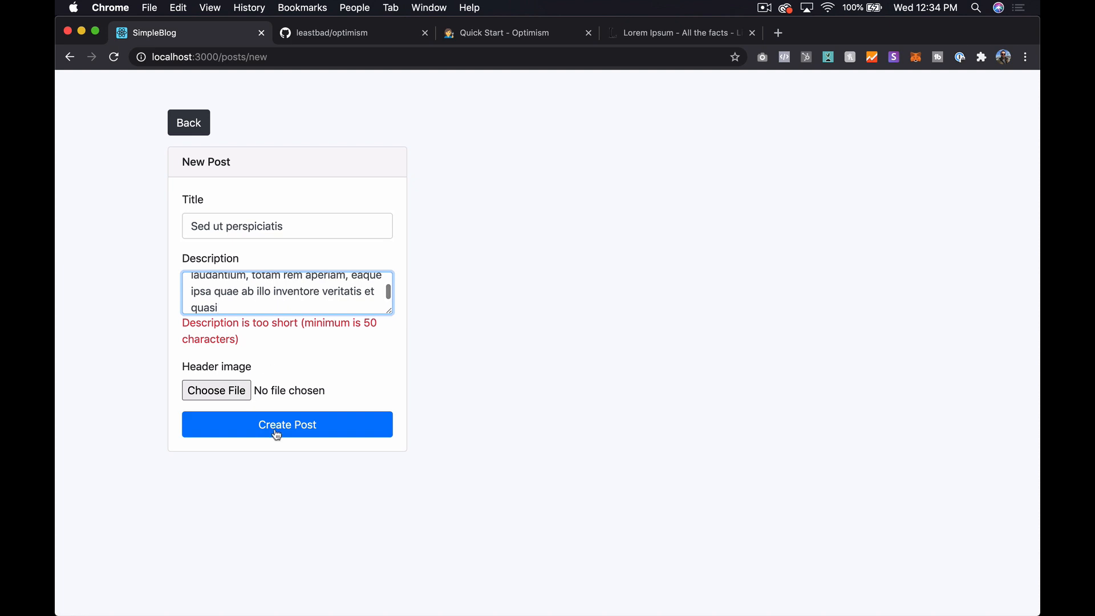
left_click(286, 423)
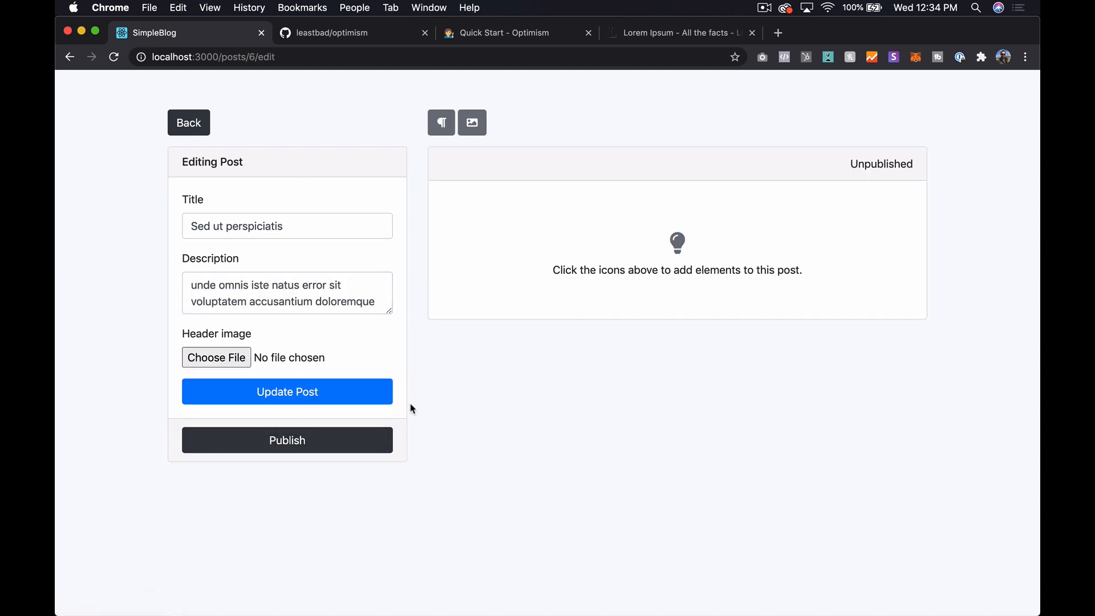
mouse_move(256, 266)
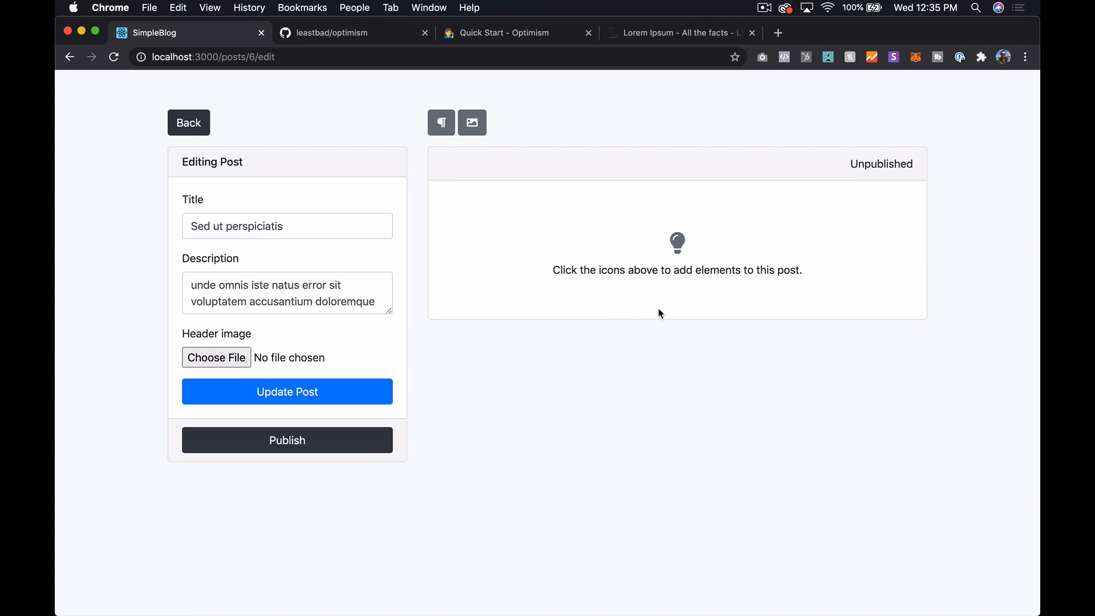
mouse_move(351, 186)
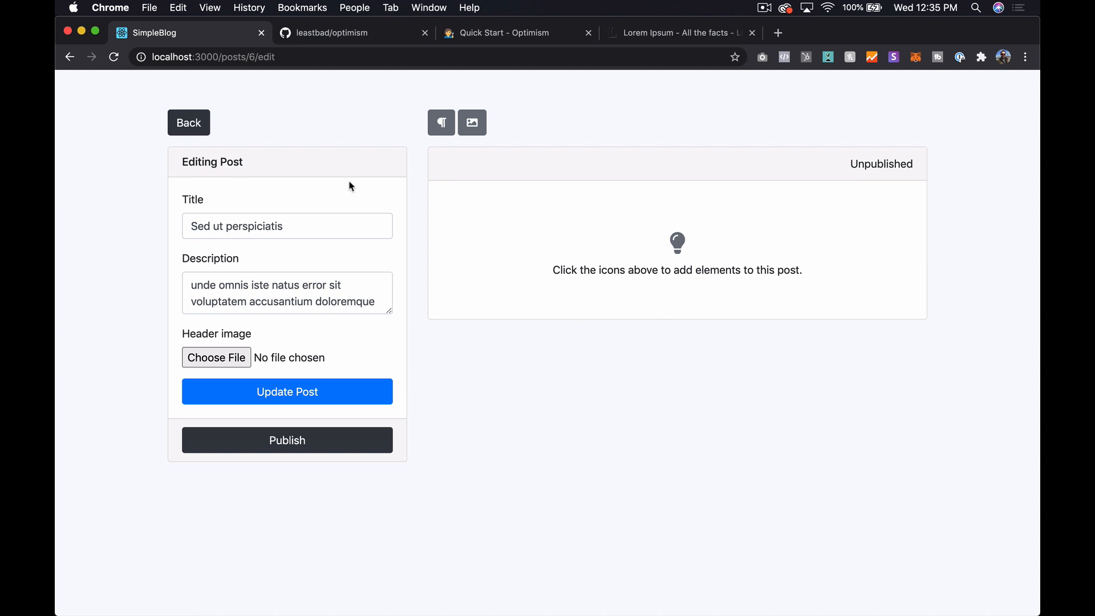
mouse_move(501, 178)
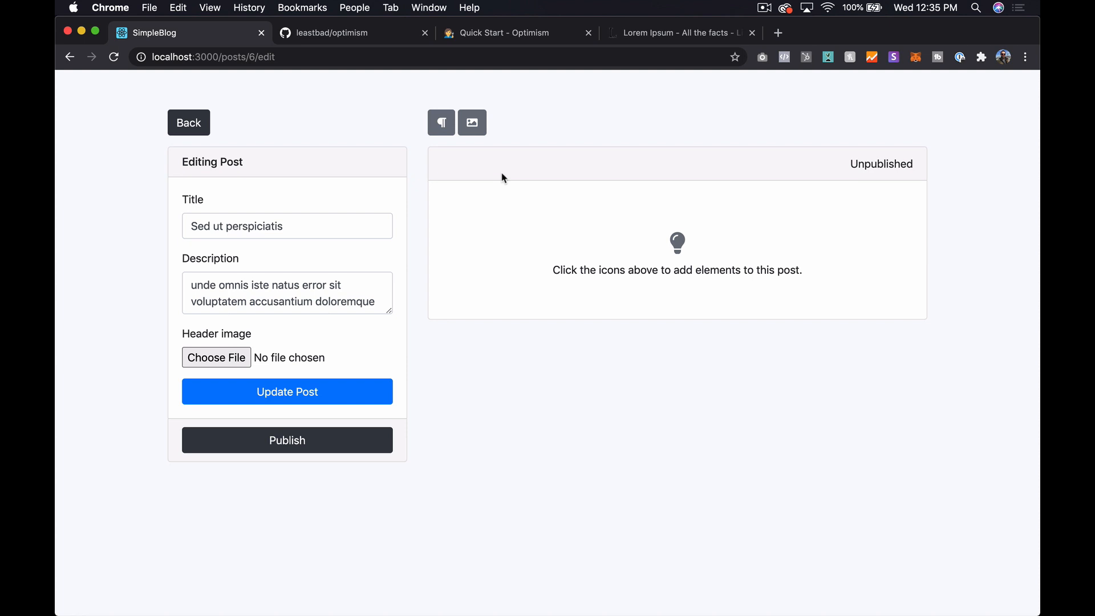
Clear the Description field to trigger the live error, then retype the lorem ipsum text
triple_click(286, 293)
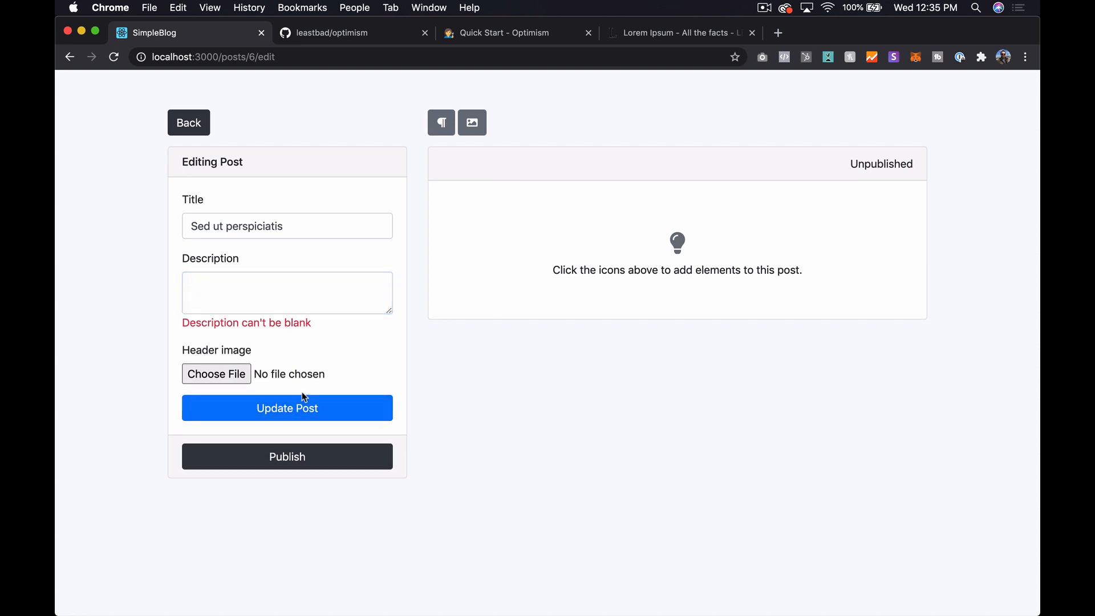
left_click(286, 292)
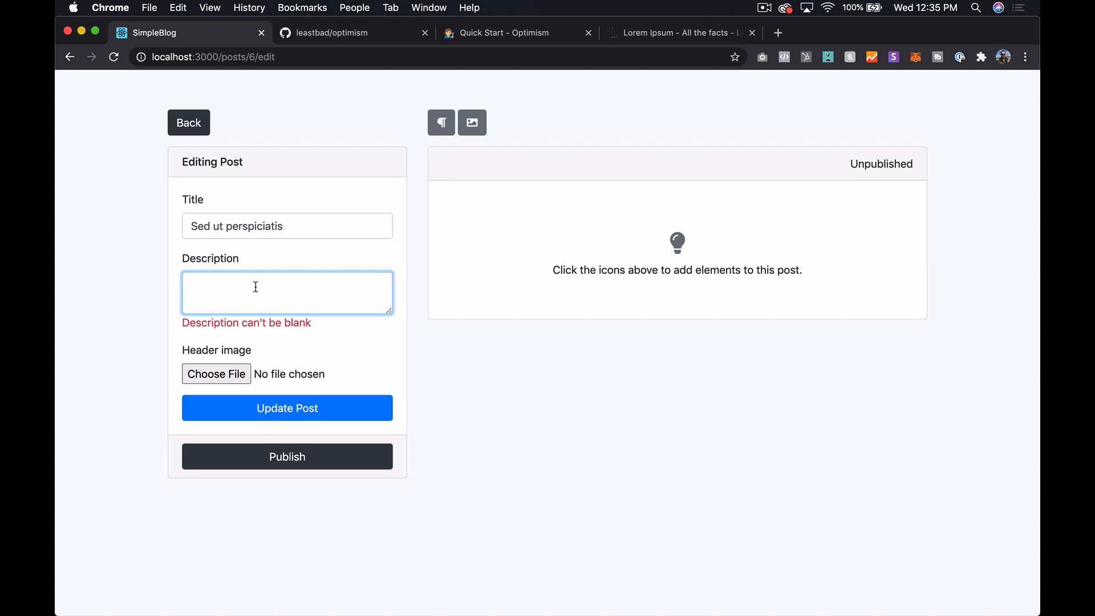
type("laudantium, totam rem aperiam, eaque ipsa quae ab illo inventore veritatis et quasi")
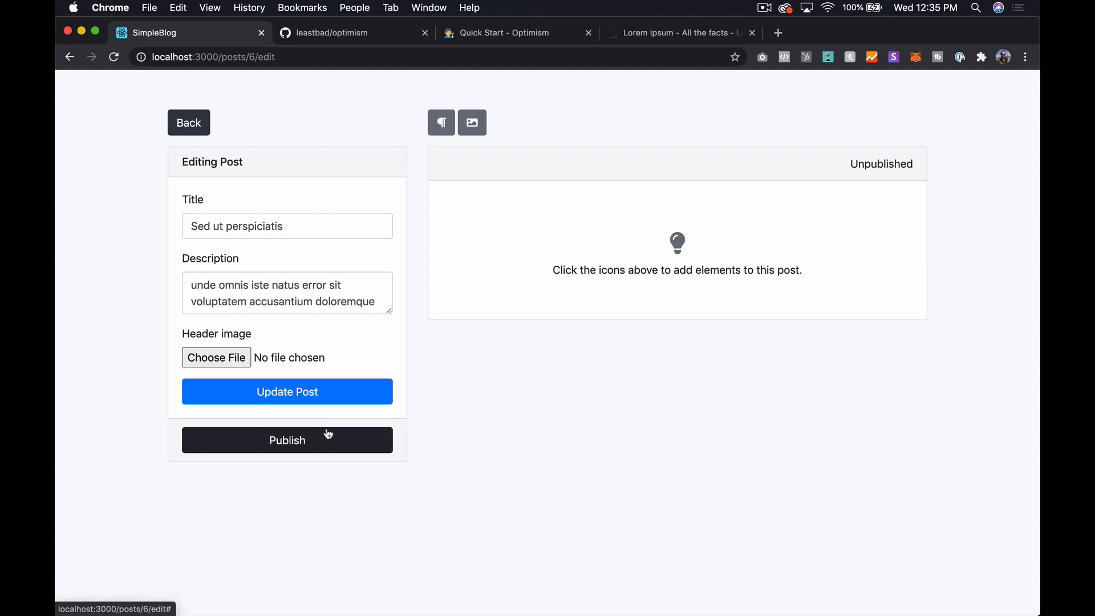
mouse_move(637, 492)
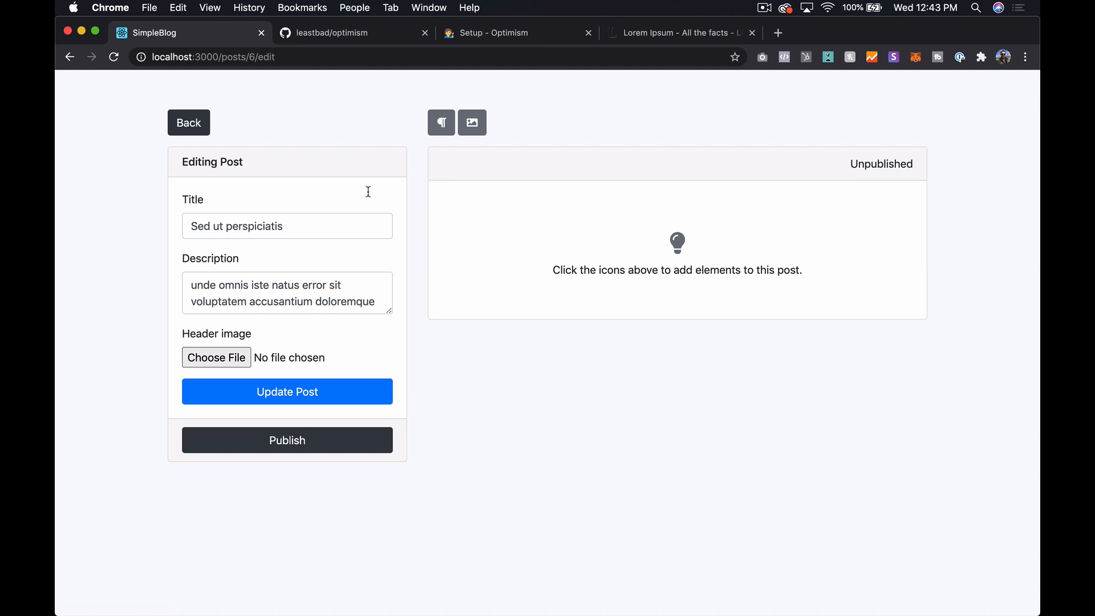
Browse Optimism's Quick Start and overview, then read Authentication and select current_user
left_click(495, 33)
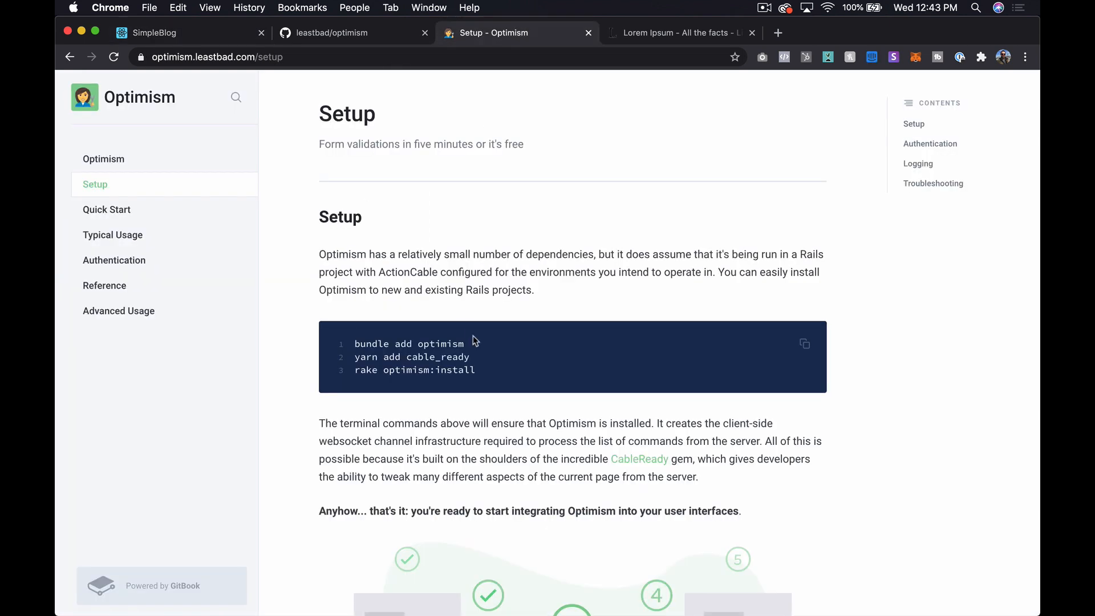
left_click(106, 209)
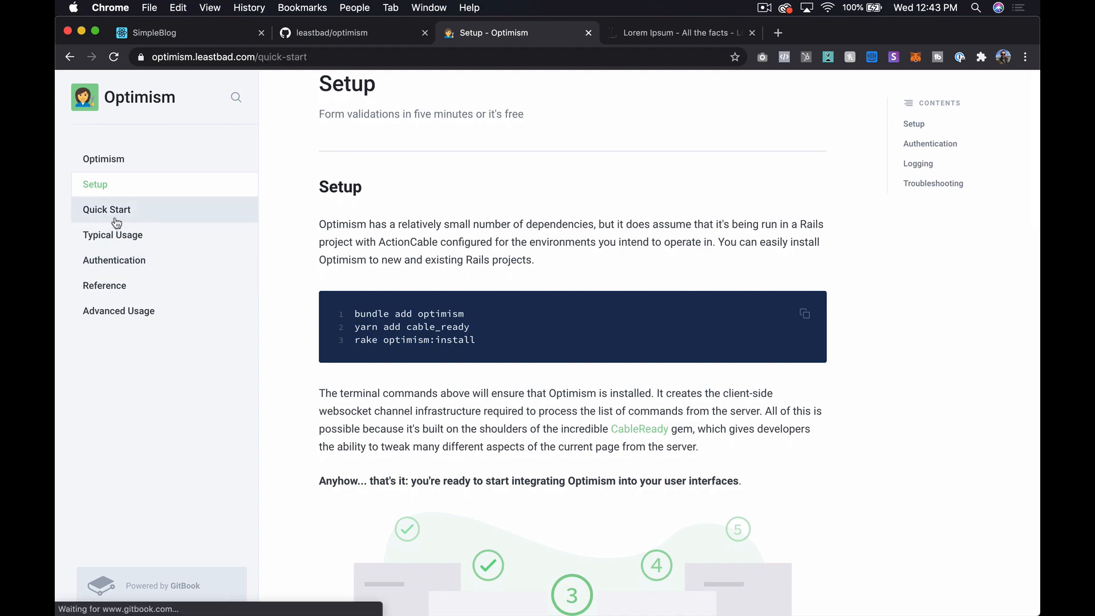
left_click(107, 210)
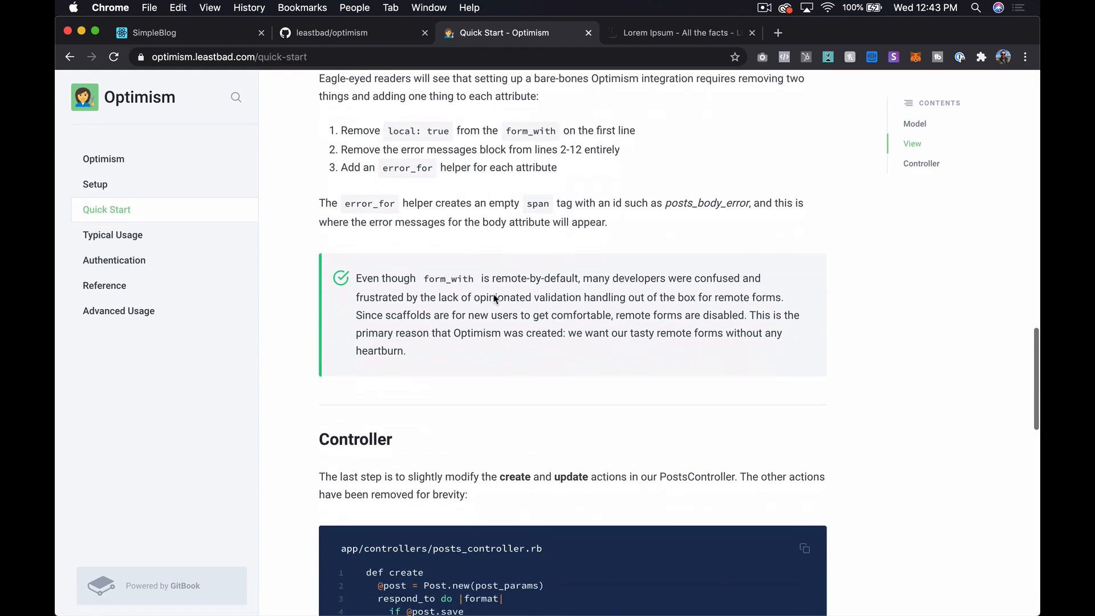
scroll("down", 3)
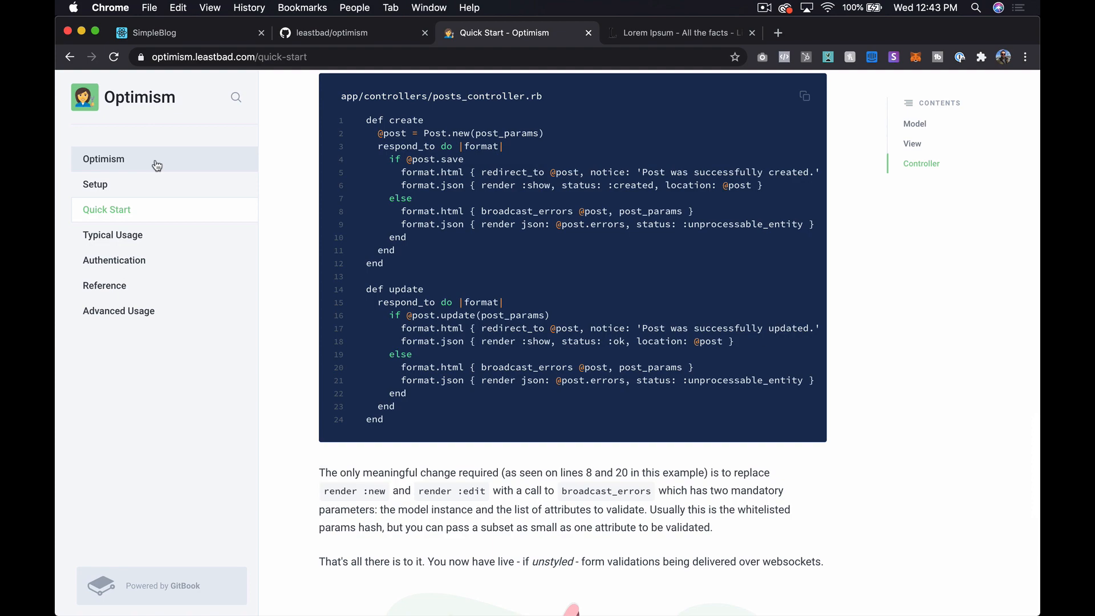
left_click(102, 159)
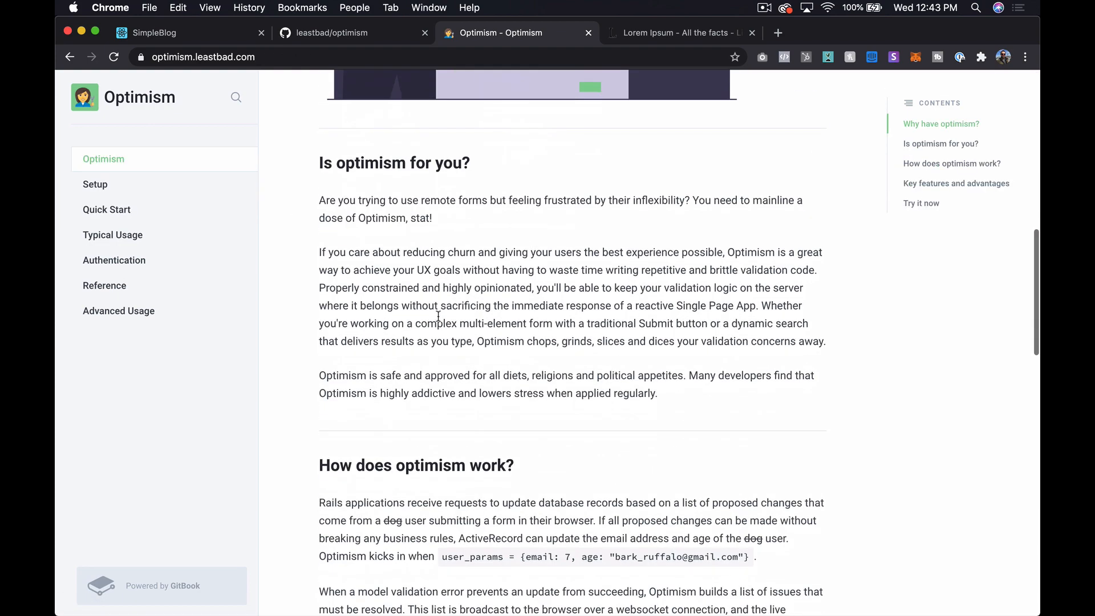
scroll("down", 3)
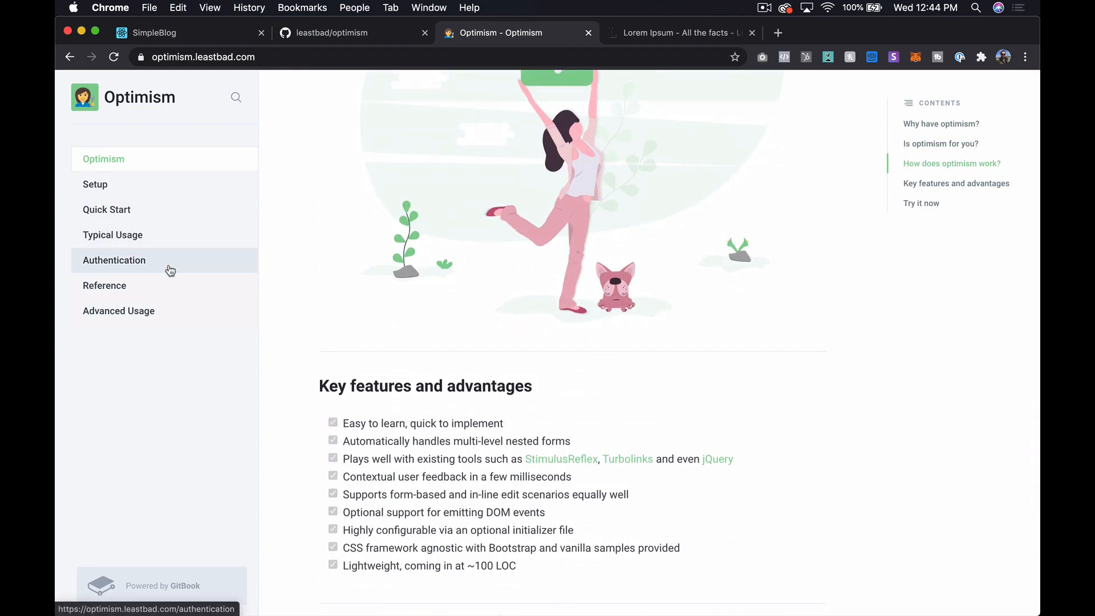
left_click(114, 260)
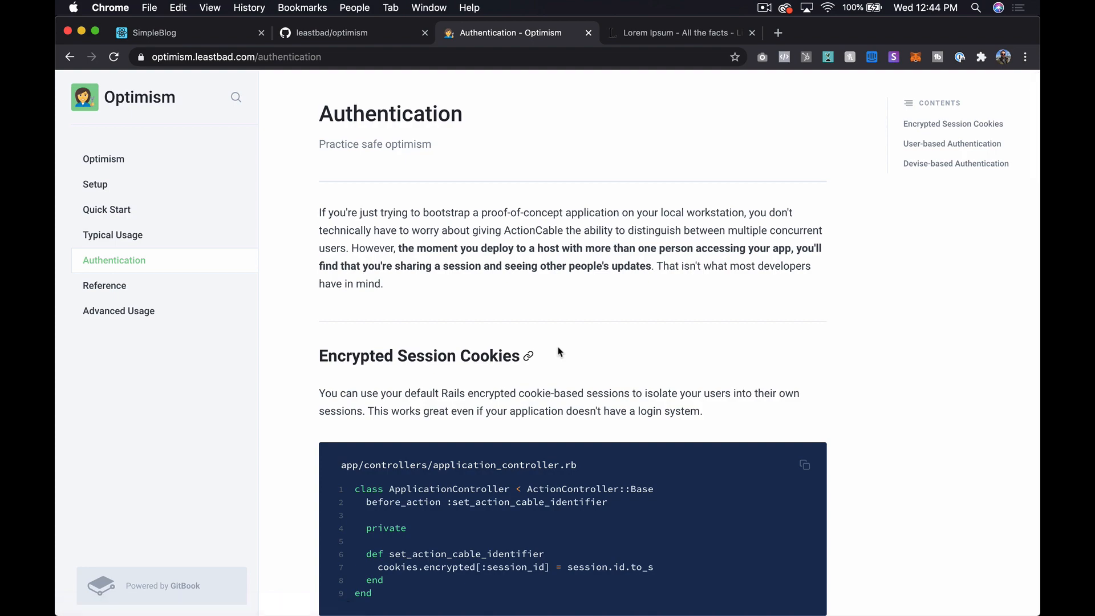
scroll("down", 3)
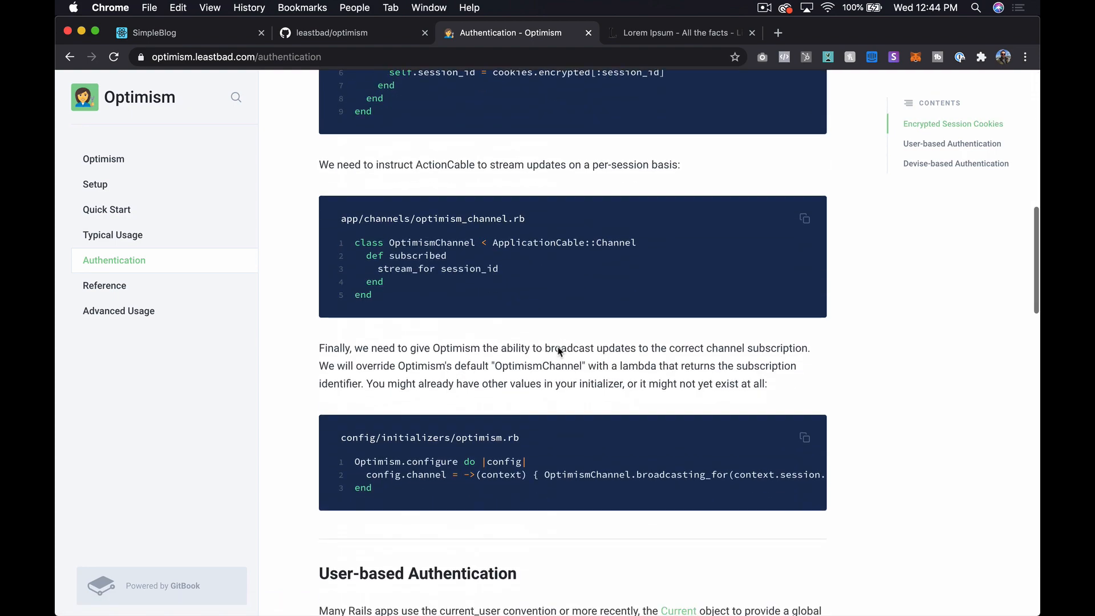
scroll("up", 3)
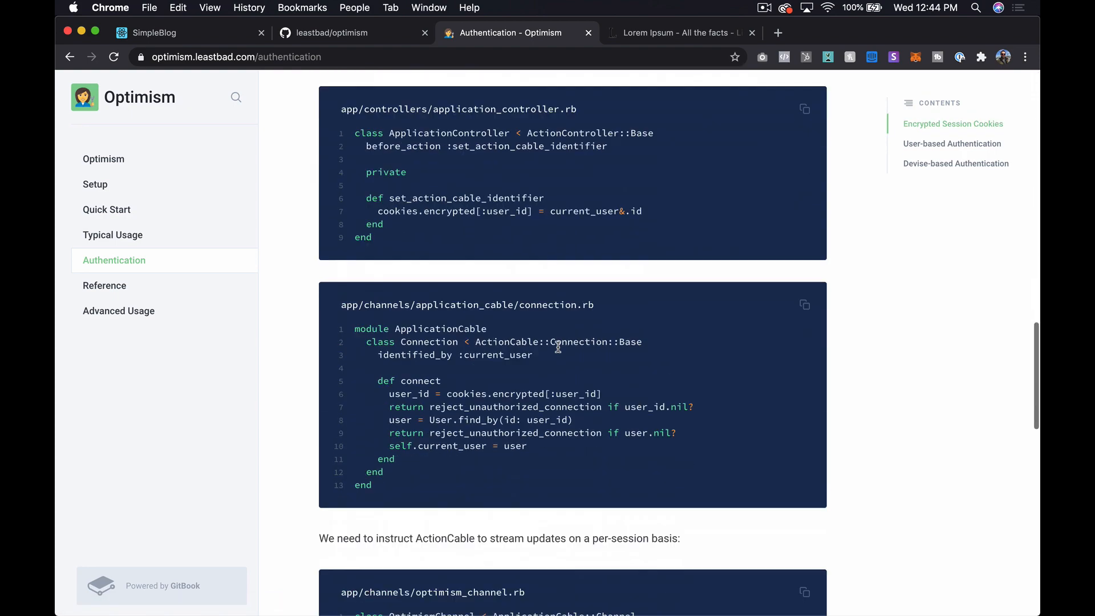
scroll("up", 3)
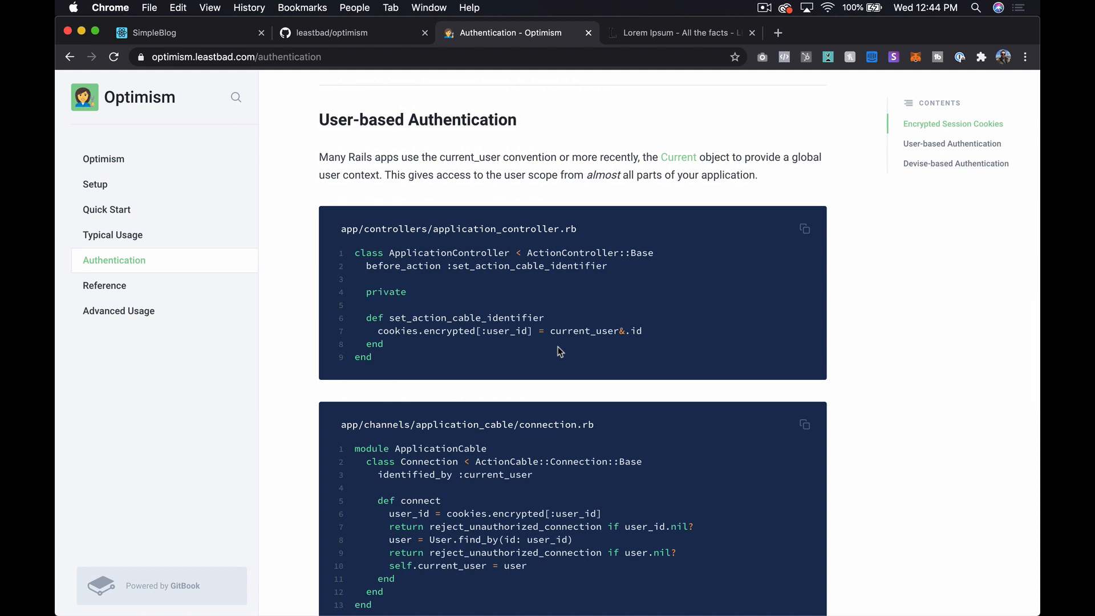
mouse_move(493, 184)
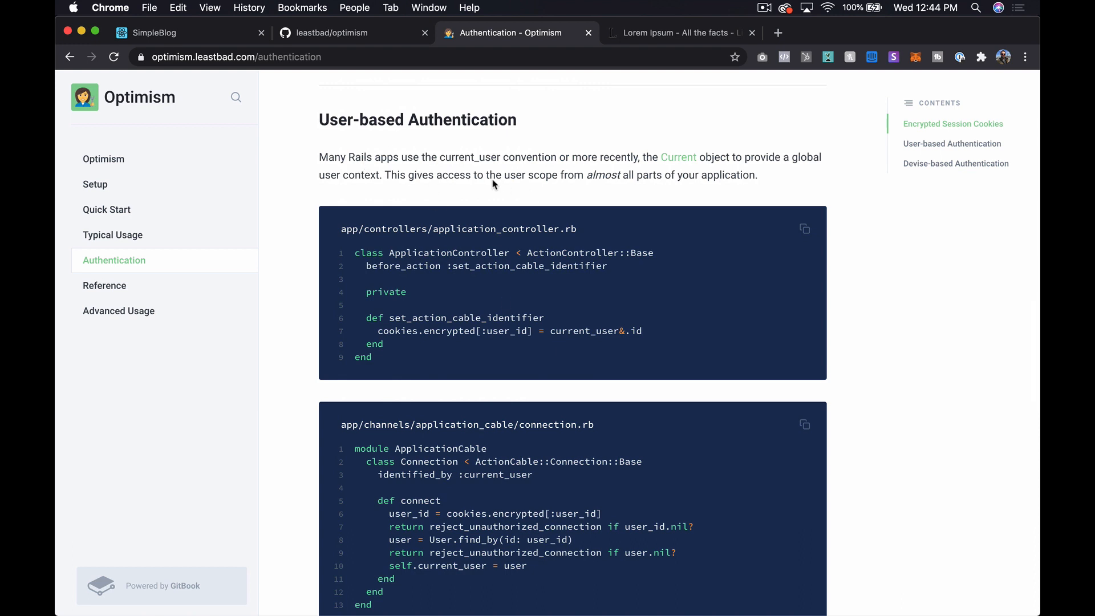
double_click(469, 156)
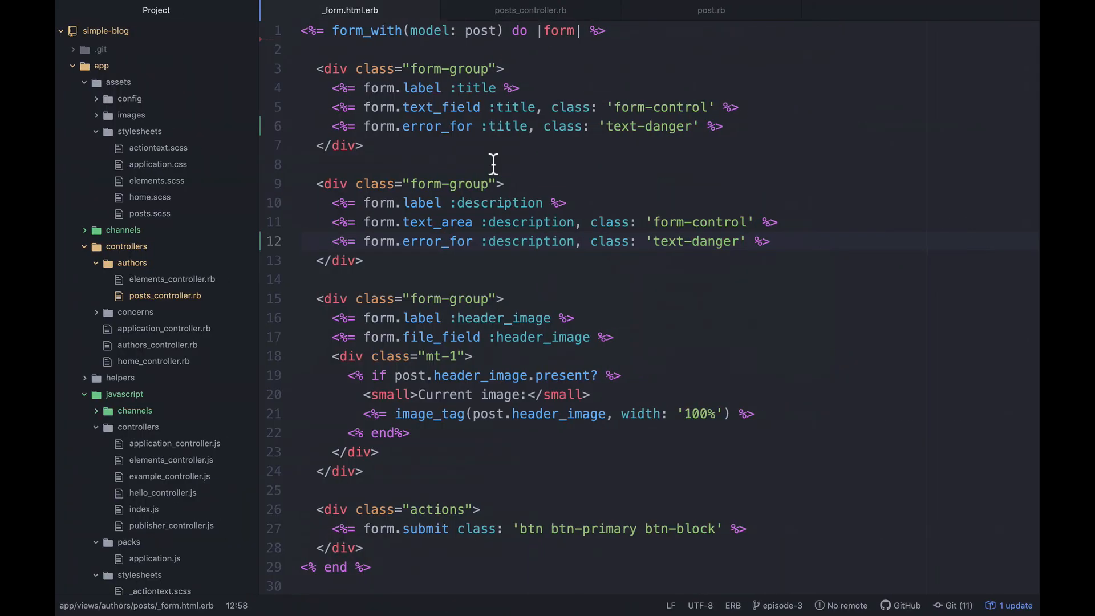
Check the Devise Author model in author.rb, then re-read Optimism's authentication docs
left_click(530, 10)
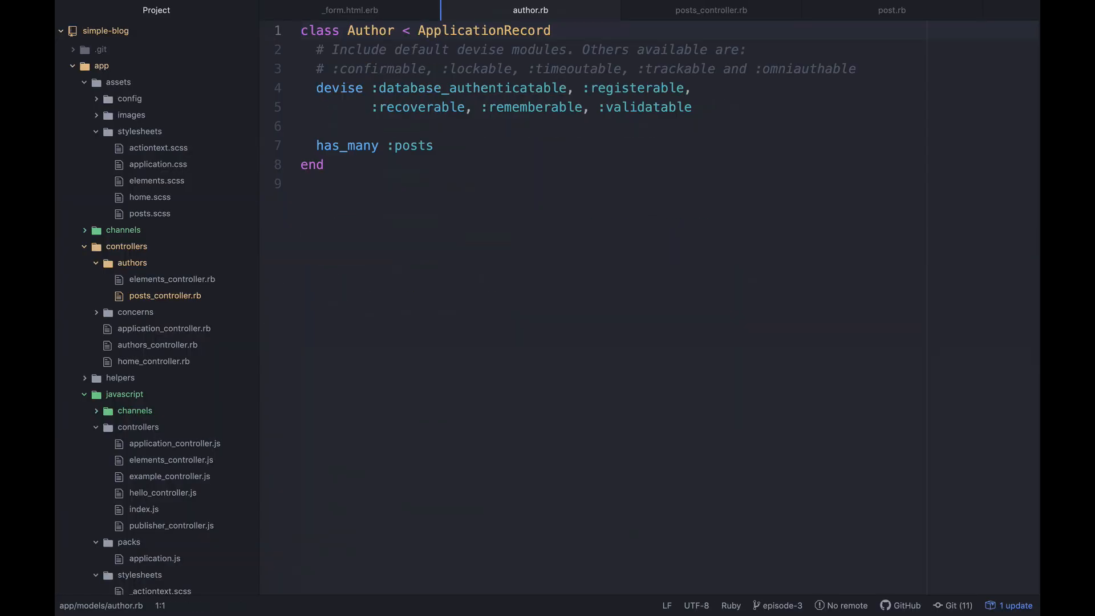
left_click(302, 30)
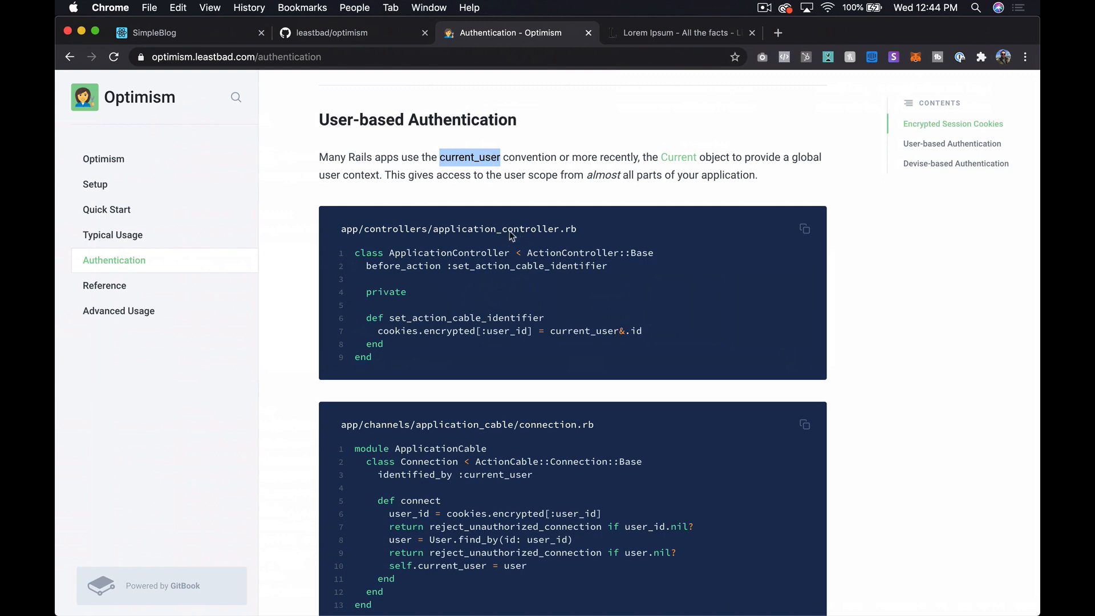
mouse_move(458, 327)
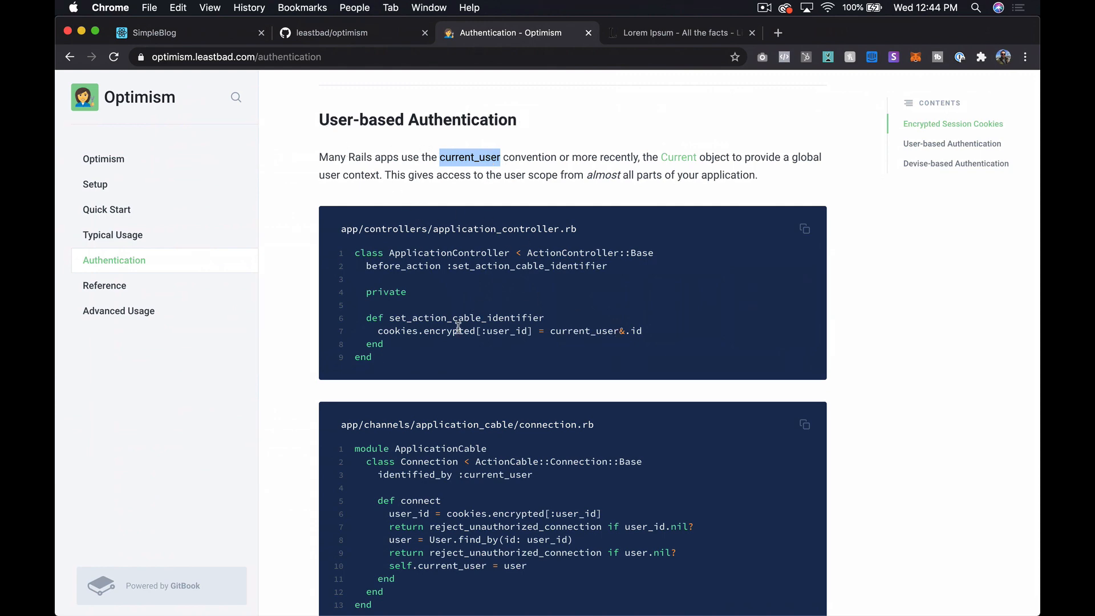
scroll("down", 3)
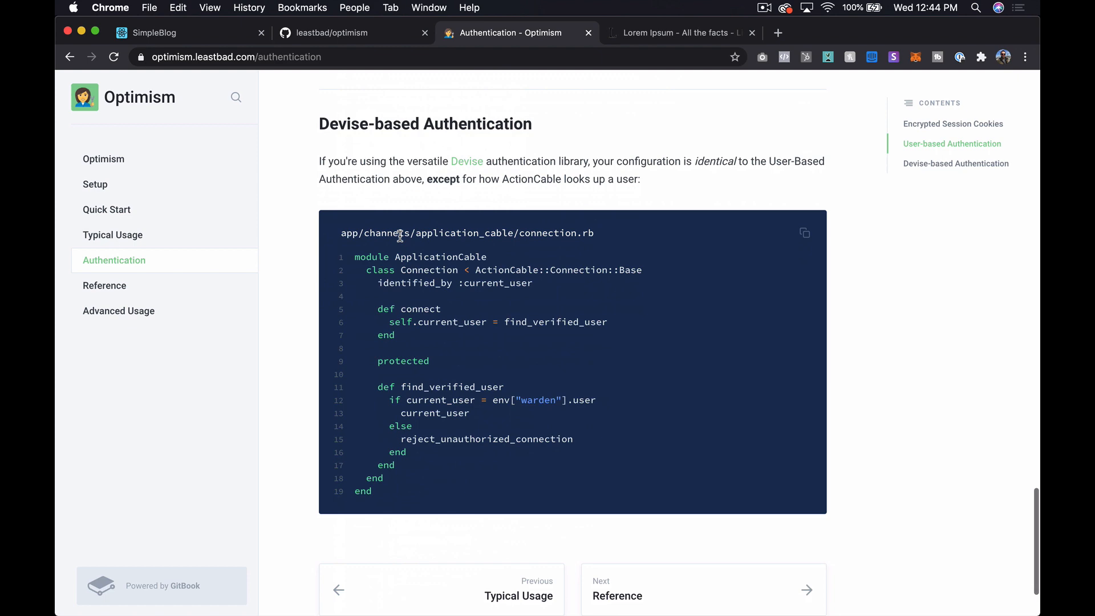
scroll("up", 3)
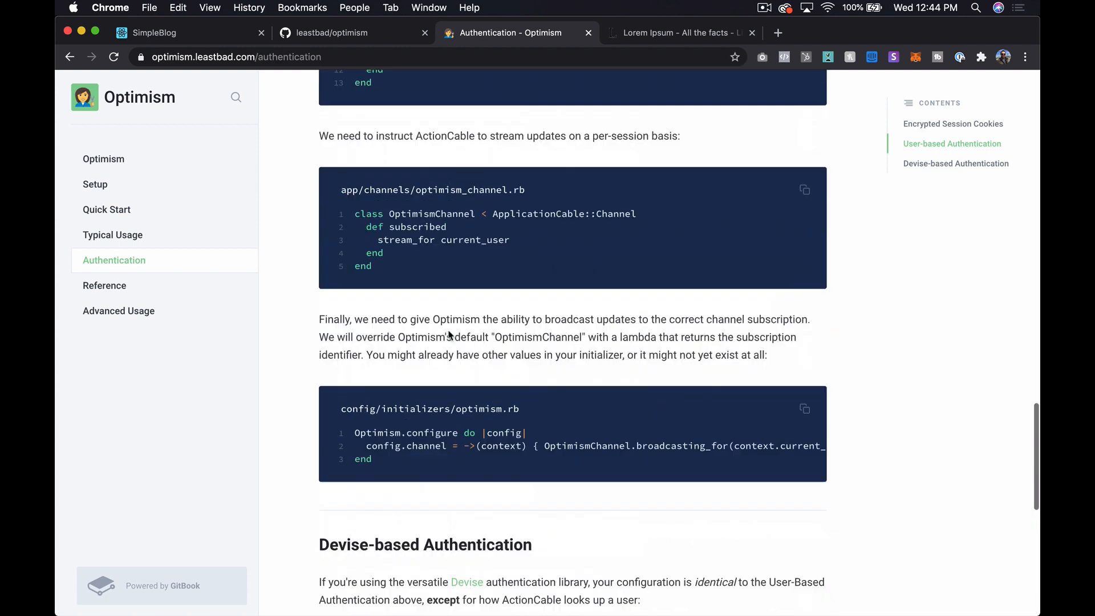
scroll("up", 3)
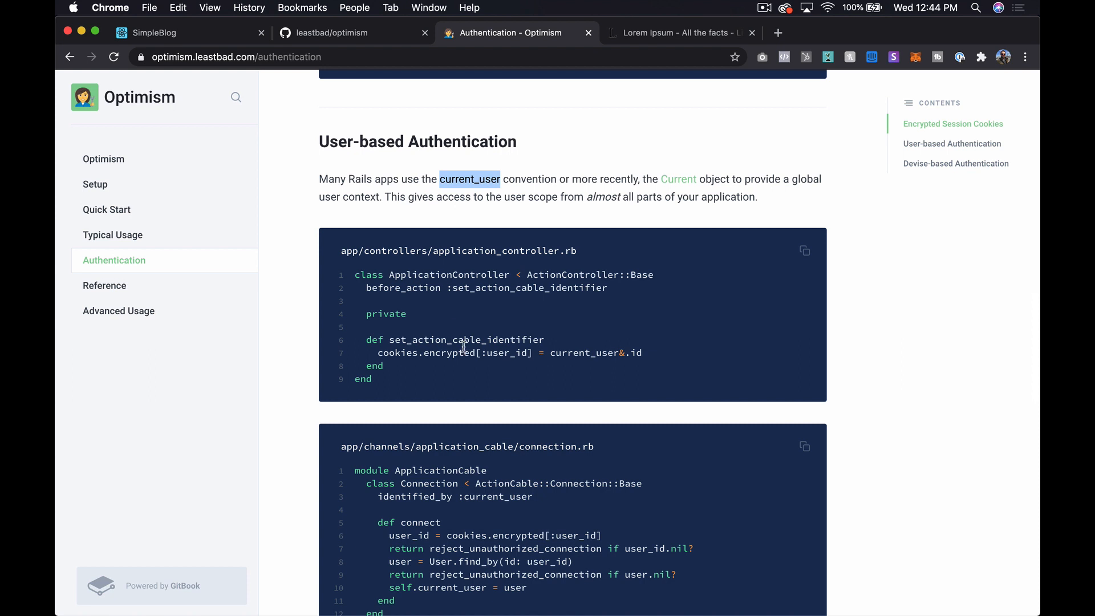
mouse_move(396, 368)
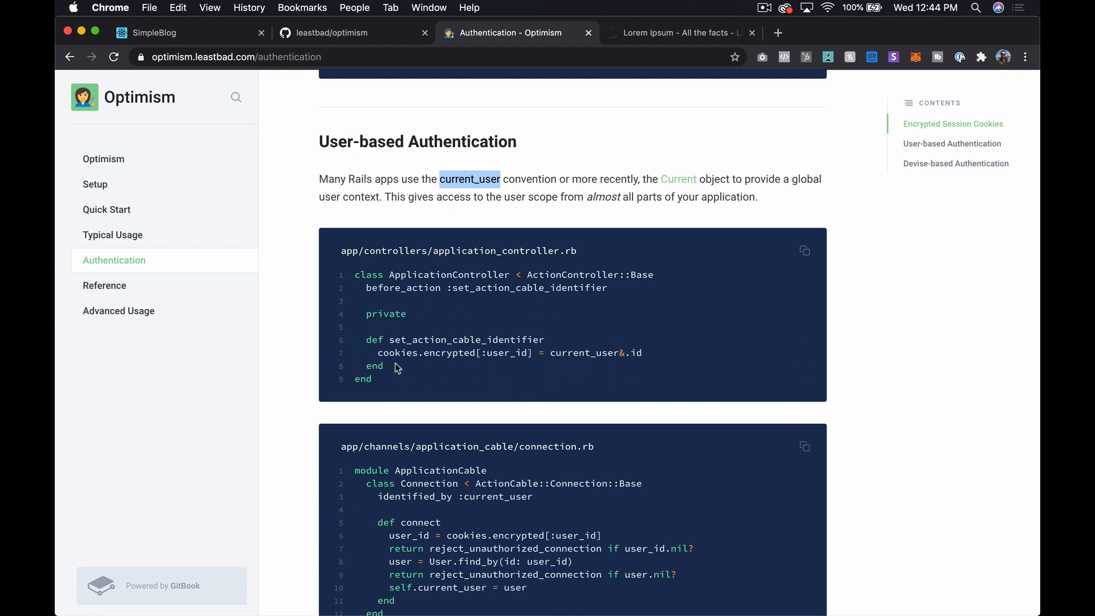
mouse_move(405, 355)
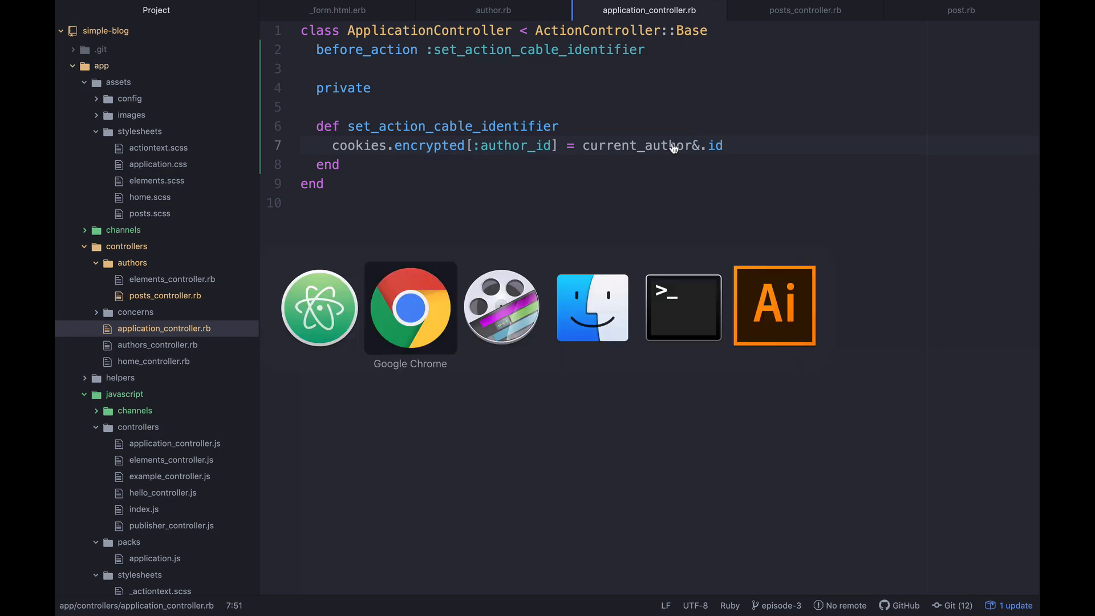
Consult the docs, then replace every 'user' with 'author' throughout connection.rb
left_click(410, 308)
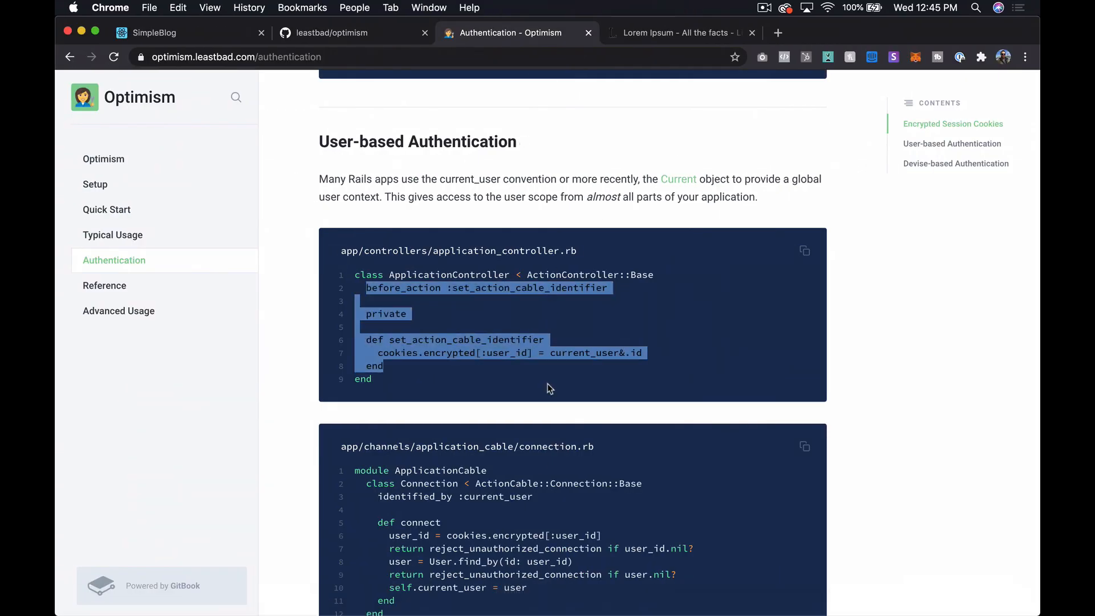
scroll("down", 3)
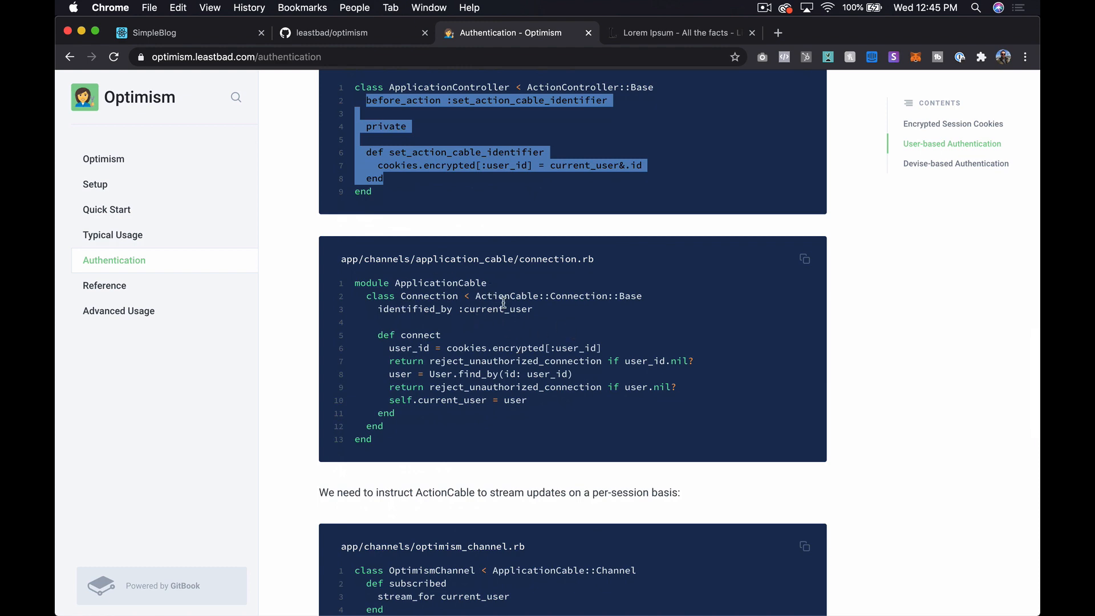
scroll("down", 3)
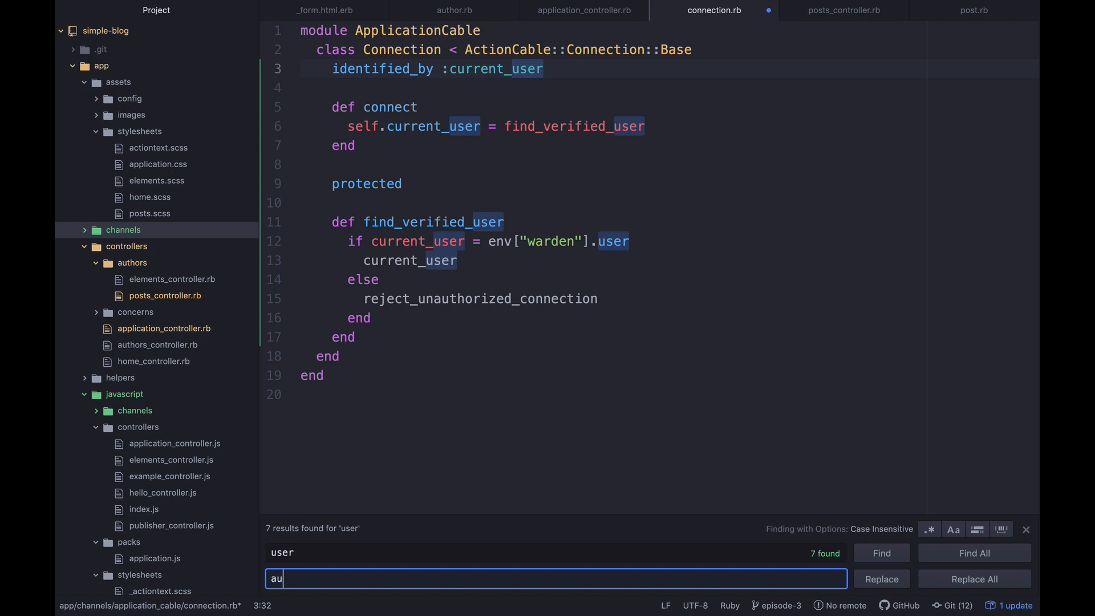
type("thor")
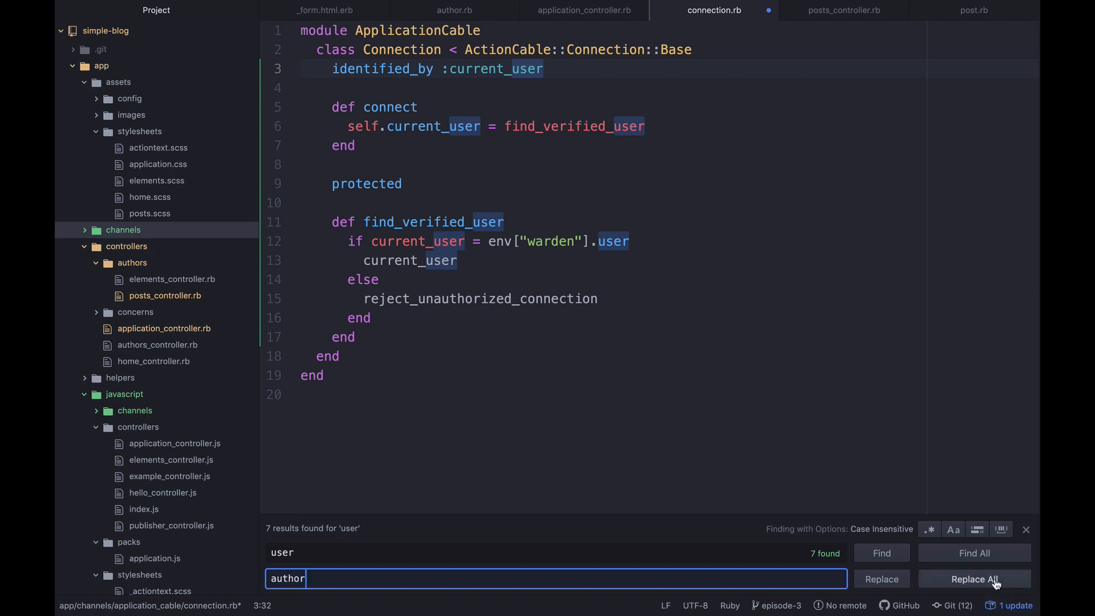
left_click(972, 579)
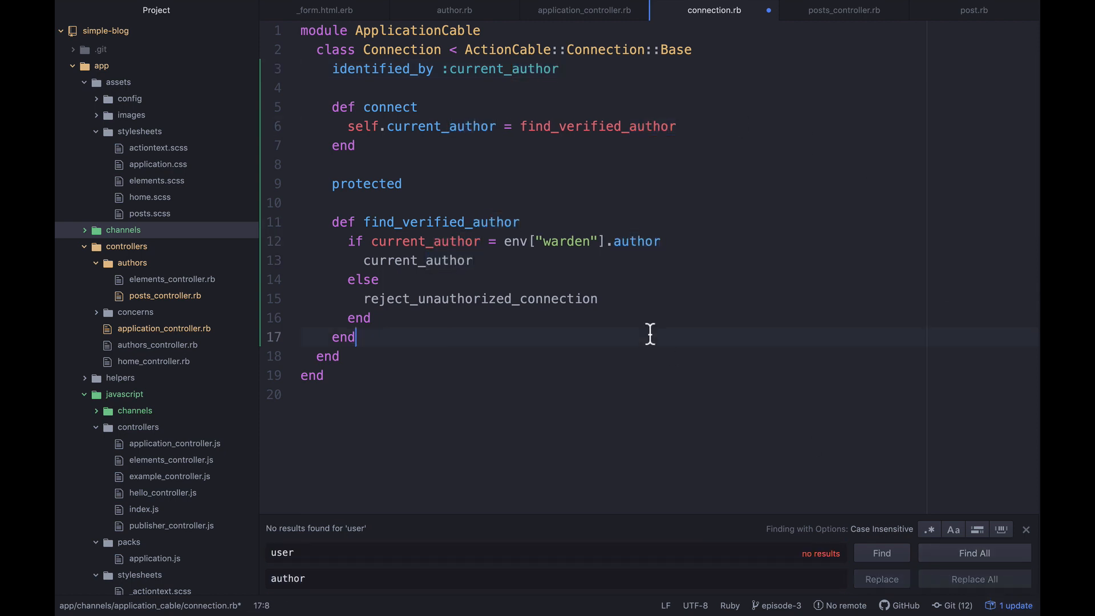
left_click(598, 299)
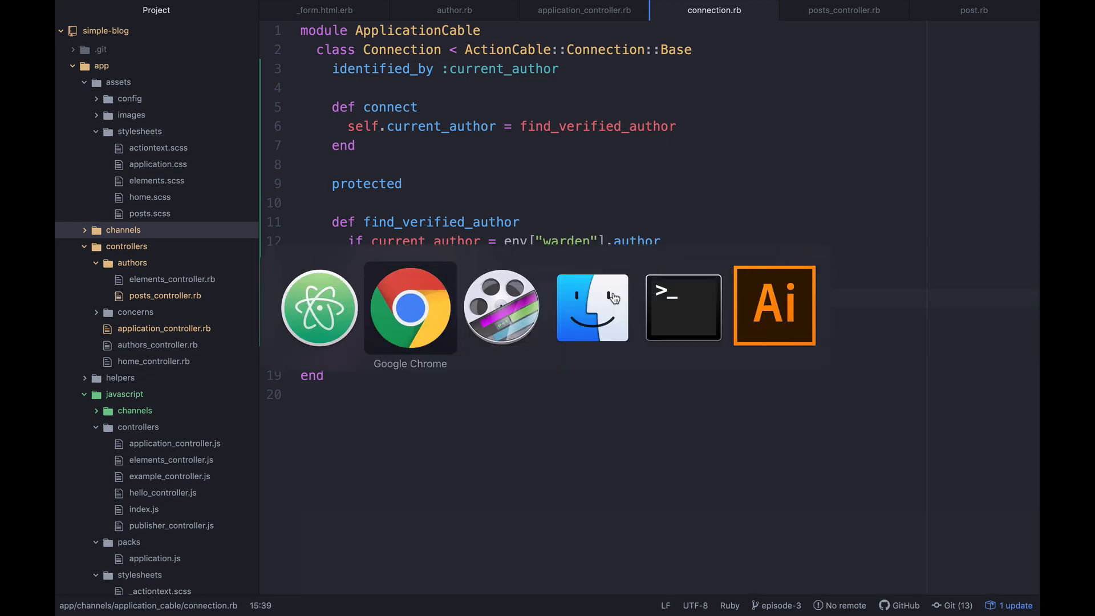
Scroll the Authentication docs and select the subscribed stream_for current_user snippet
left_click(410, 306)
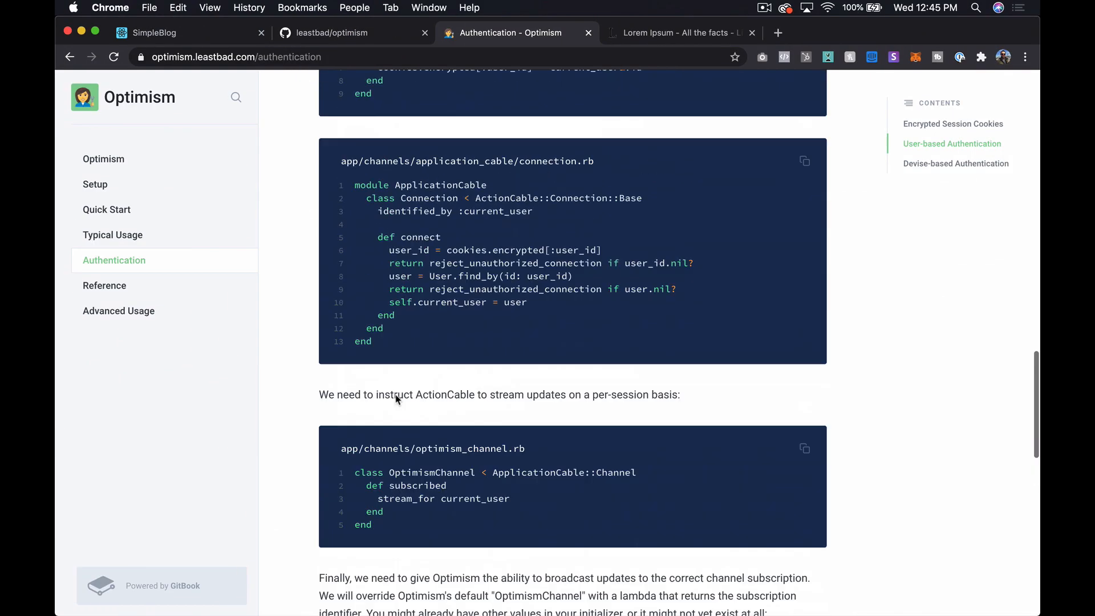
scroll("up", 3)
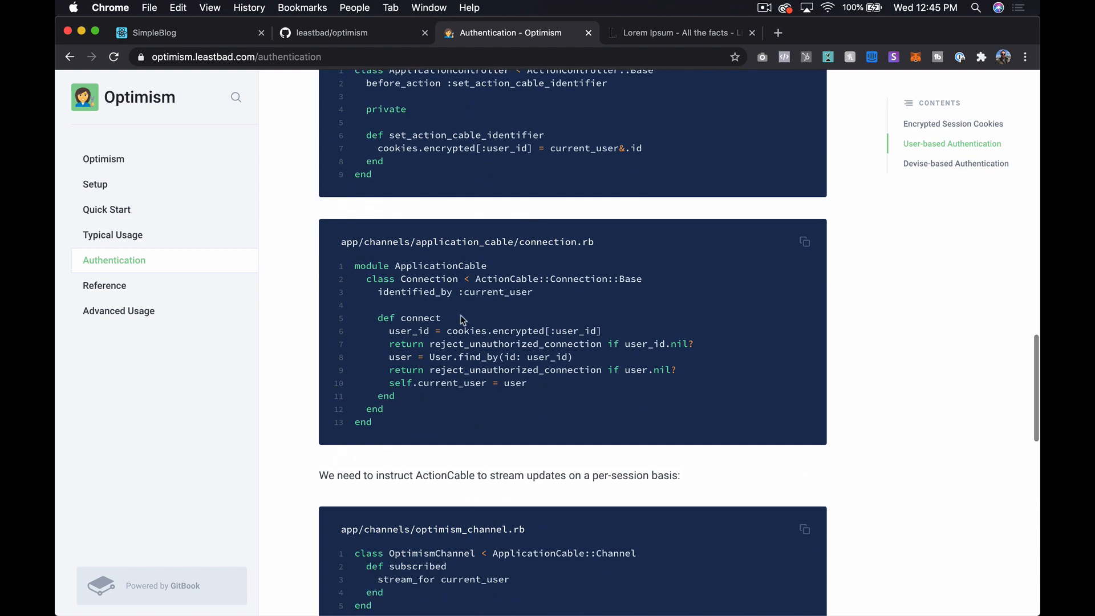
scroll("down", 3)
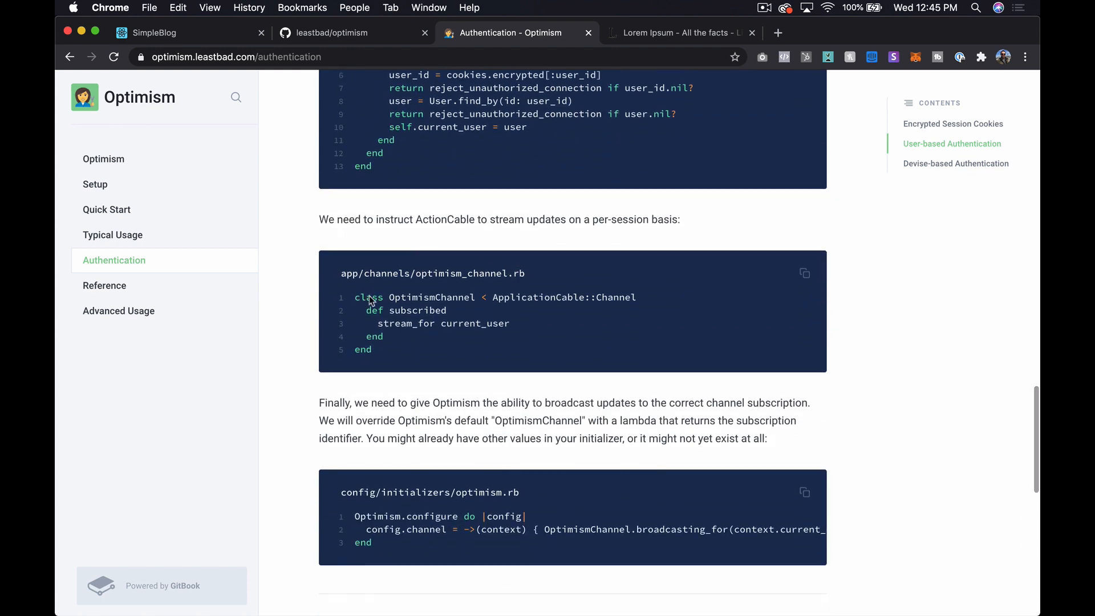
scroll("down", 3)
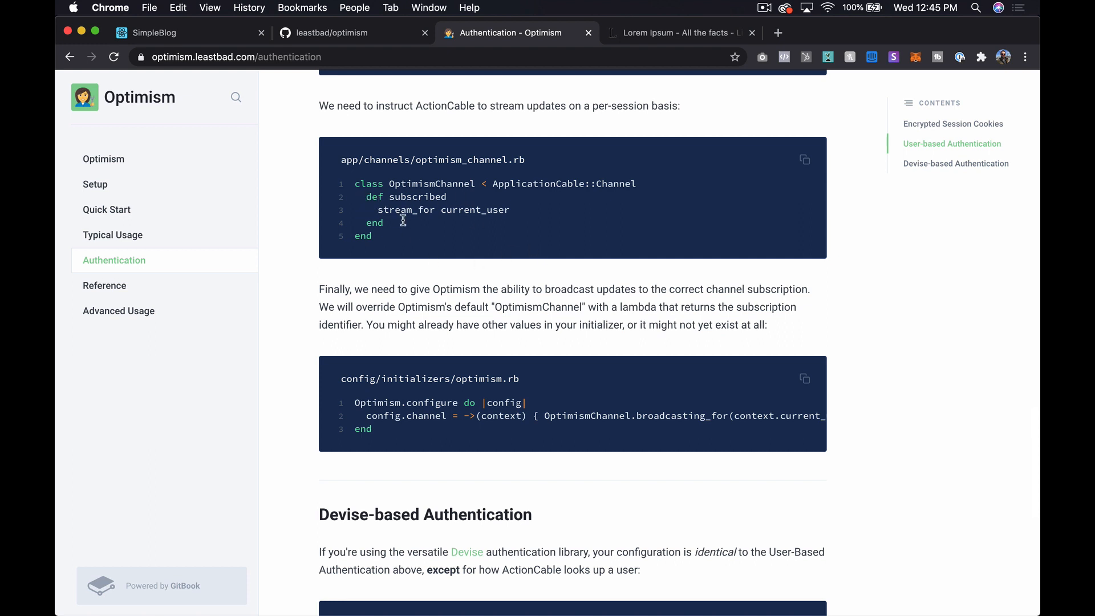
left_click_drag(366, 196, 383, 221)
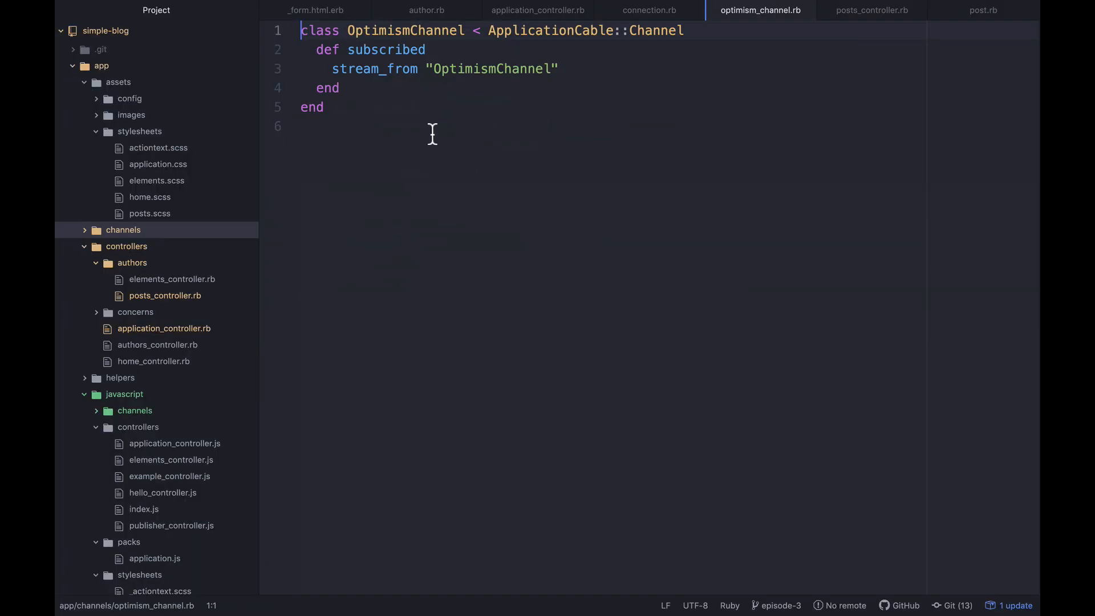
left_click(690, 30)
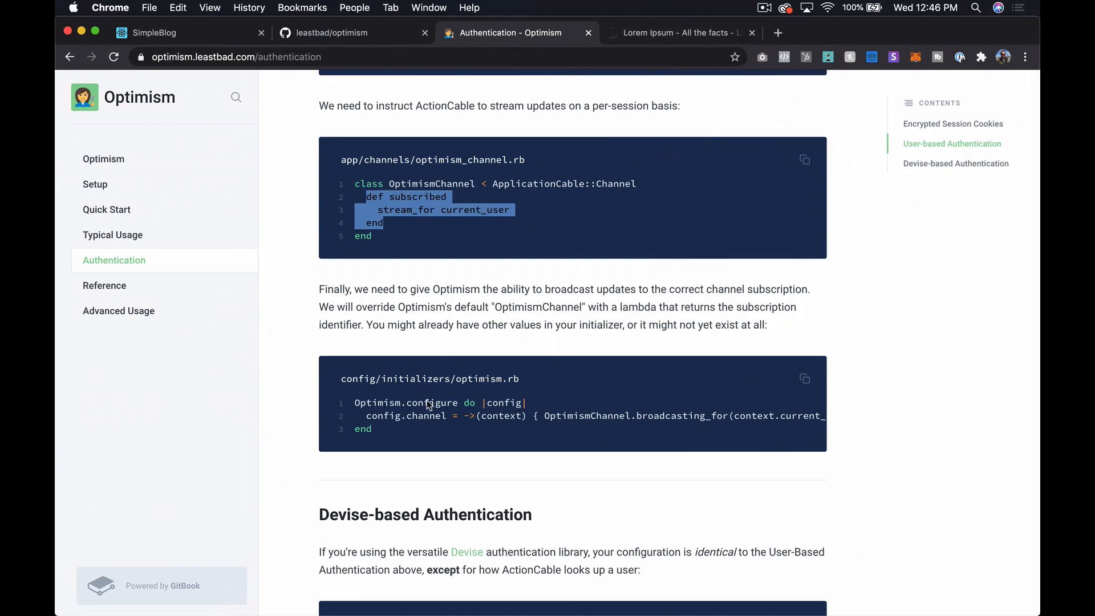
scroll("down", 3)
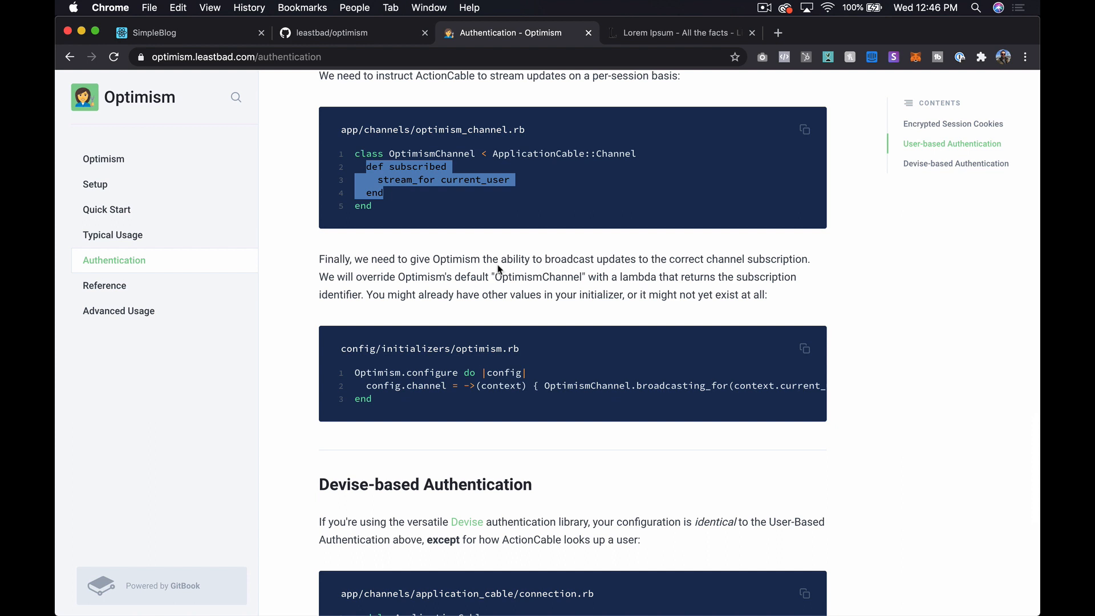
Make OptimismChannel stream for current_author and expand config/initializers in the project tree
scroll("down", 3)
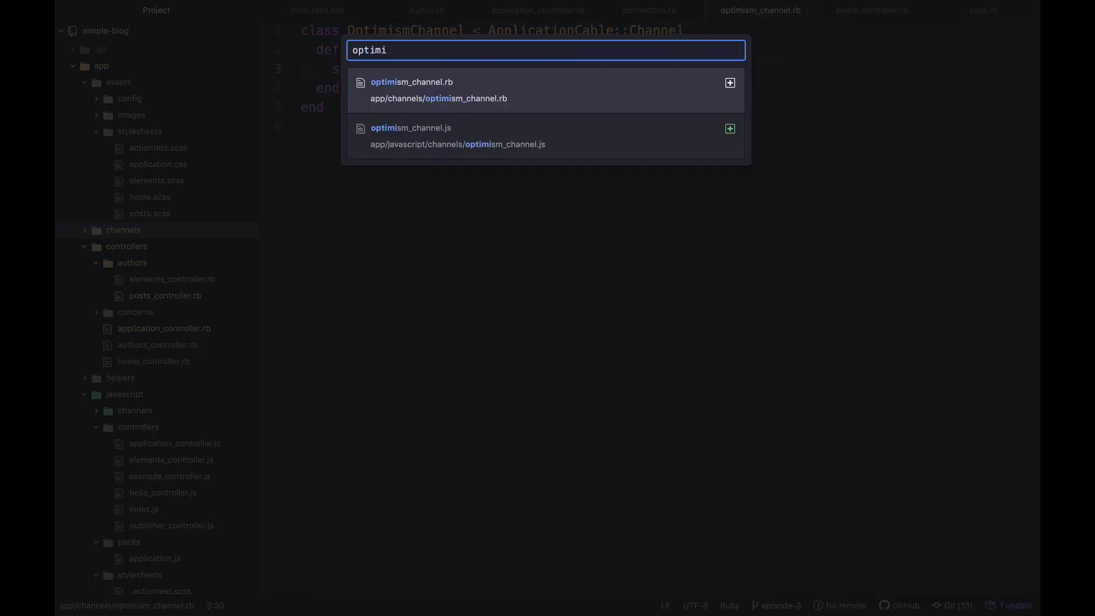
key("Escape")
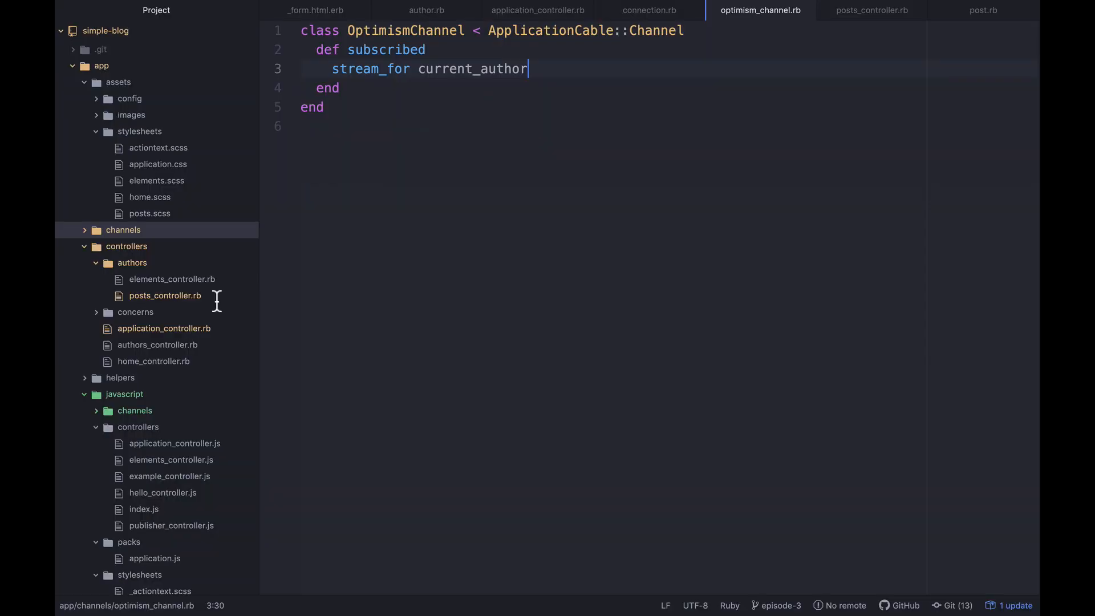
scroll("down", 3)
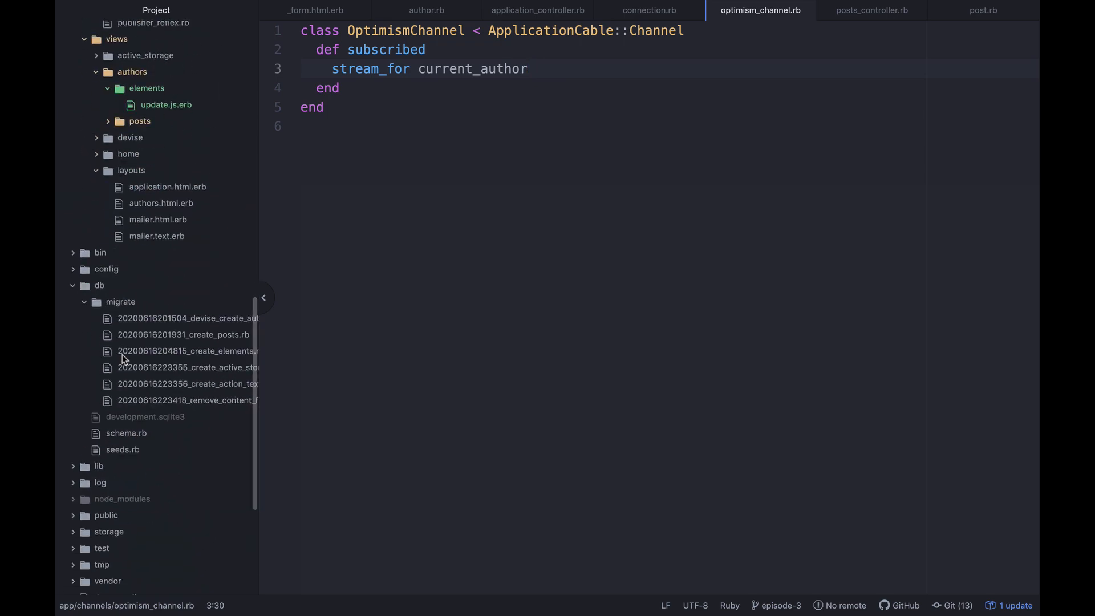
left_click(106, 268)
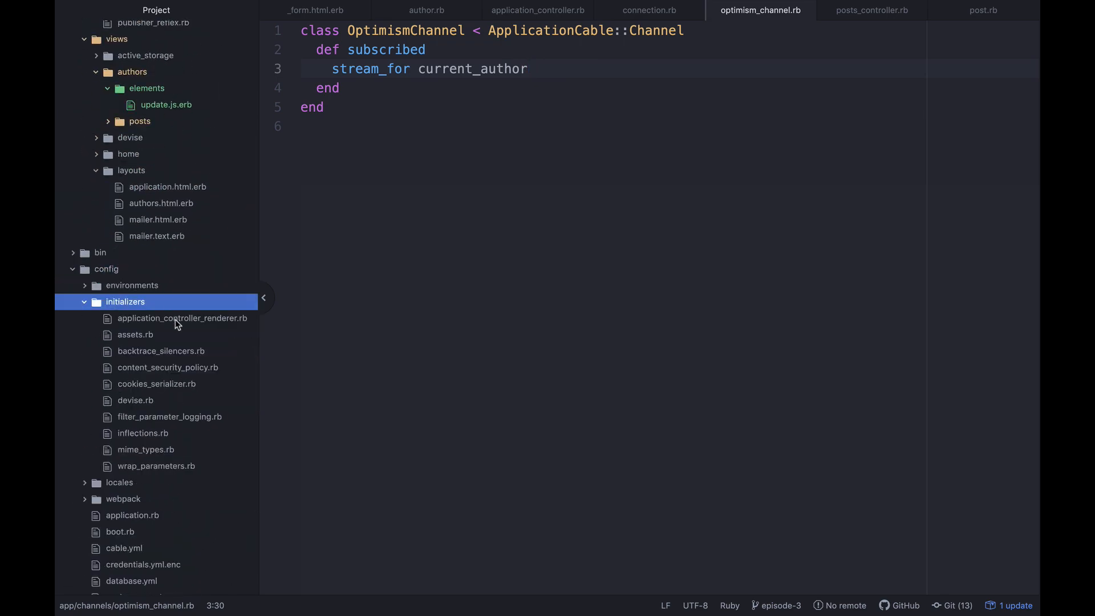
right_click(125, 301)
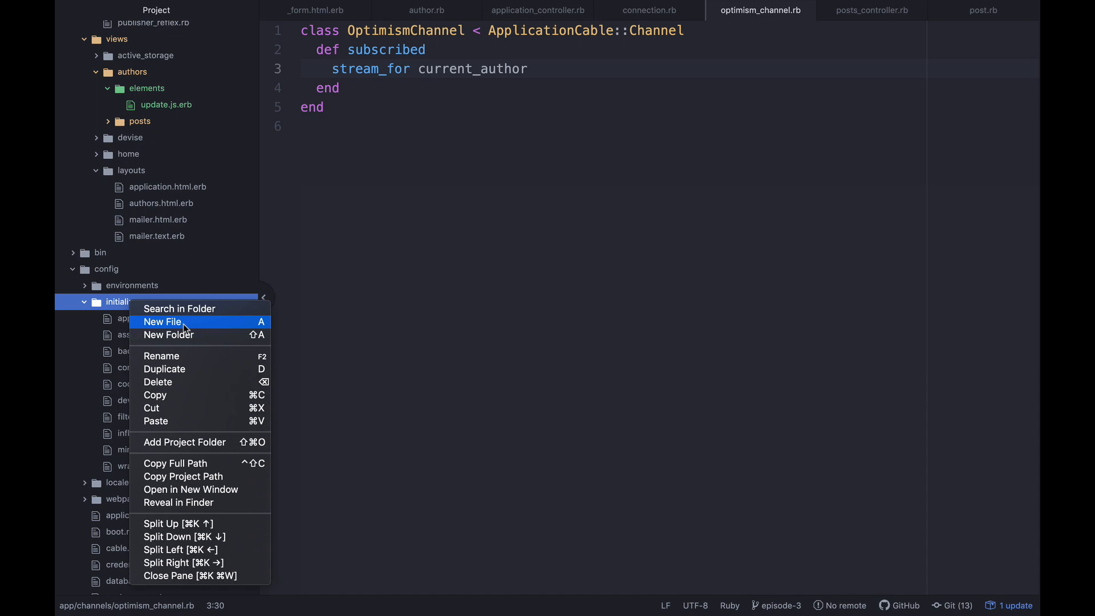
Add initializers/optimism.rb broadcasting for context.current_author, then restart the Rails server
left_click(162, 322)
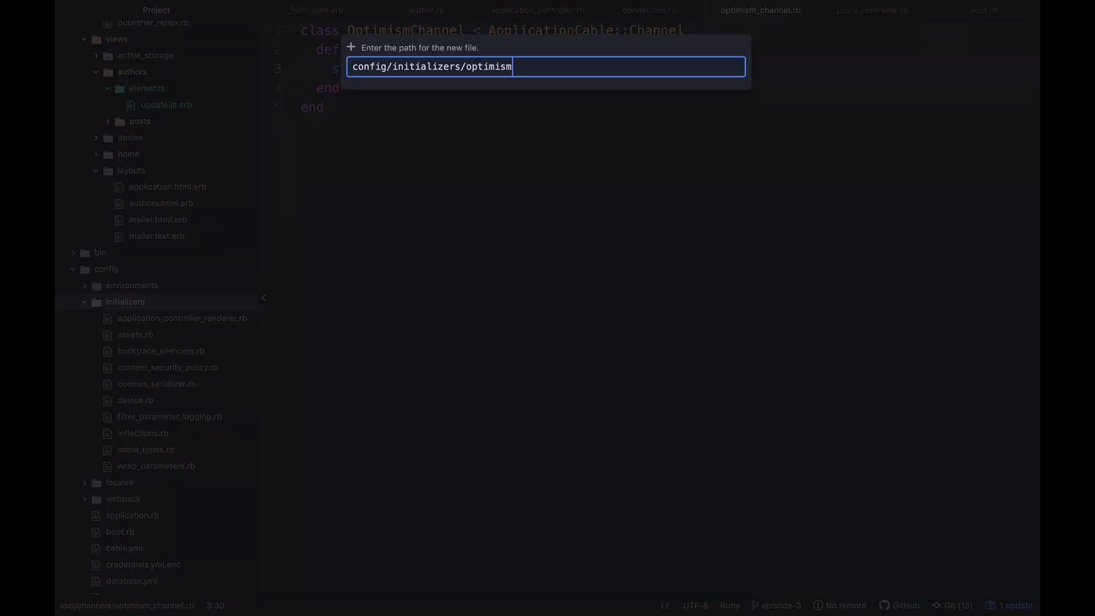
key("Return")
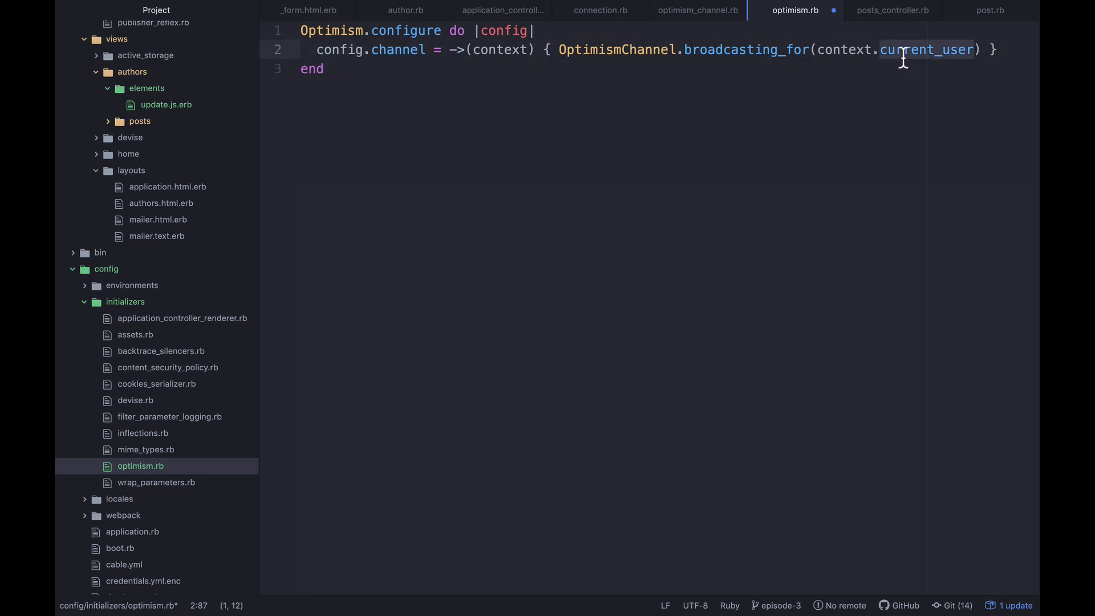
key("Backspace")
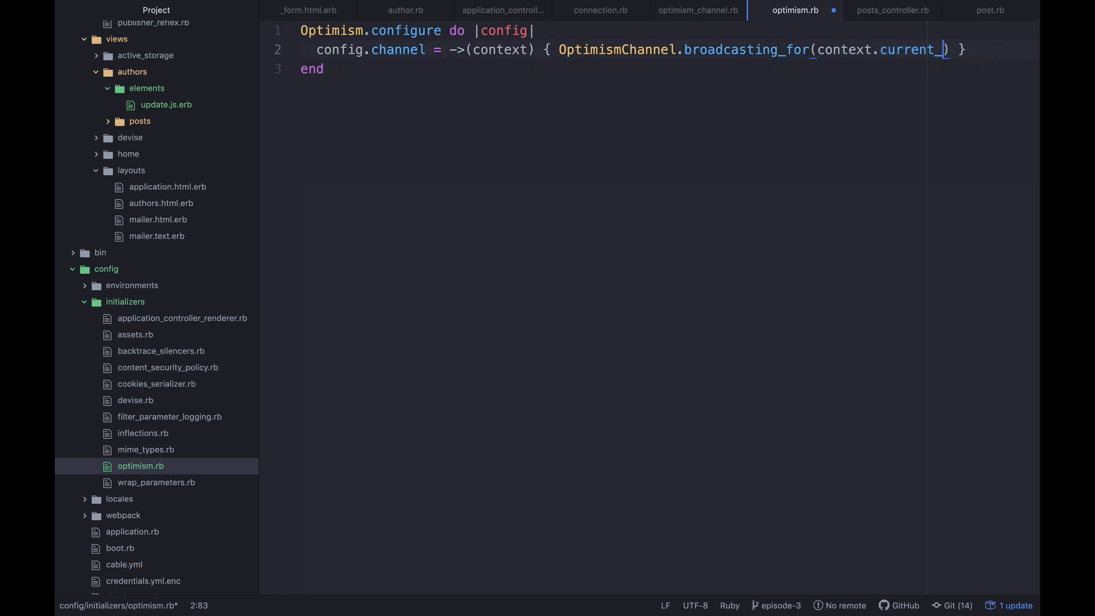
type("author")
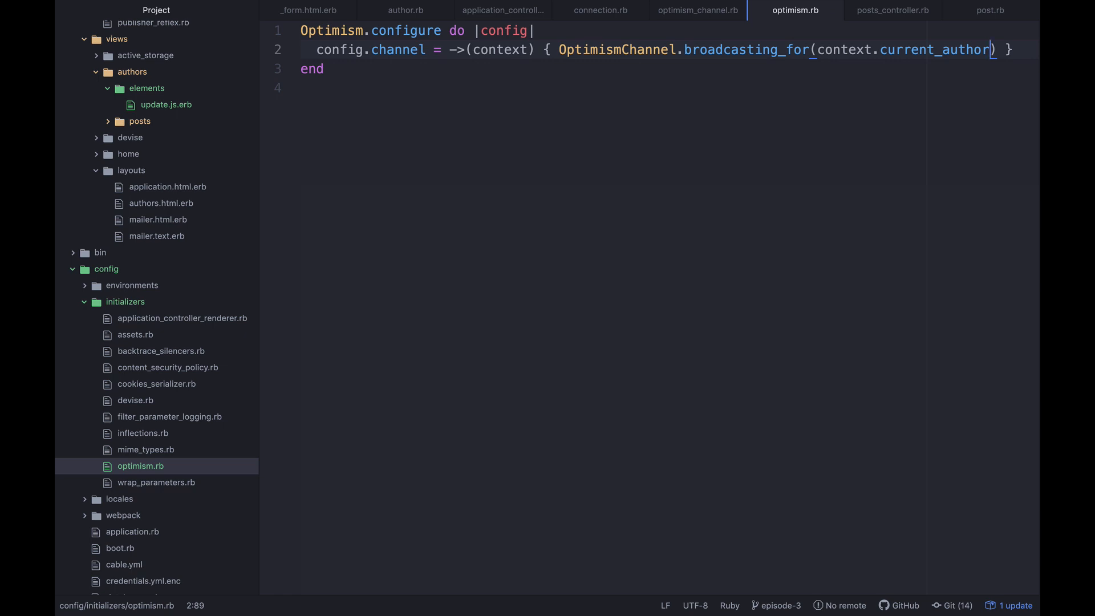
left_click(696, 10)
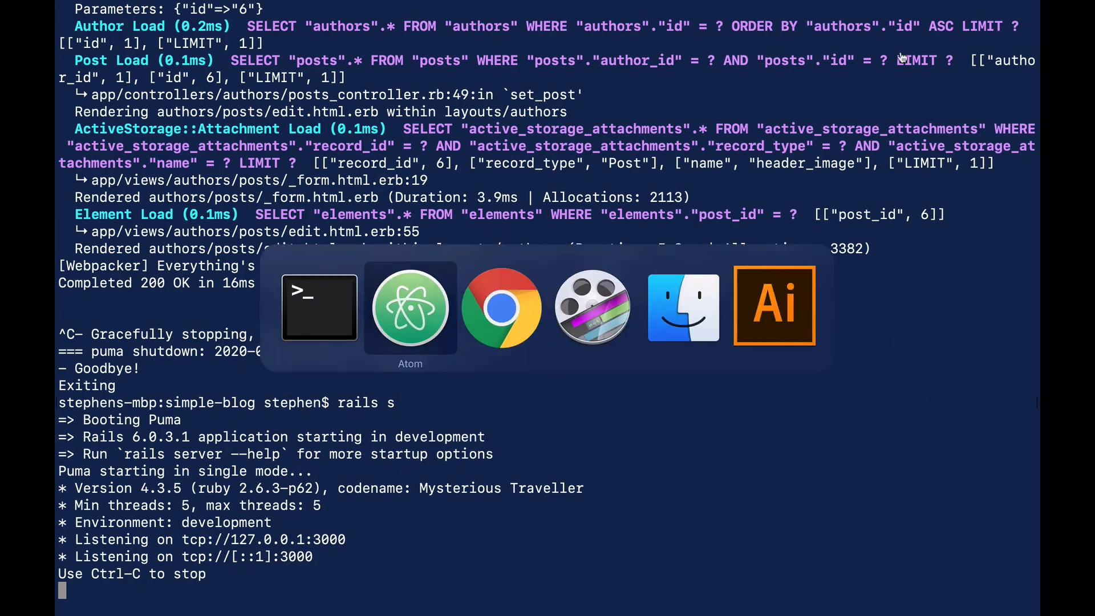
Log in to SimpleBlog as stephen@ using the saved autofill credentials
left_click(500, 306)
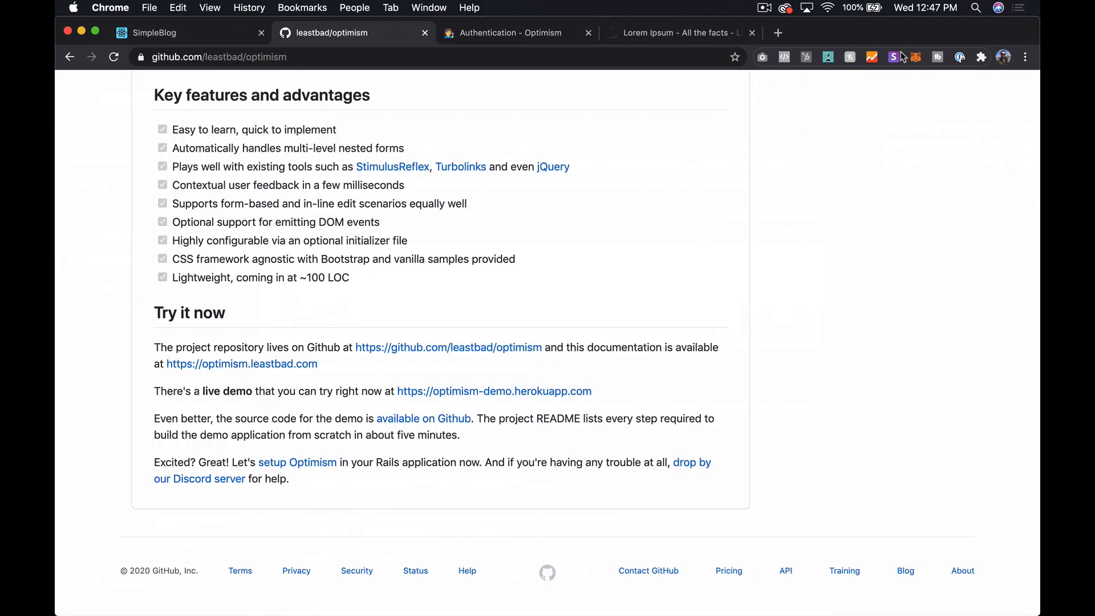
left_click(154, 32)
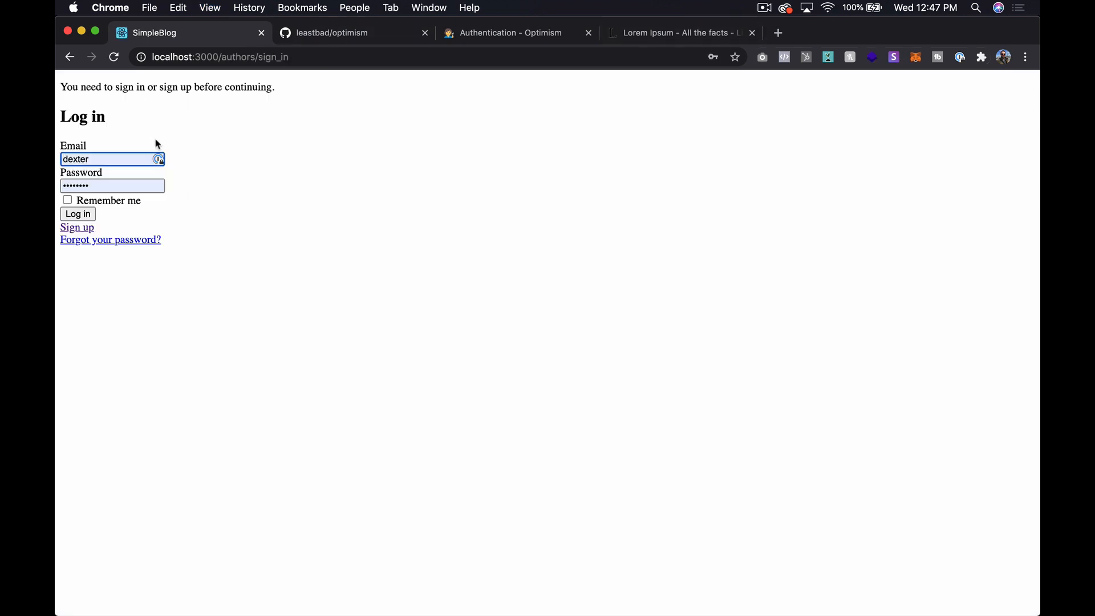
type("stephen@")
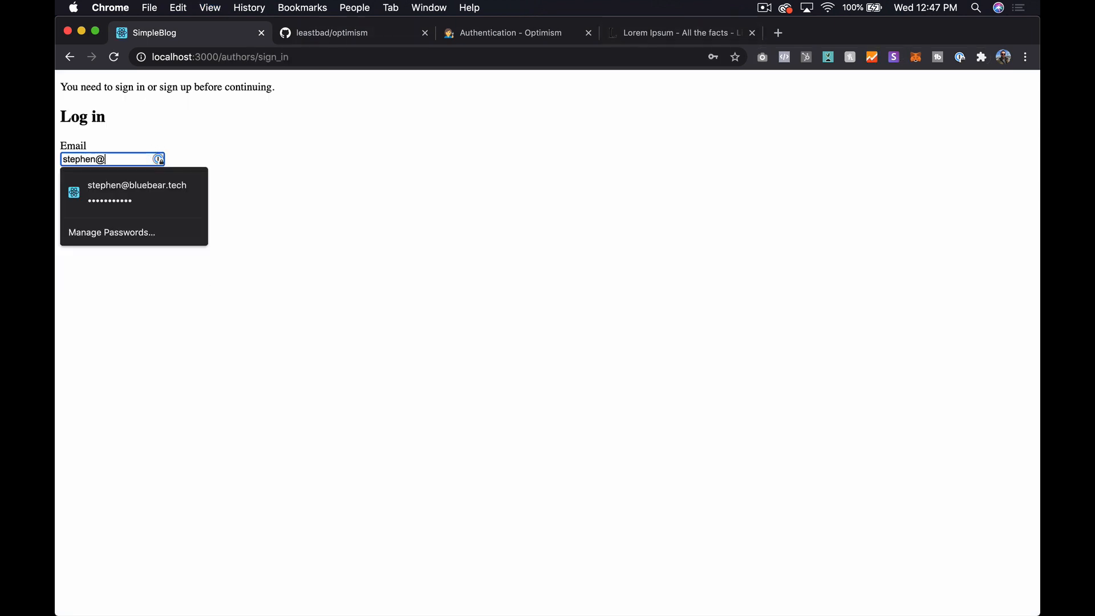
left_click(137, 193)
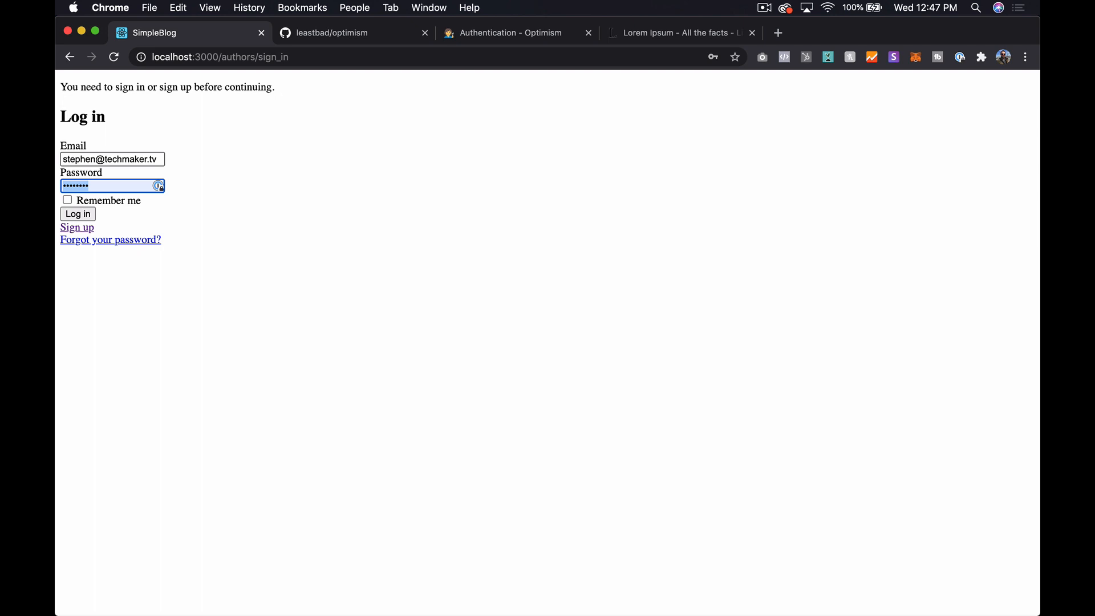
left_click(77, 213)
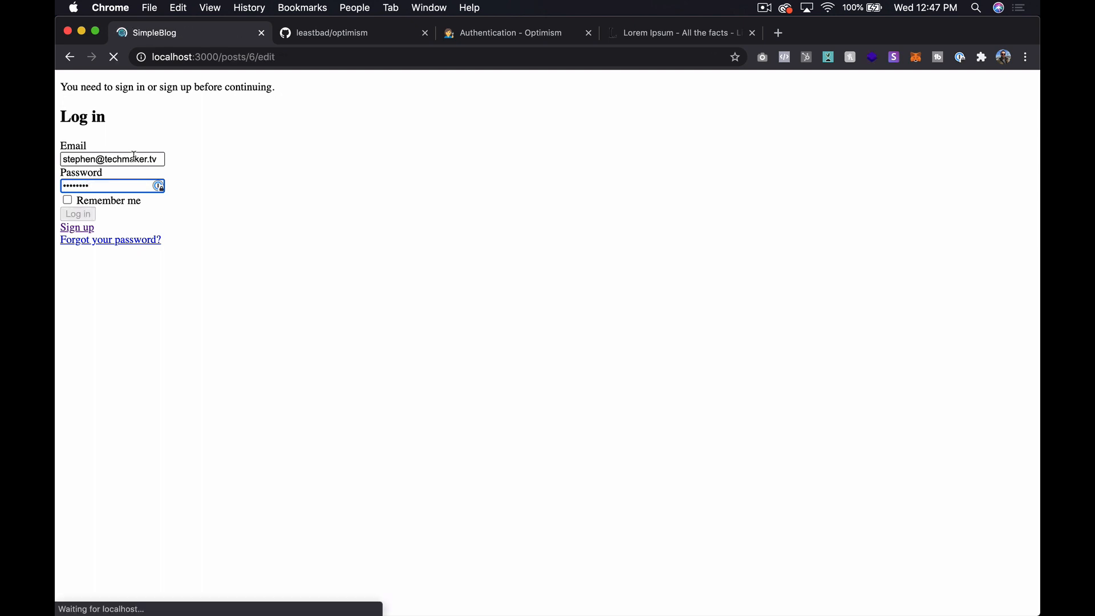
left_click(78, 213)
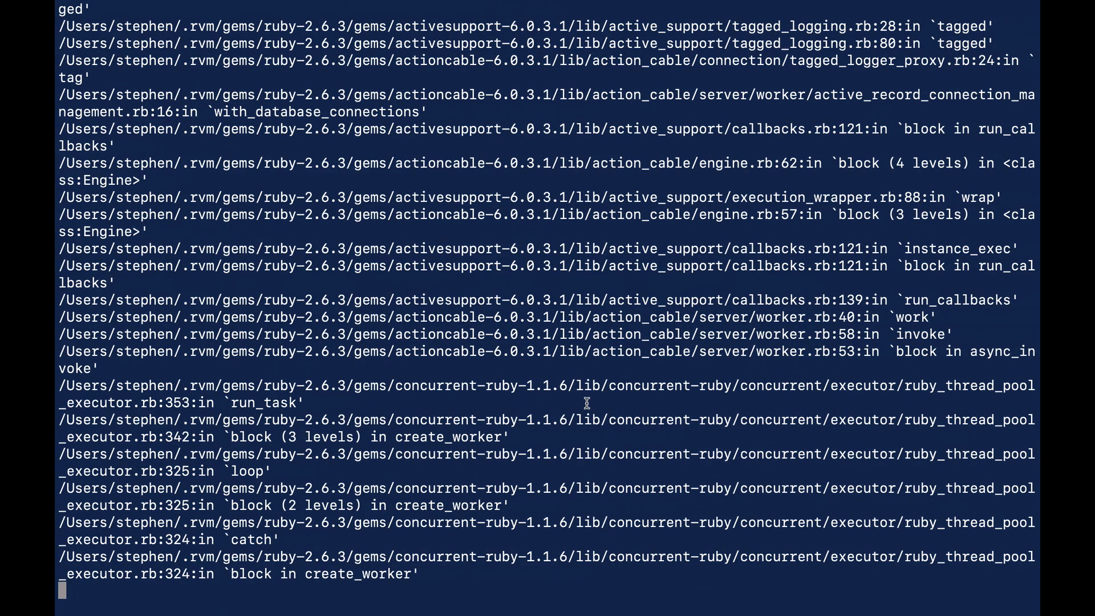
Scroll the Terminal server log to read the ActionCable worker error backtrace
scroll("down", 3)
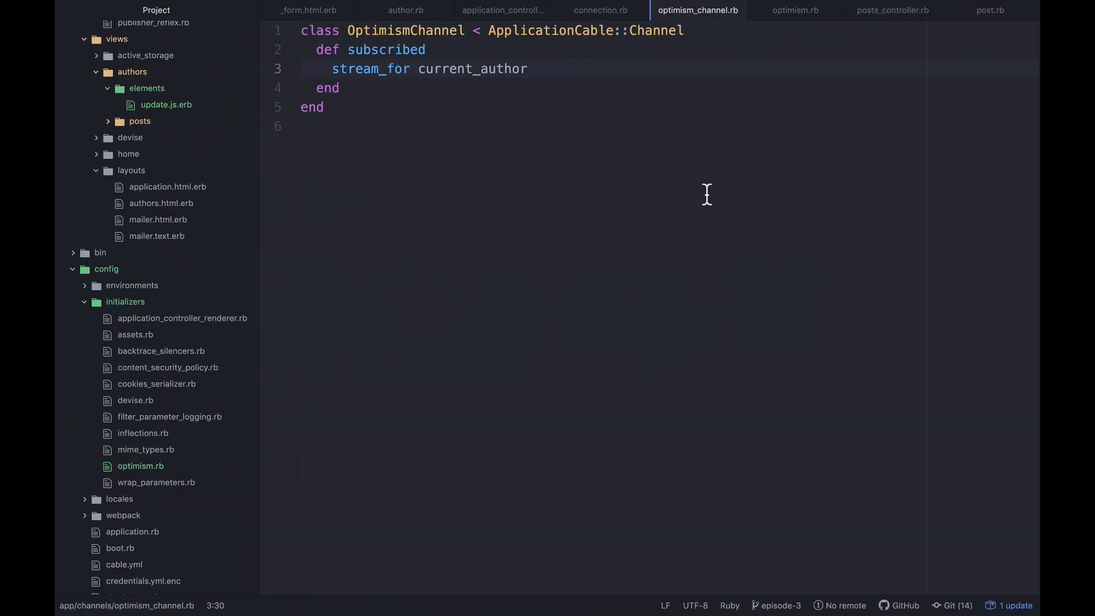
In connection.rb, insert a binding.pry breakpoint at the start of find_verified_author
left_click(599, 9)
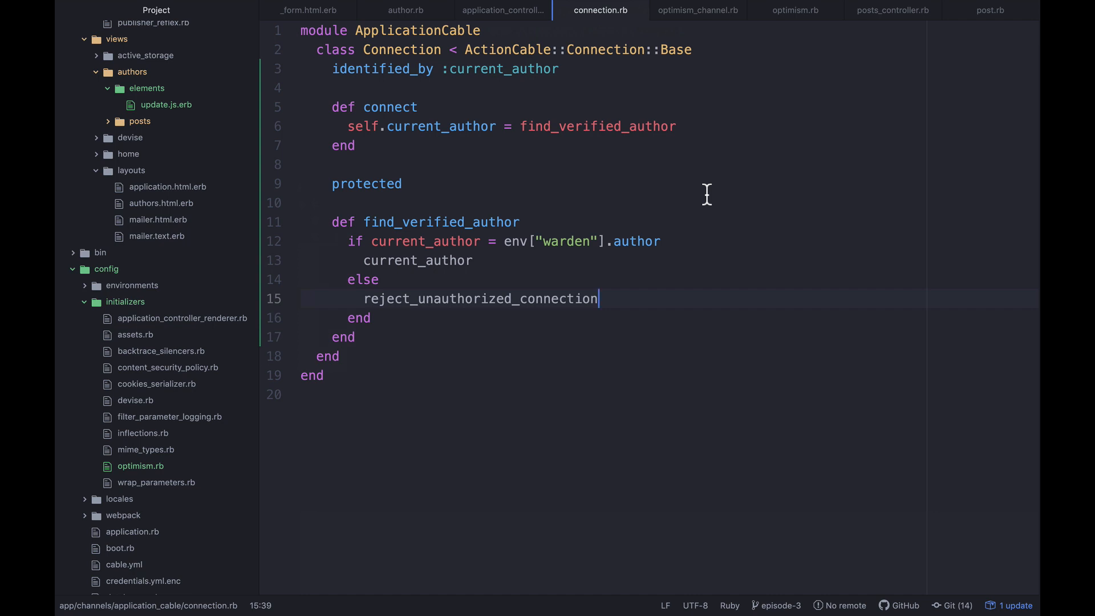
mouse_move(556, 241)
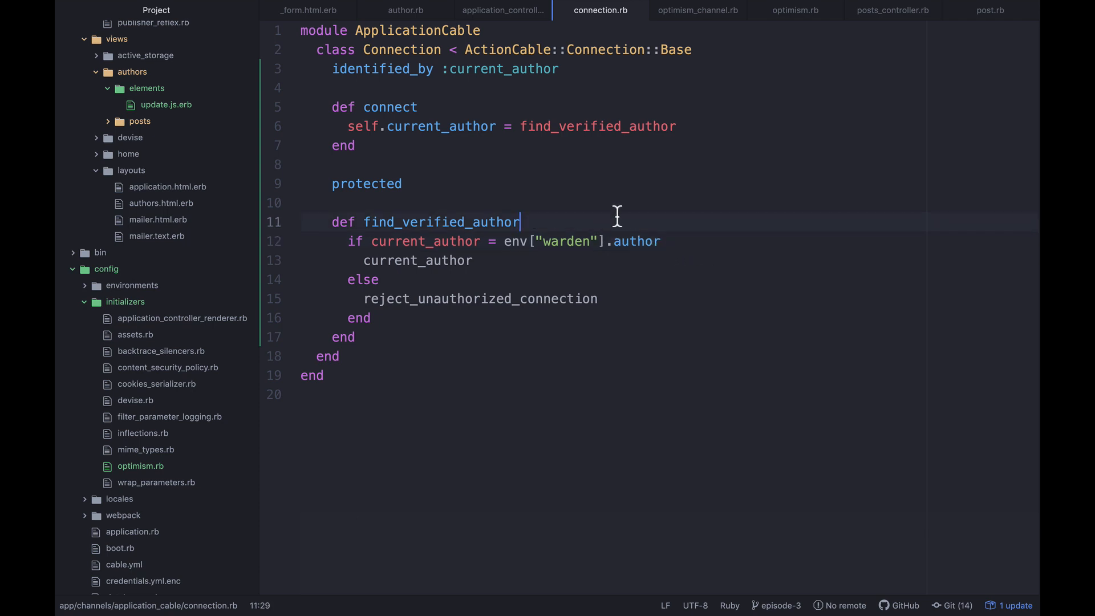
type("bindin")
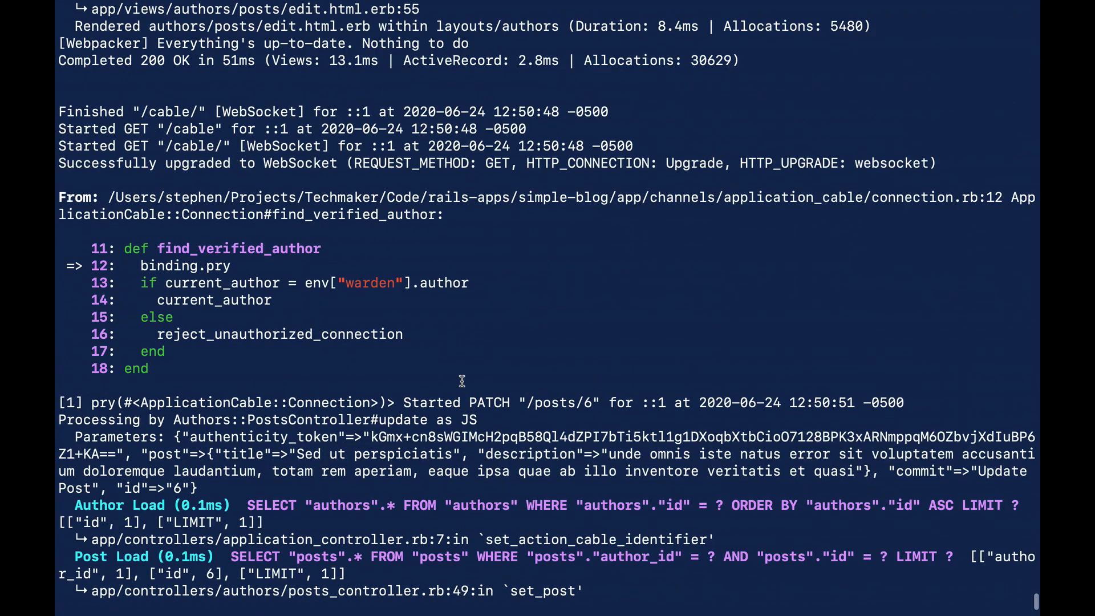
In pry, inspect env['warden'] and its user (author 1), then exit the debugger
scroll("down", 3)
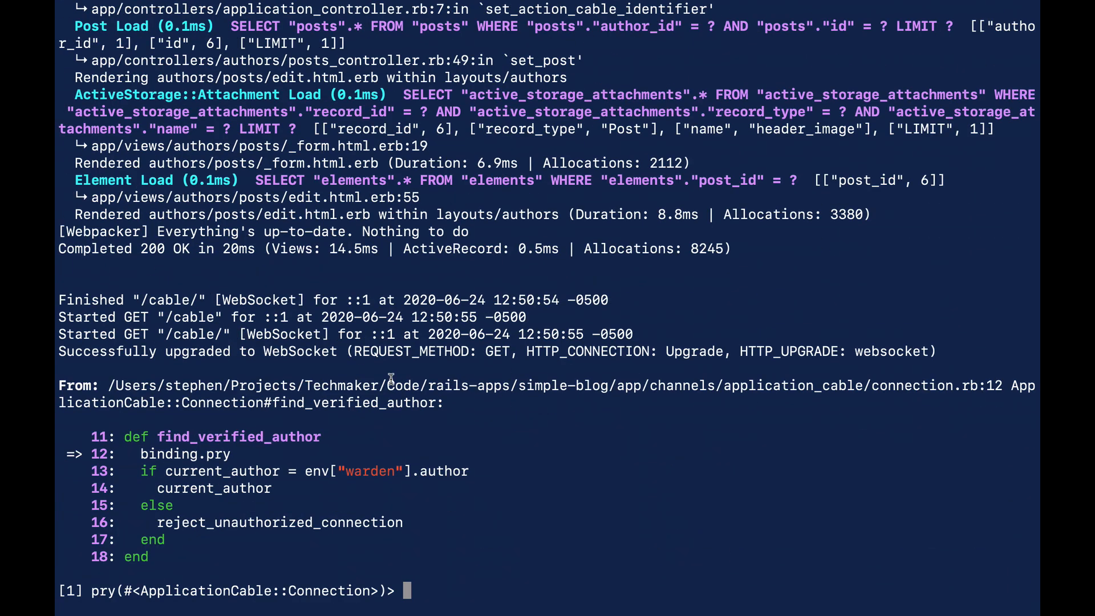
type("env['w")
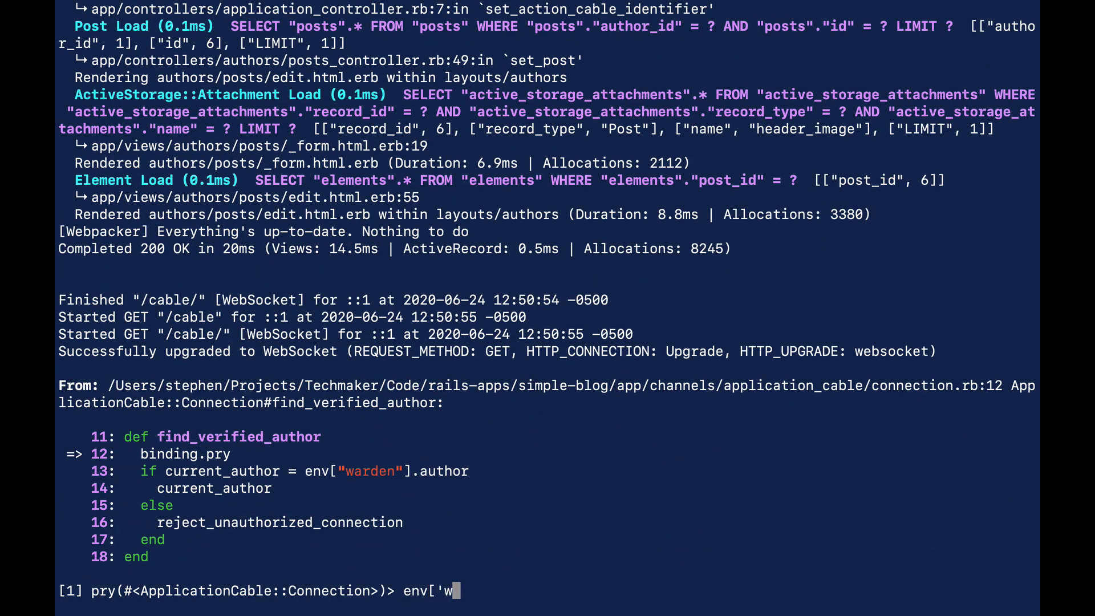
type("arden']")
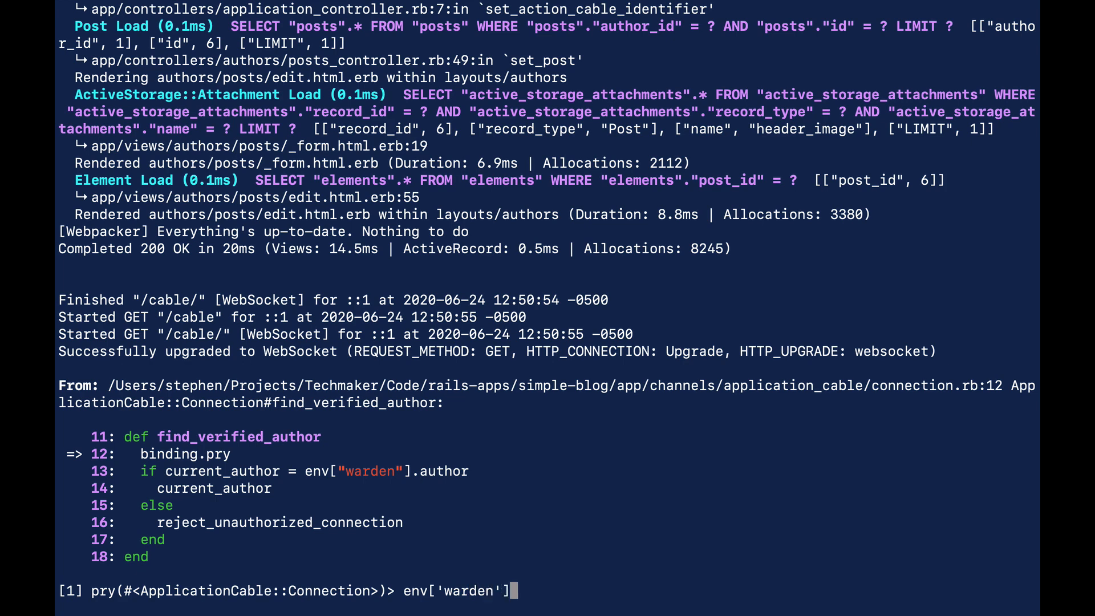
key("Return")
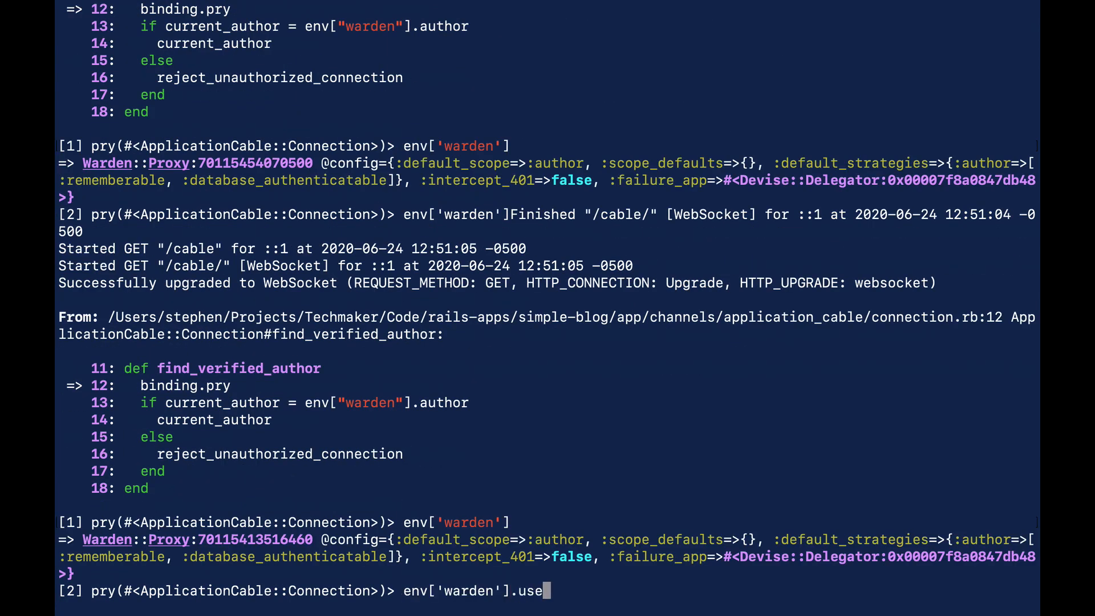
key("Return")
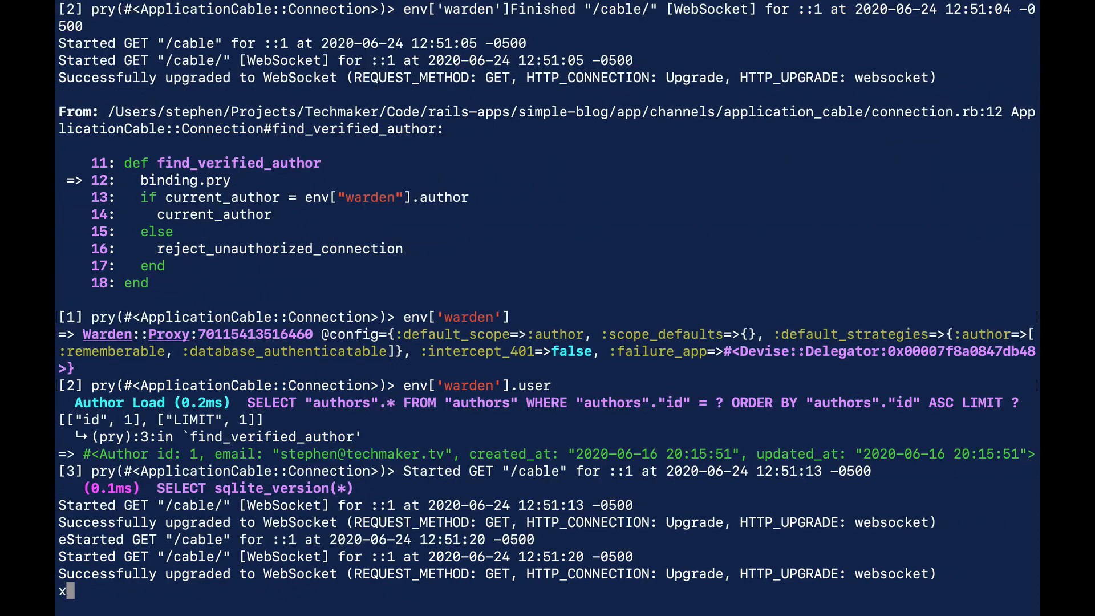
type("e::Connection>)> exit-program")
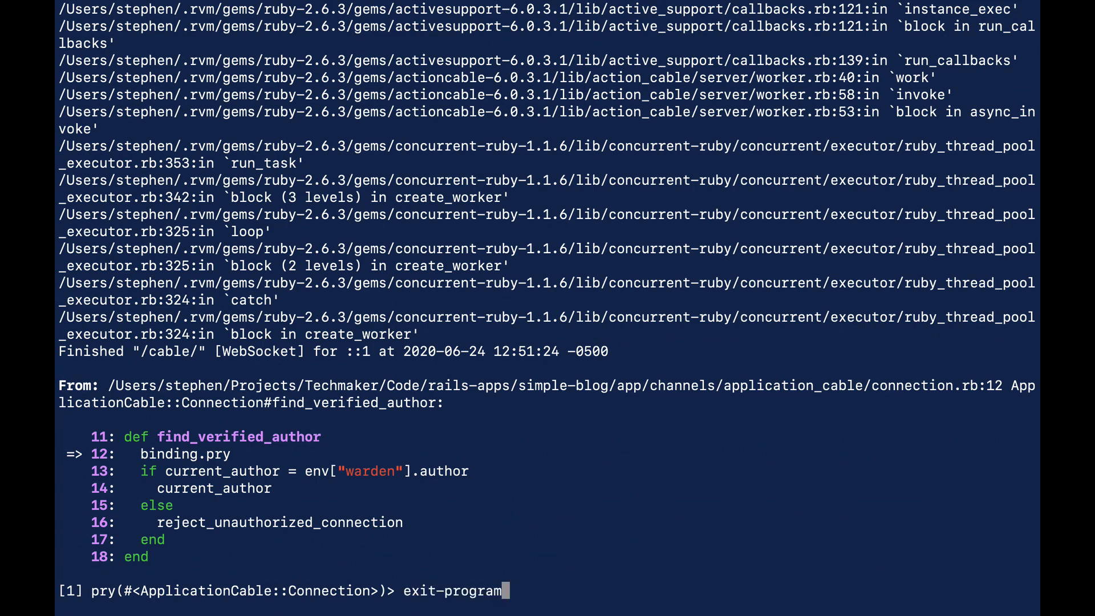
key("ctrl+u")
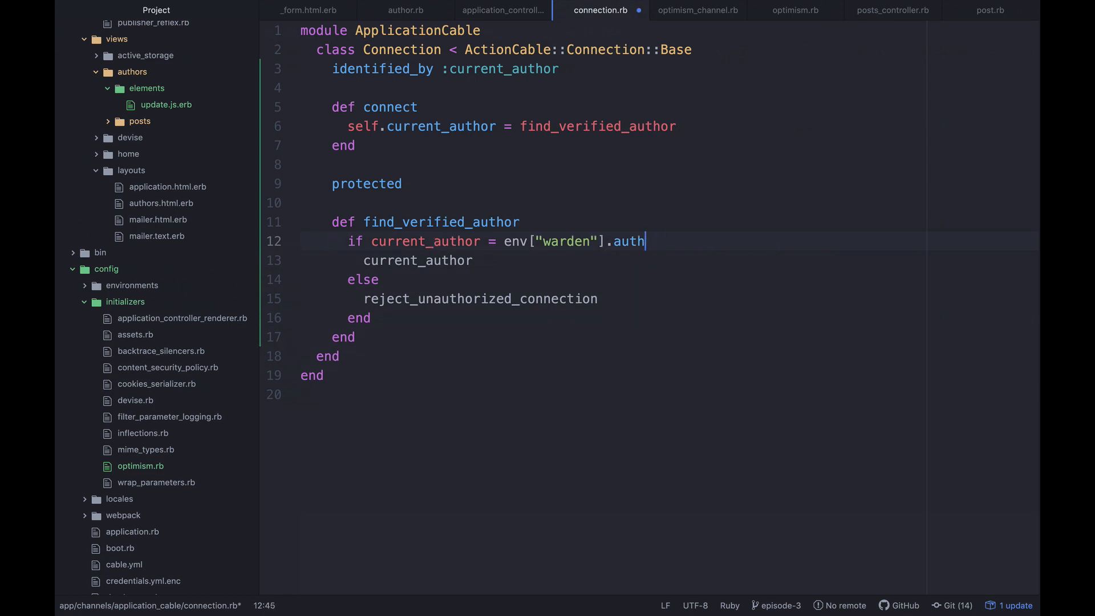
Switch the warden lookup to env['warden'].user and restart the server with rails s
type("user")
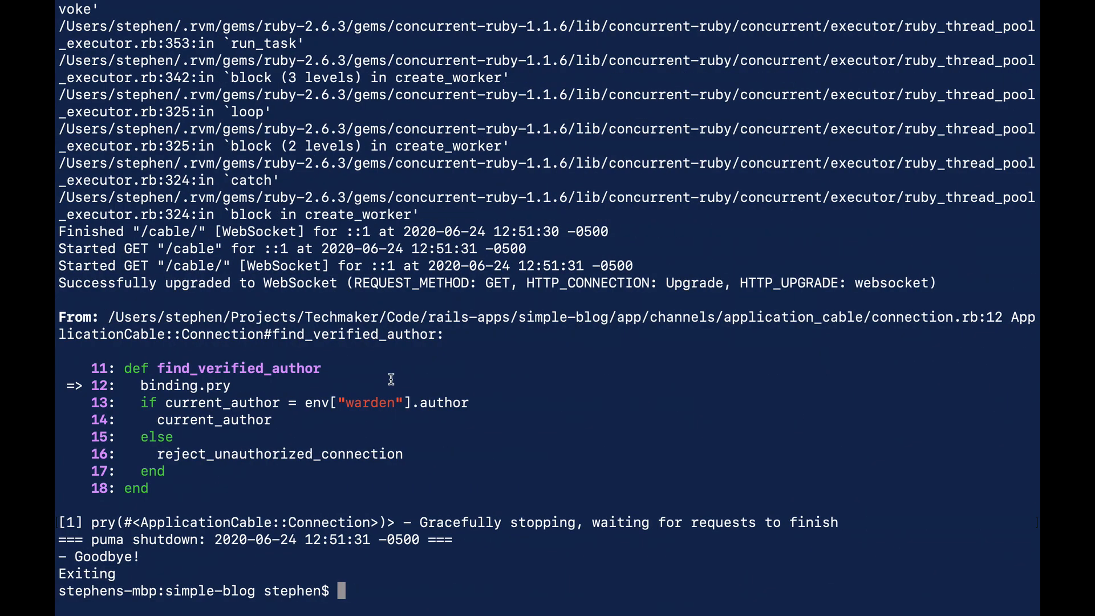
type("rails s")
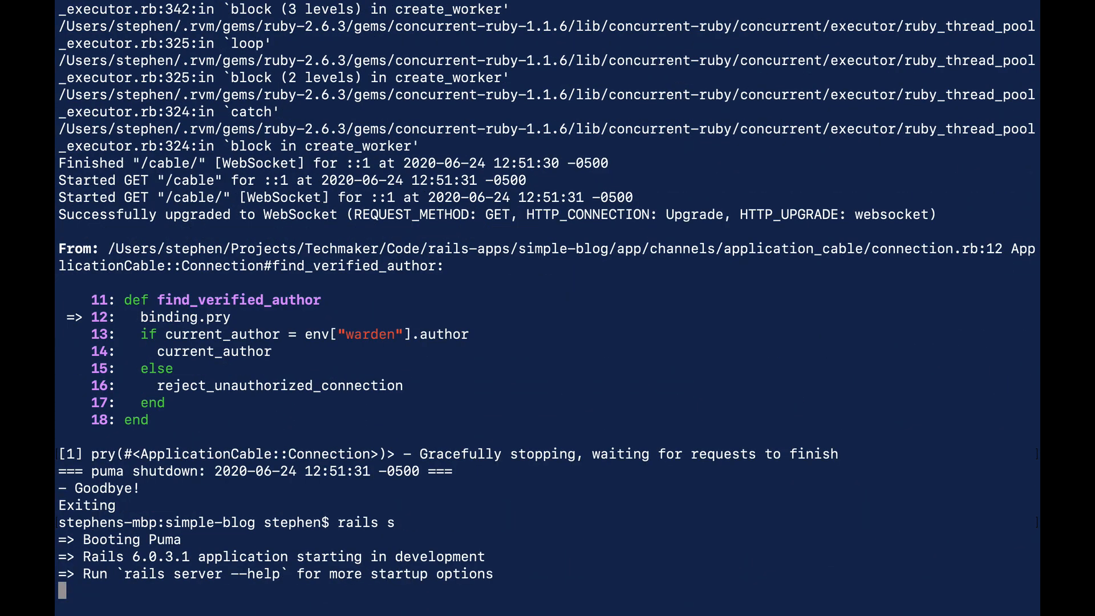
scroll("down", 3)
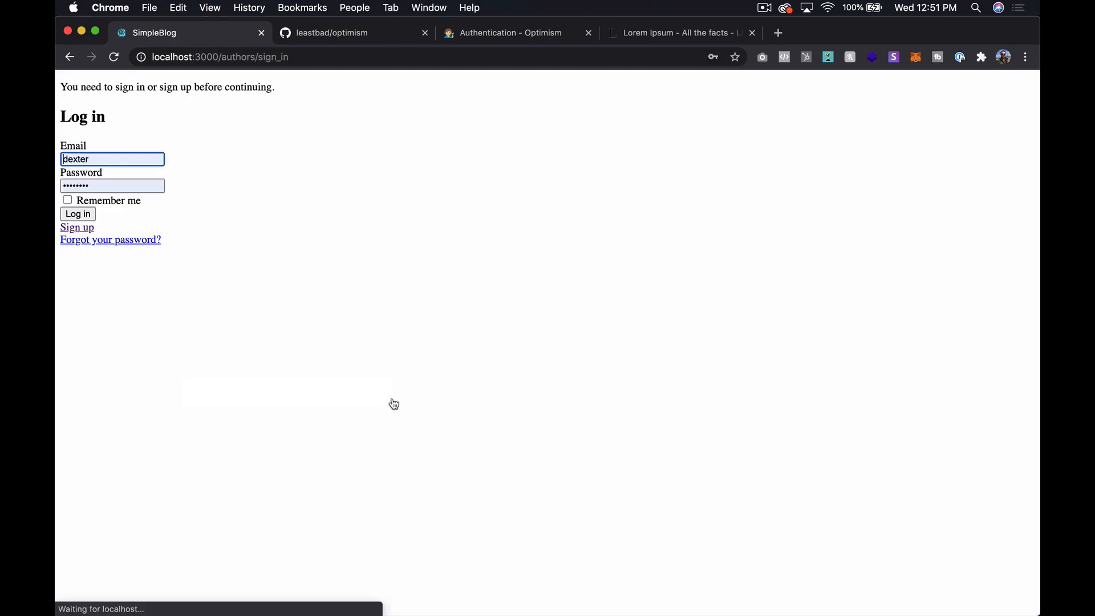
type("step")
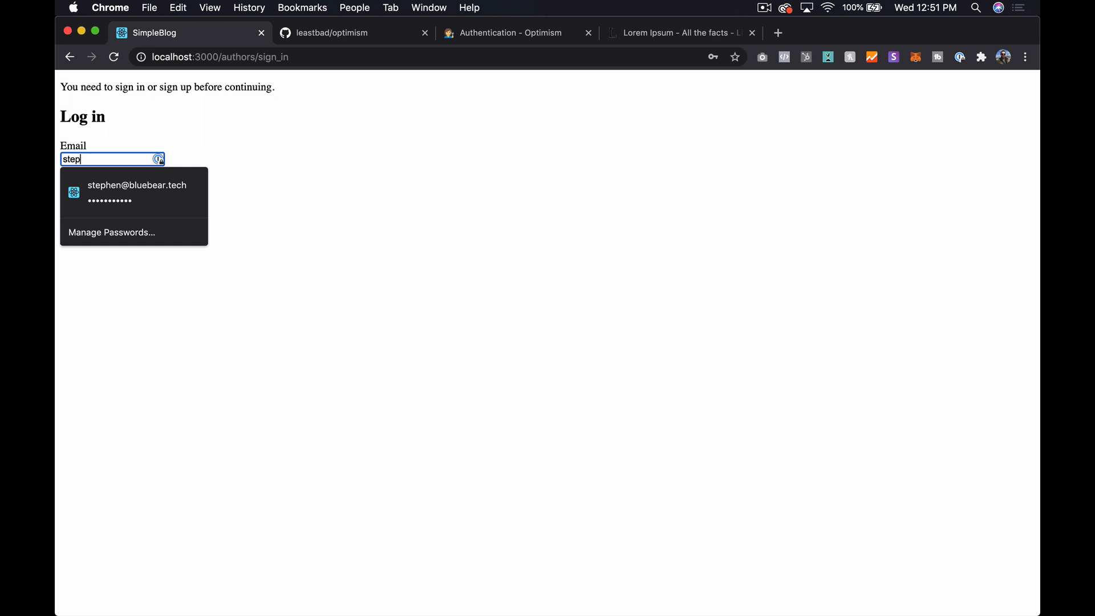
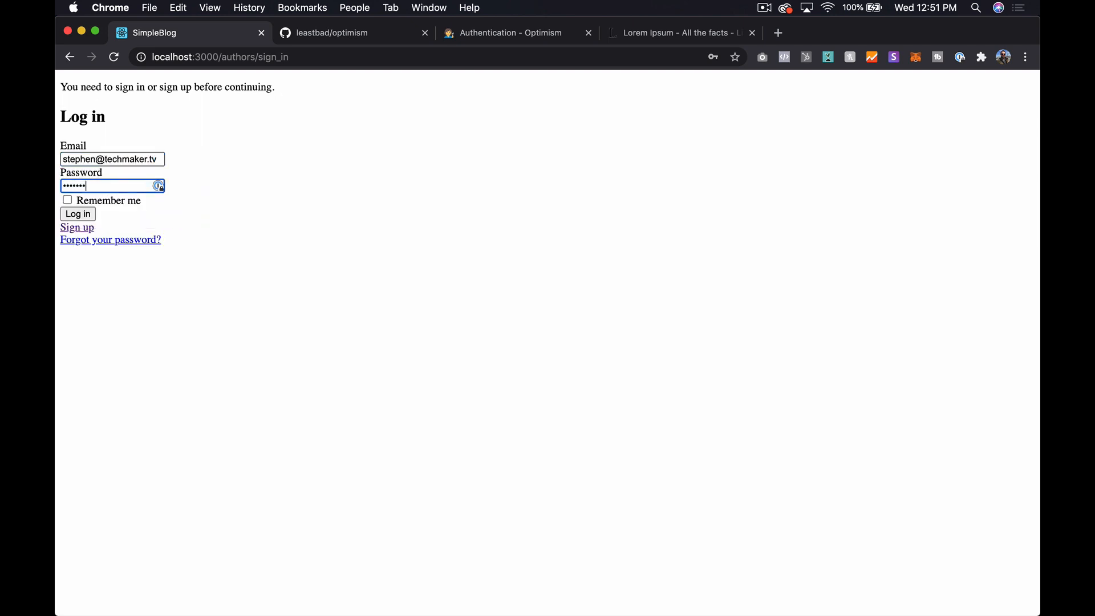
left_click(78, 214)
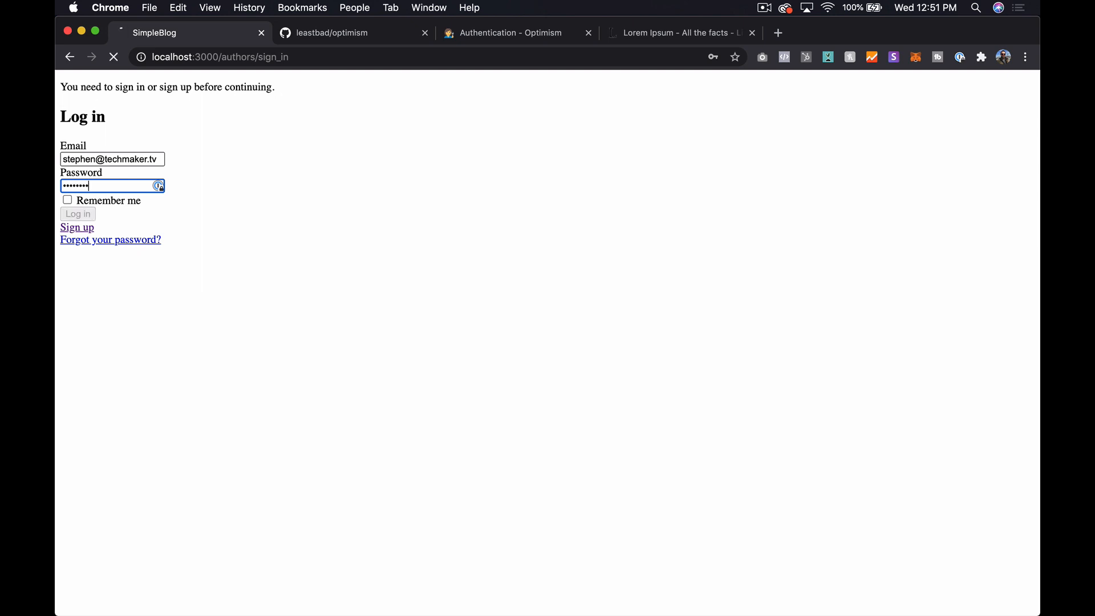
left_click(78, 214)
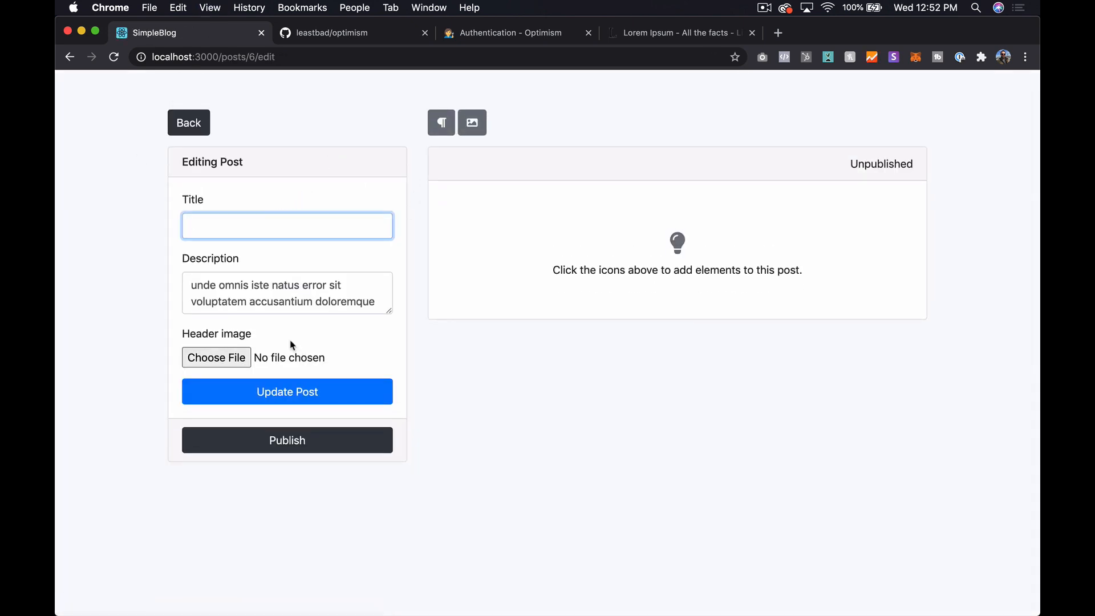
left_click(286, 391)
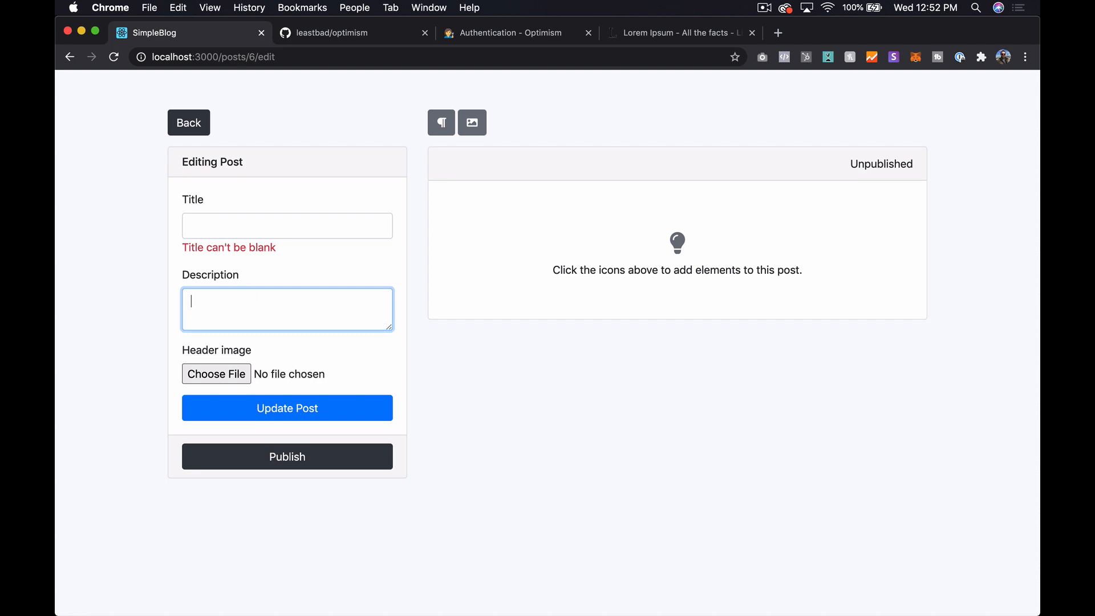
Review post 6's edit form with title 'Sed ut perspiciatis' and no validation errors
left_click(286, 408)
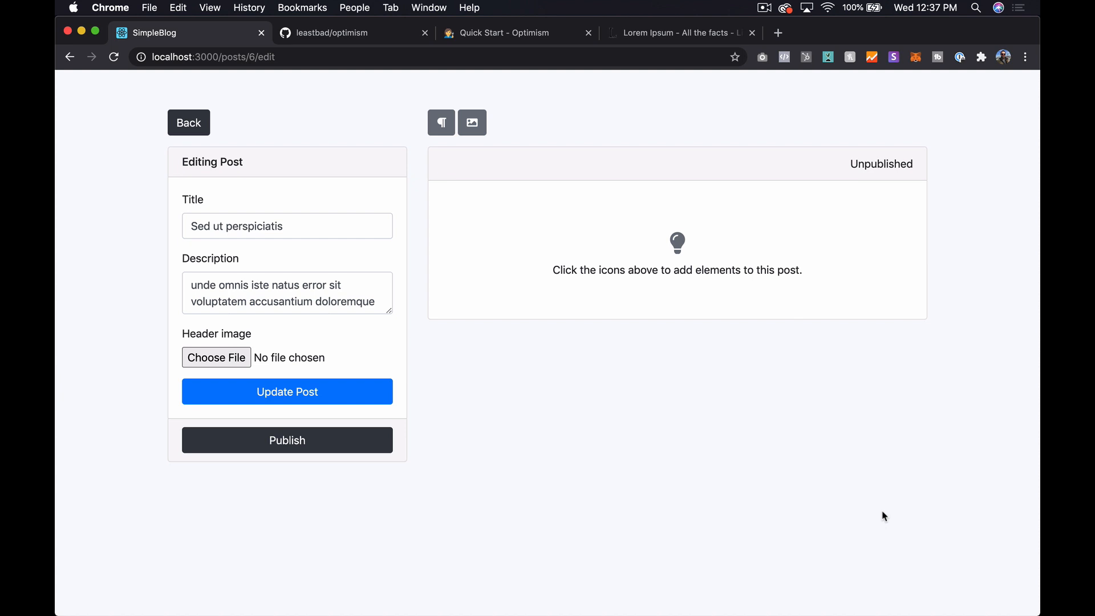
mouse_move(769, 469)
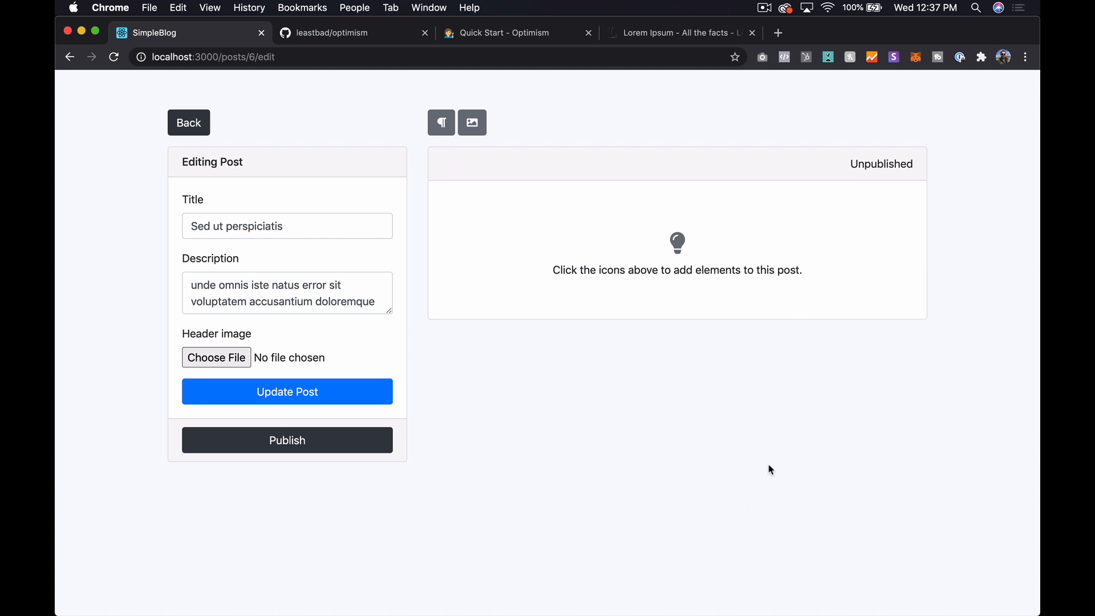
mouse_move(737, 469)
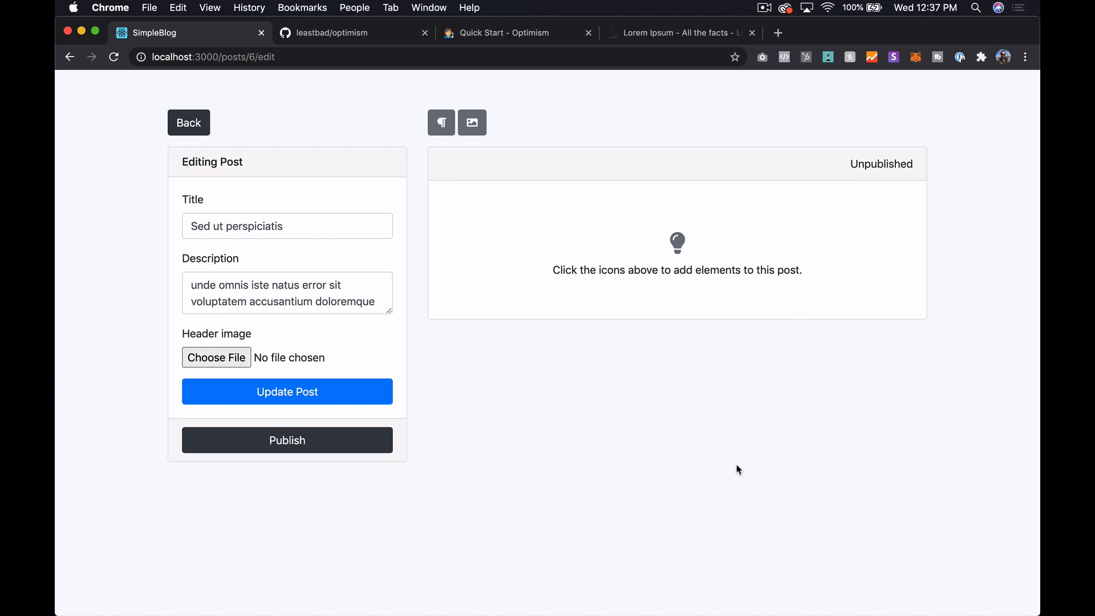
mouse_move(495, 382)
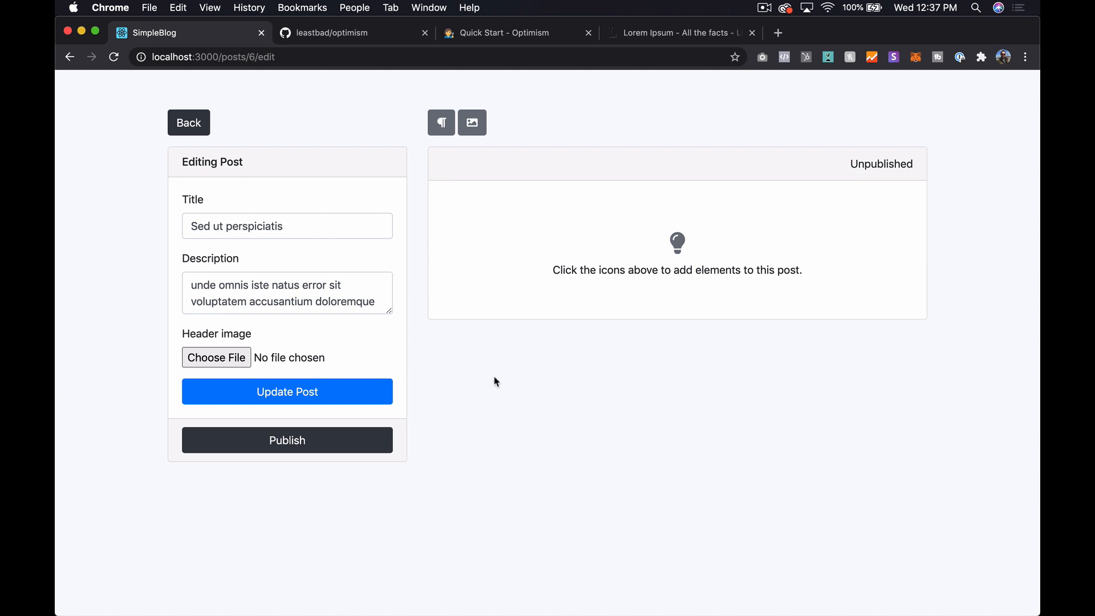
mouse_move(529, 400)
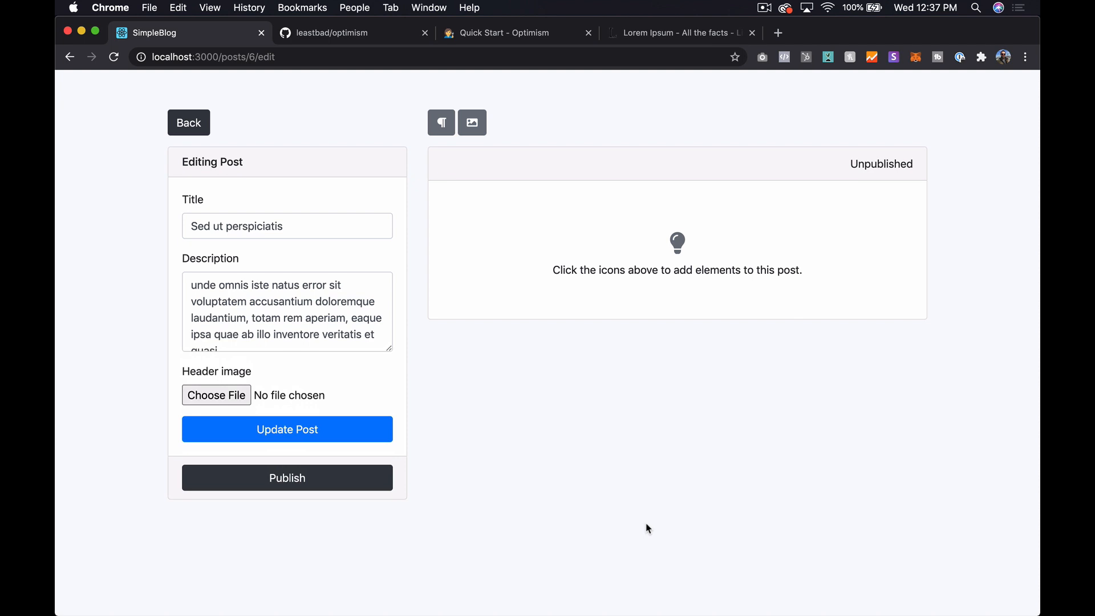
mouse_move(515, 324)
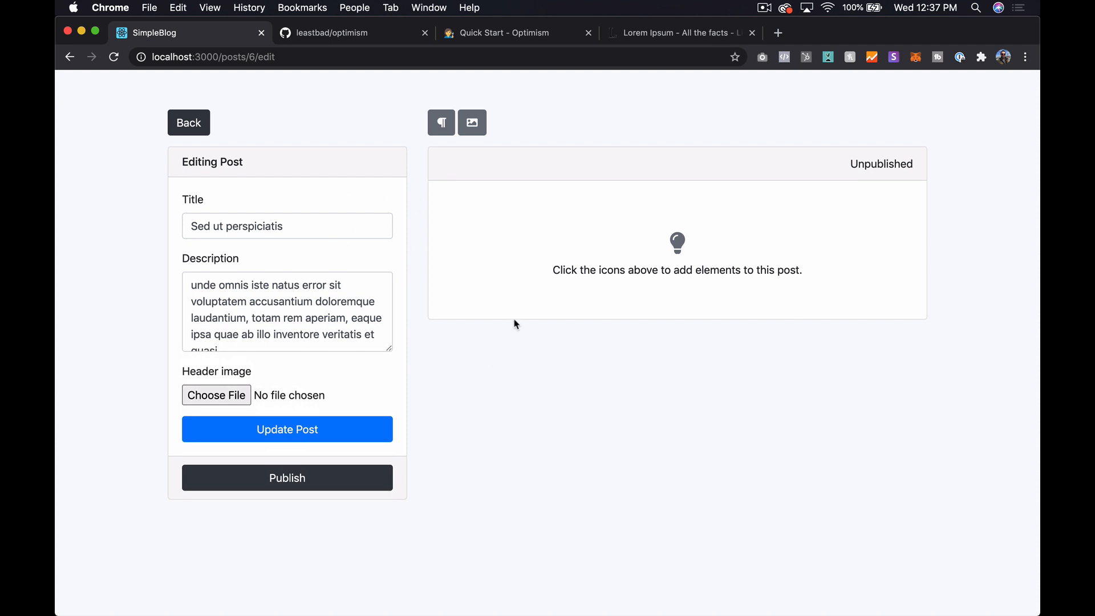
mouse_move(596, 541)
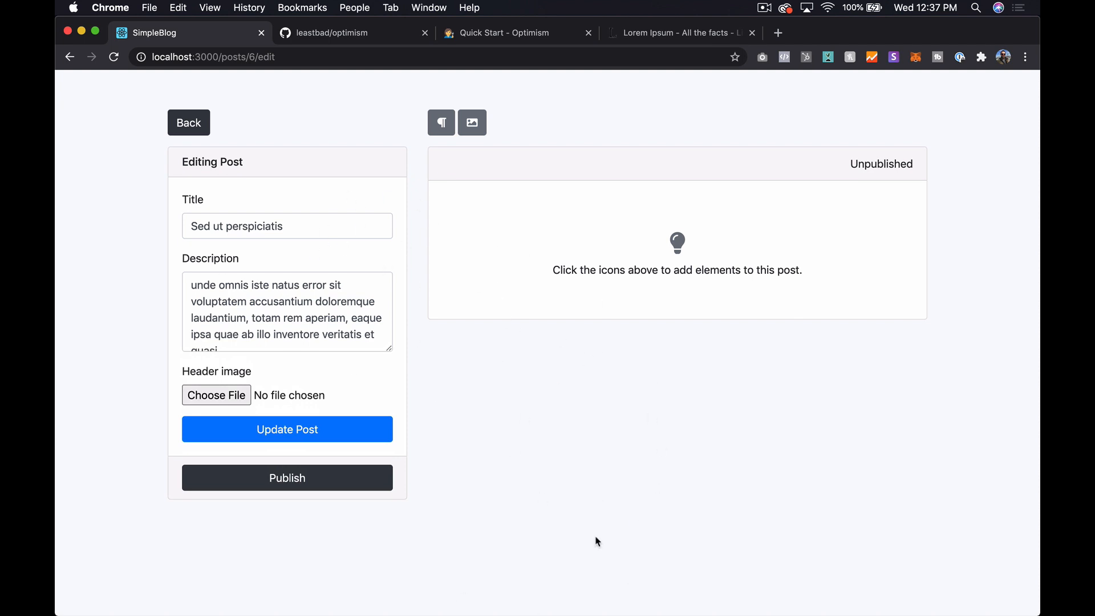
mouse_move(479, 383)
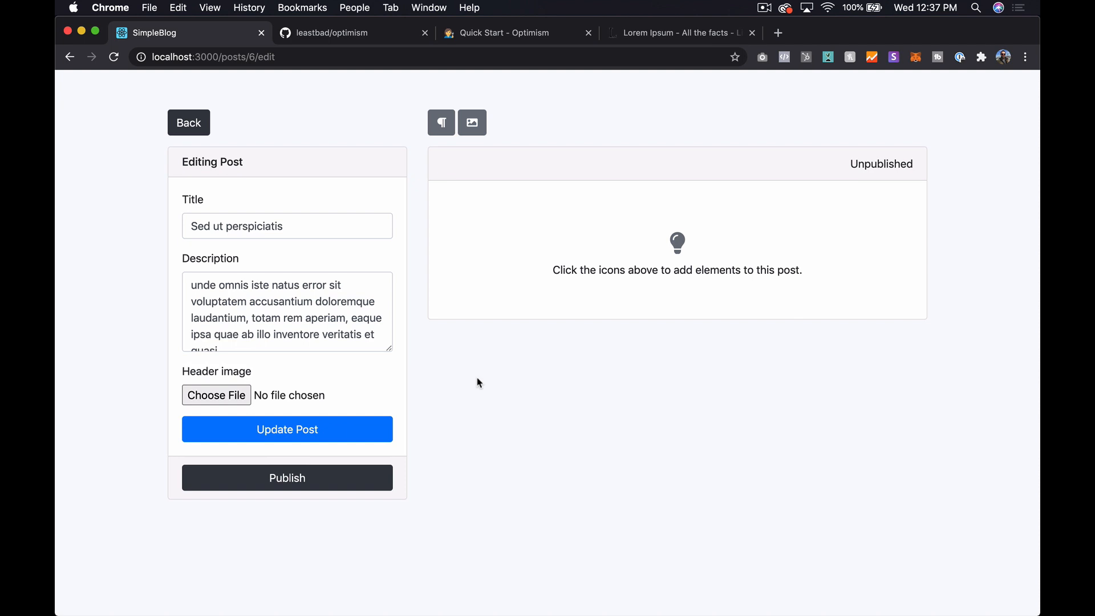